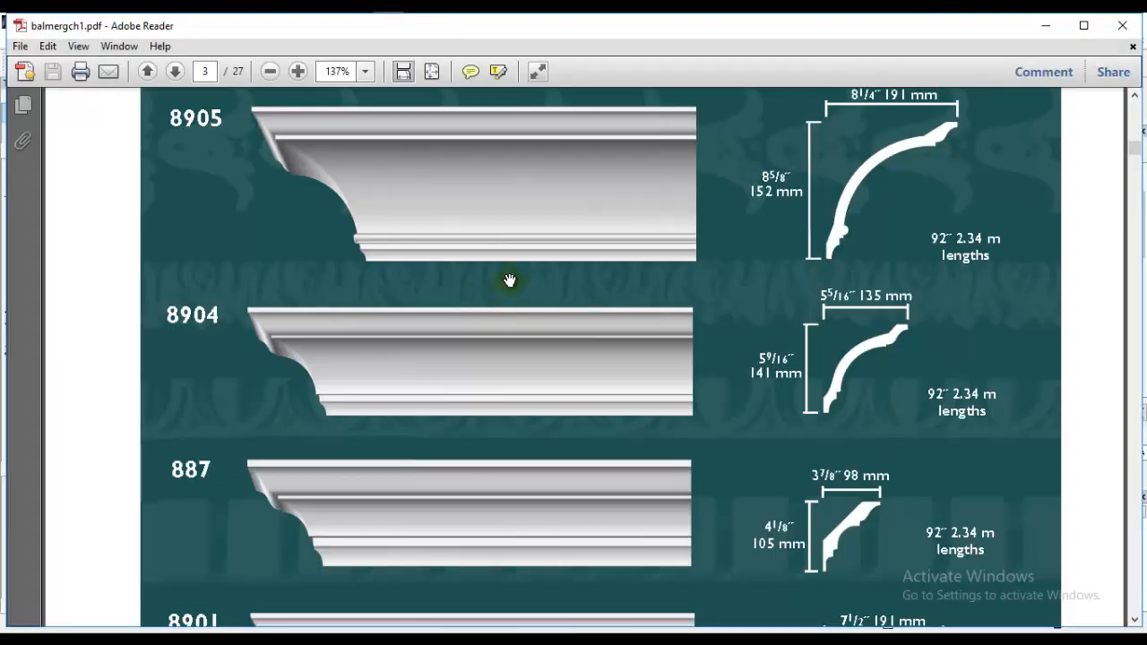
mouse_move(509, 279)
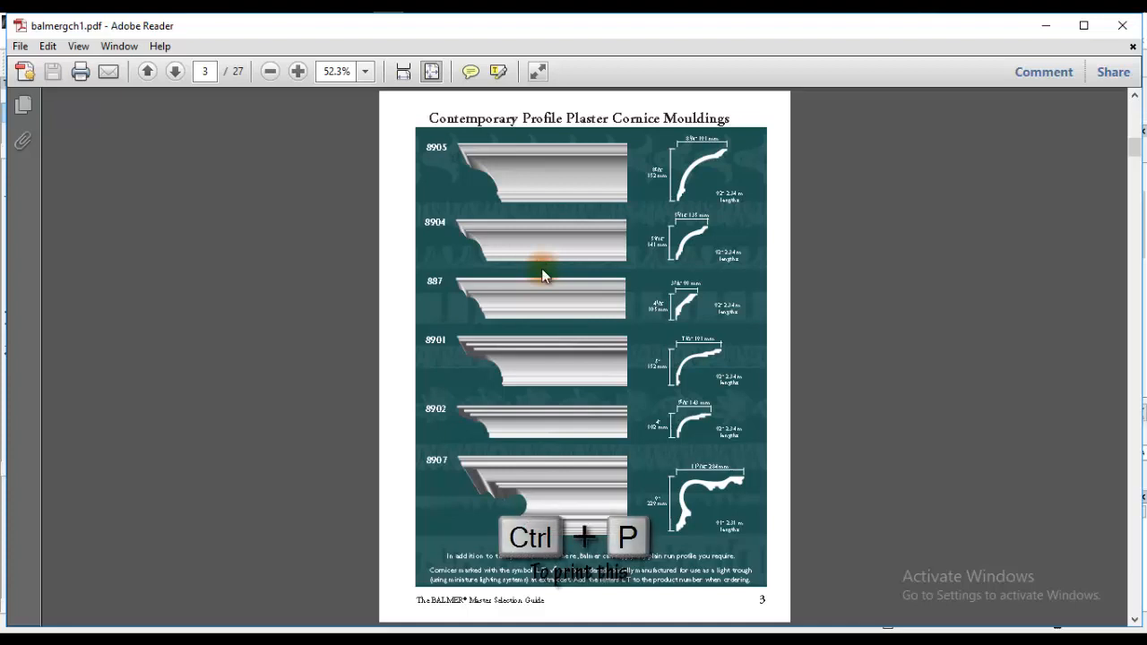
Step: Print only the current page 3 to the Microsoft Print to PDF printer
key("ctrl+p")
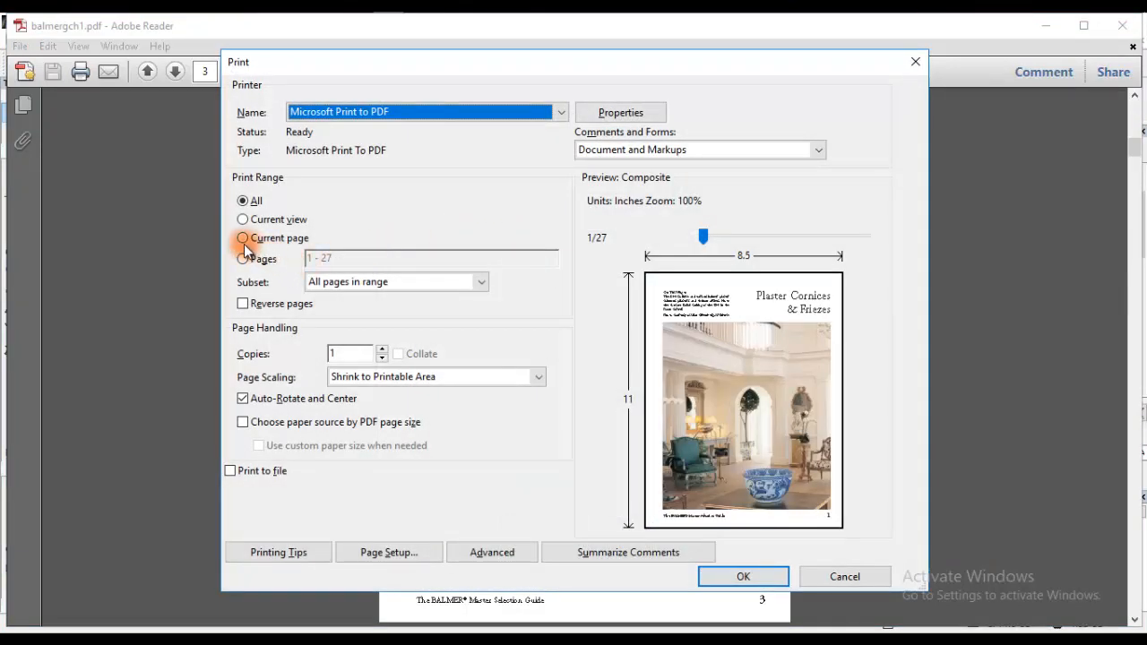
left_click(244, 238)
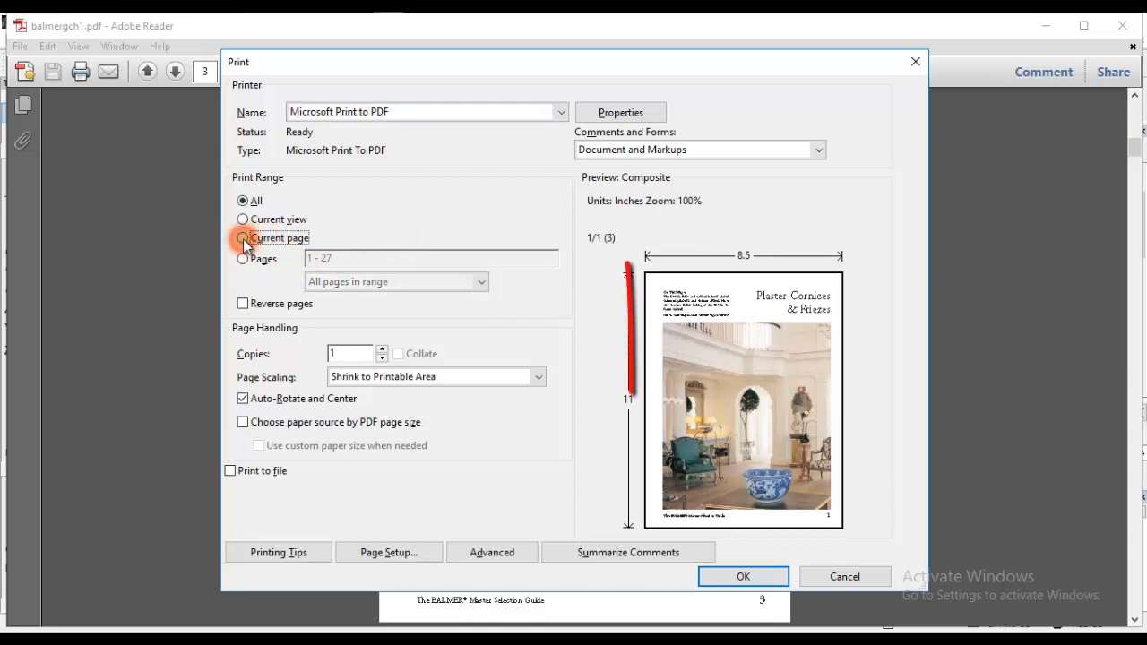
left_click(244, 237)
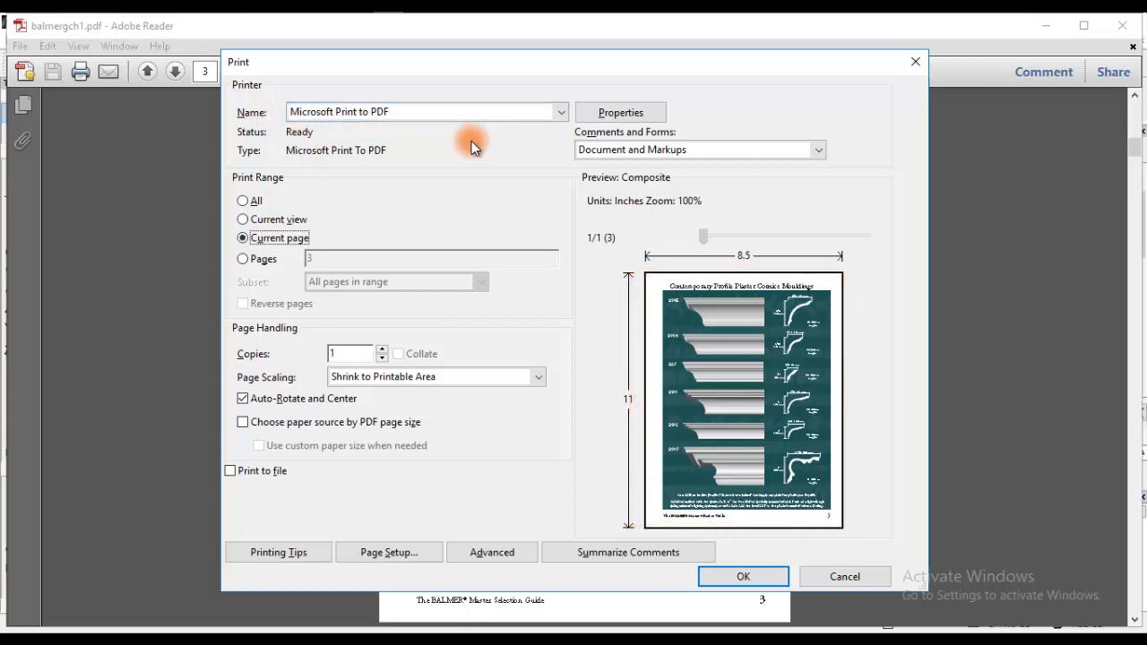
mouse_move(458, 145)
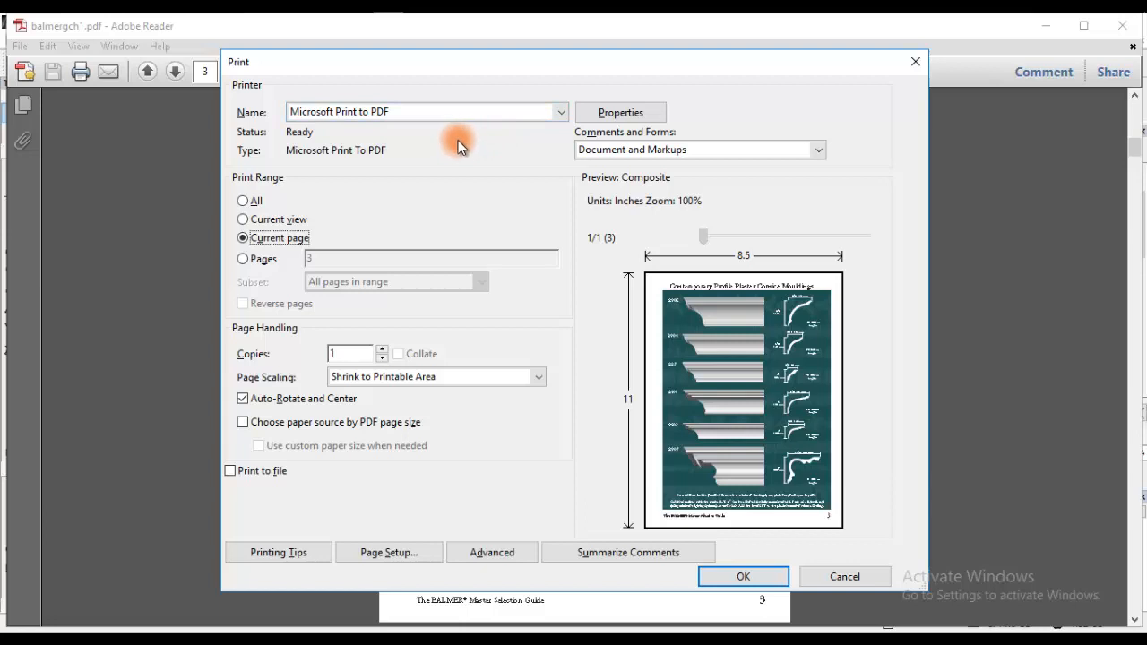
mouse_move(309, 139)
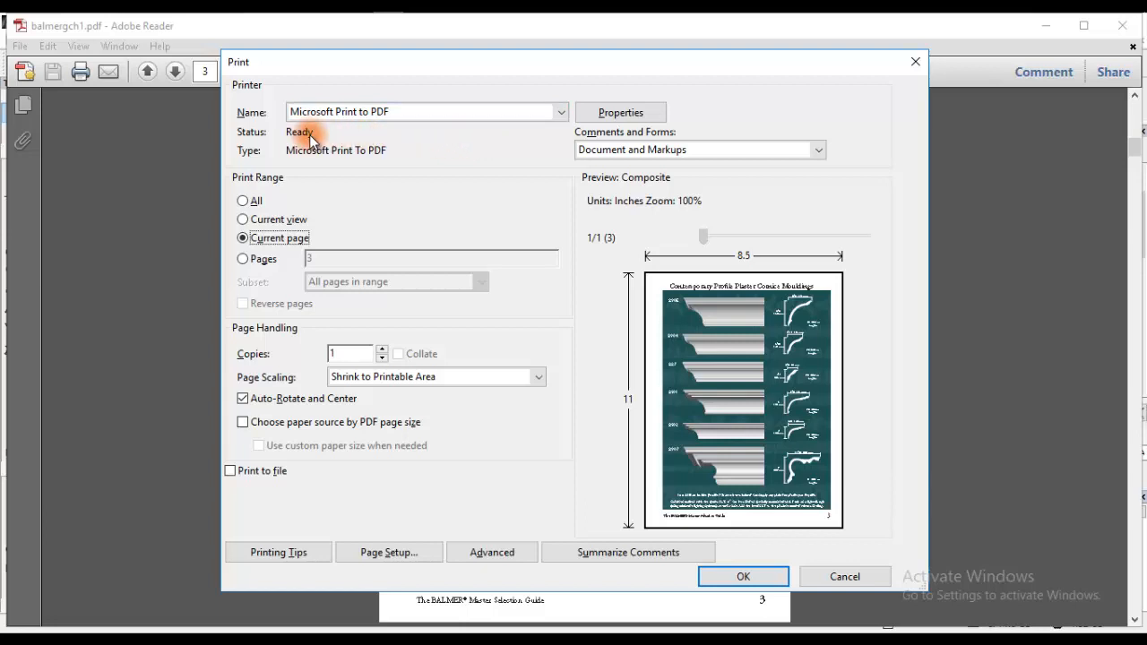
mouse_move(520, 133)
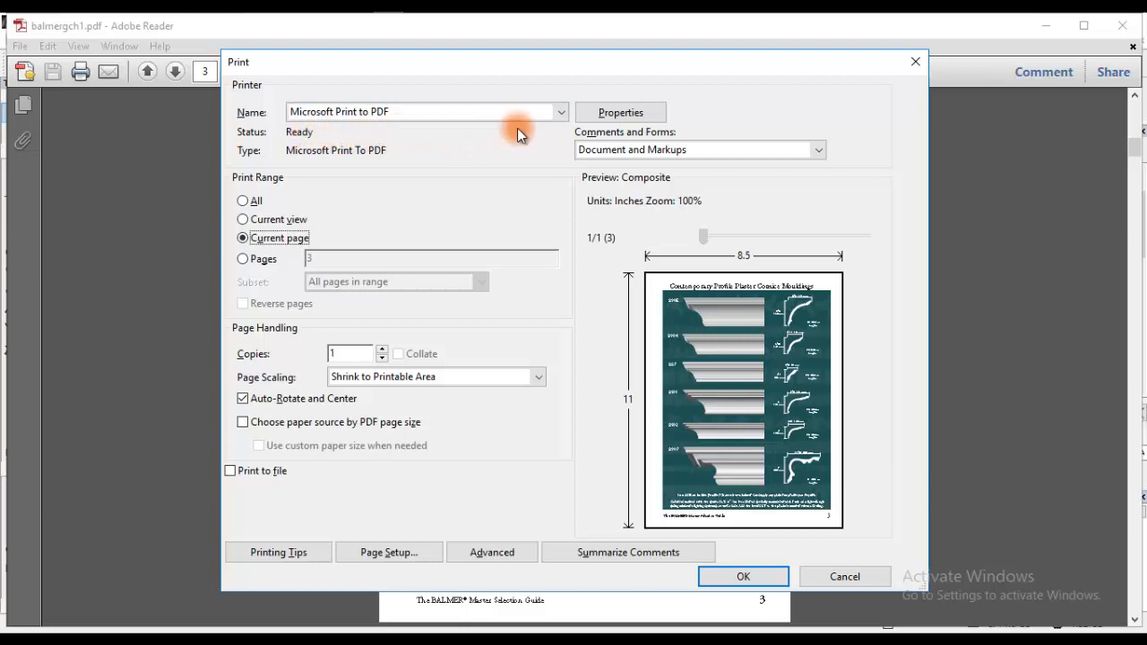
mouse_move(493, 147)
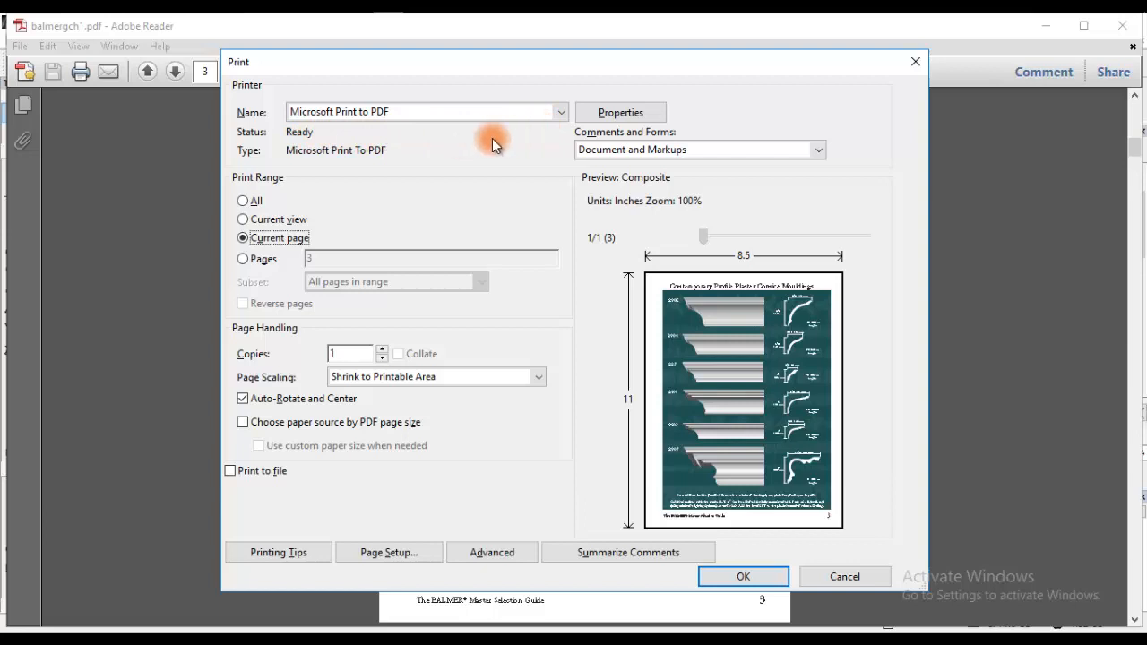
mouse_move(466, 146)
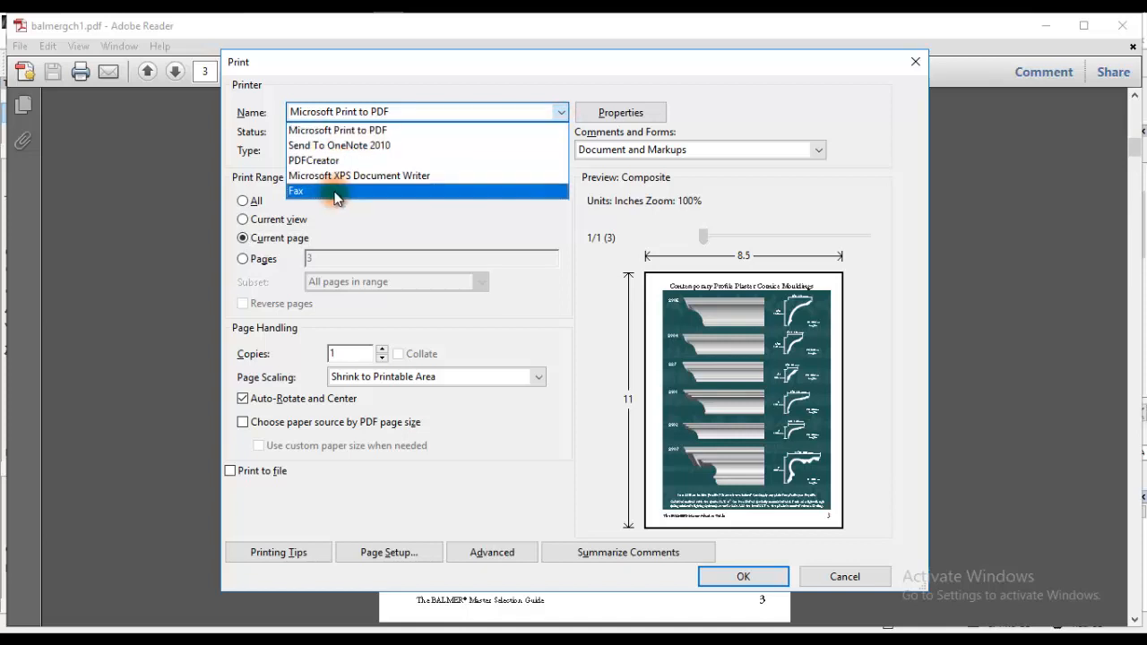
mouse_move(344, 161)
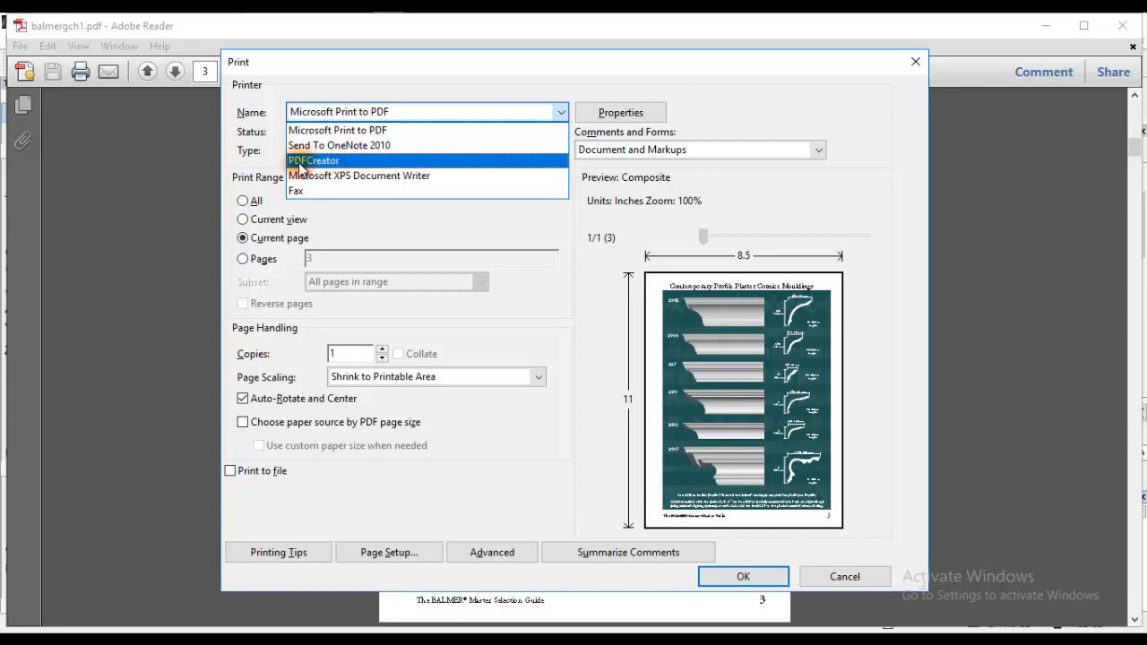
mouse_move(337, 165)
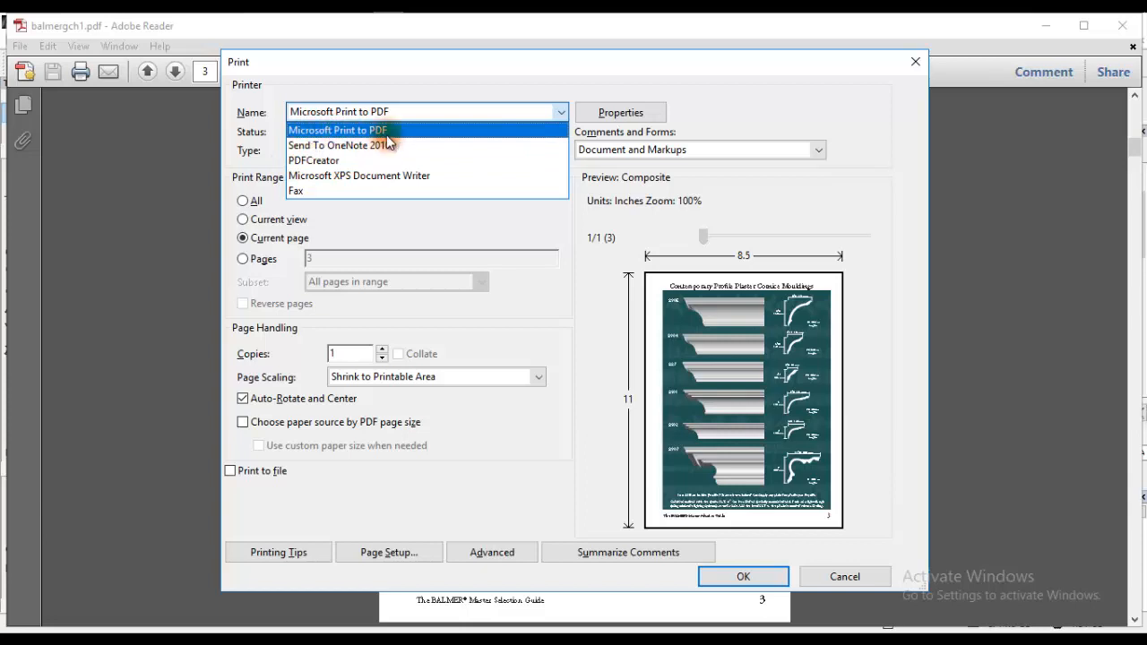
mouse_move(366, 142)
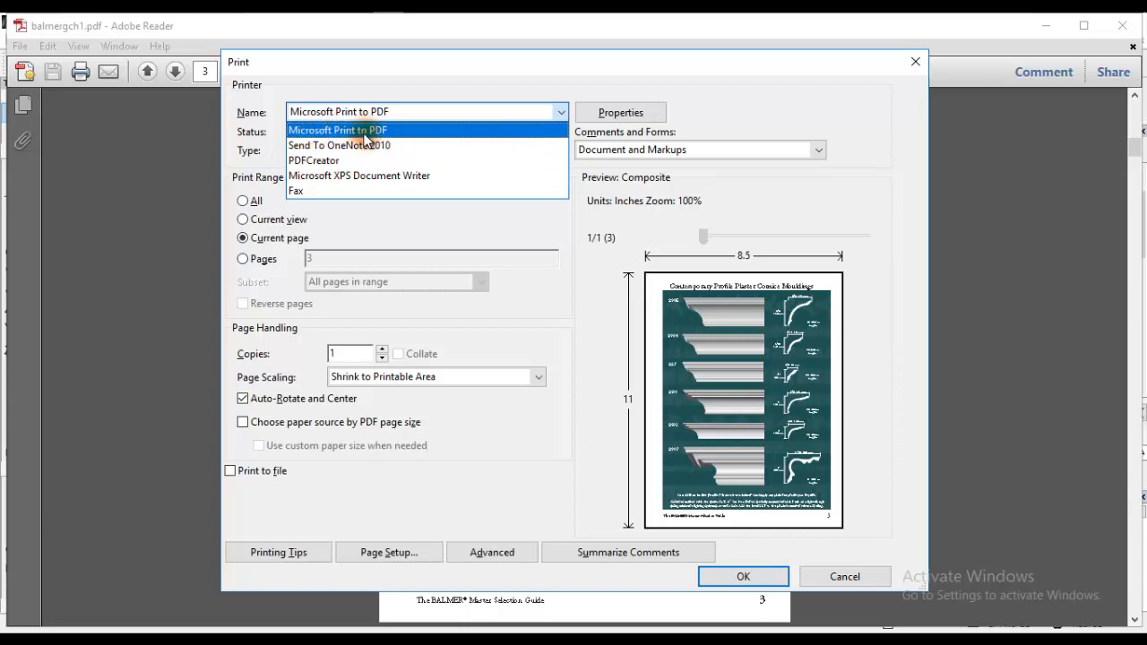
left_click(337, 129)
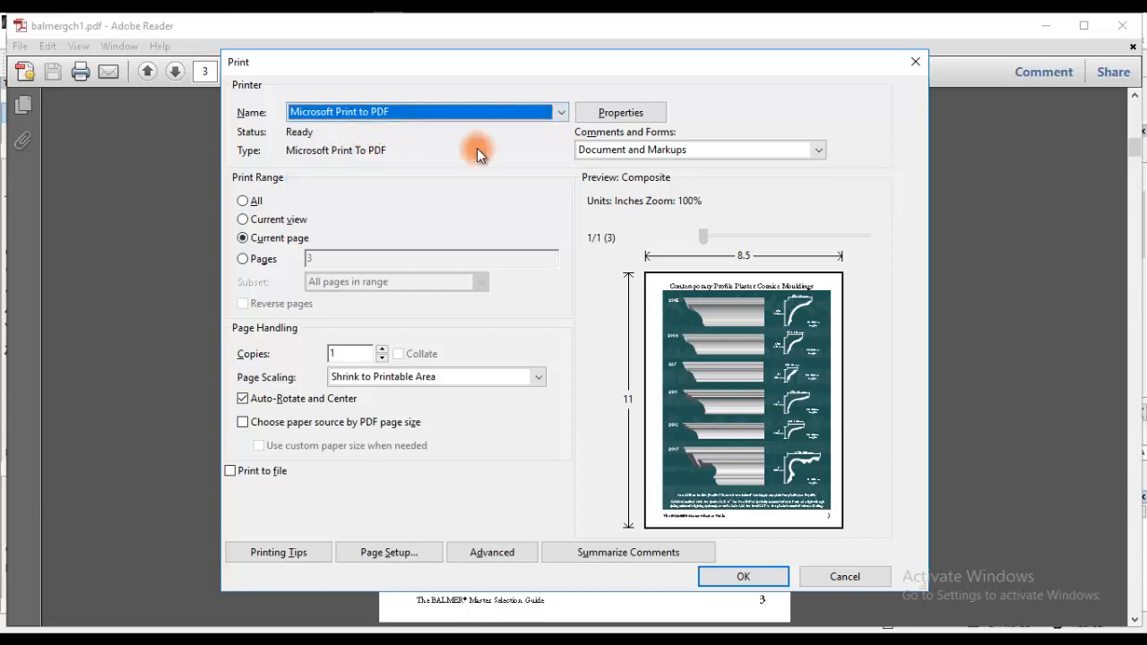
mouse_move(408, 413)
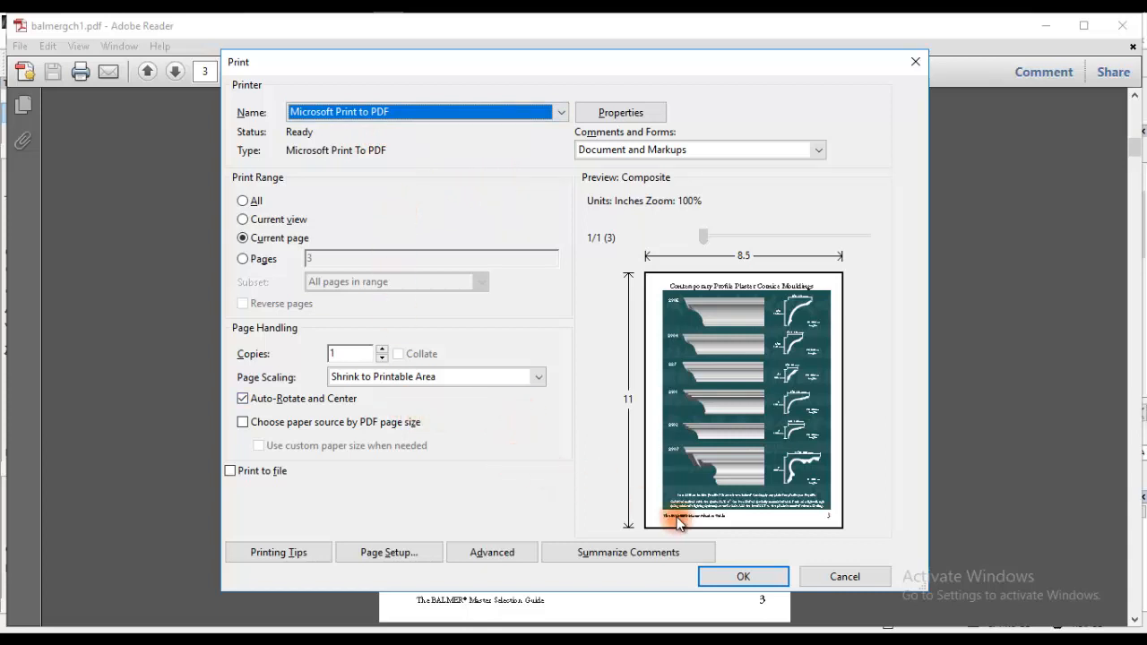
left_click(842, 577)
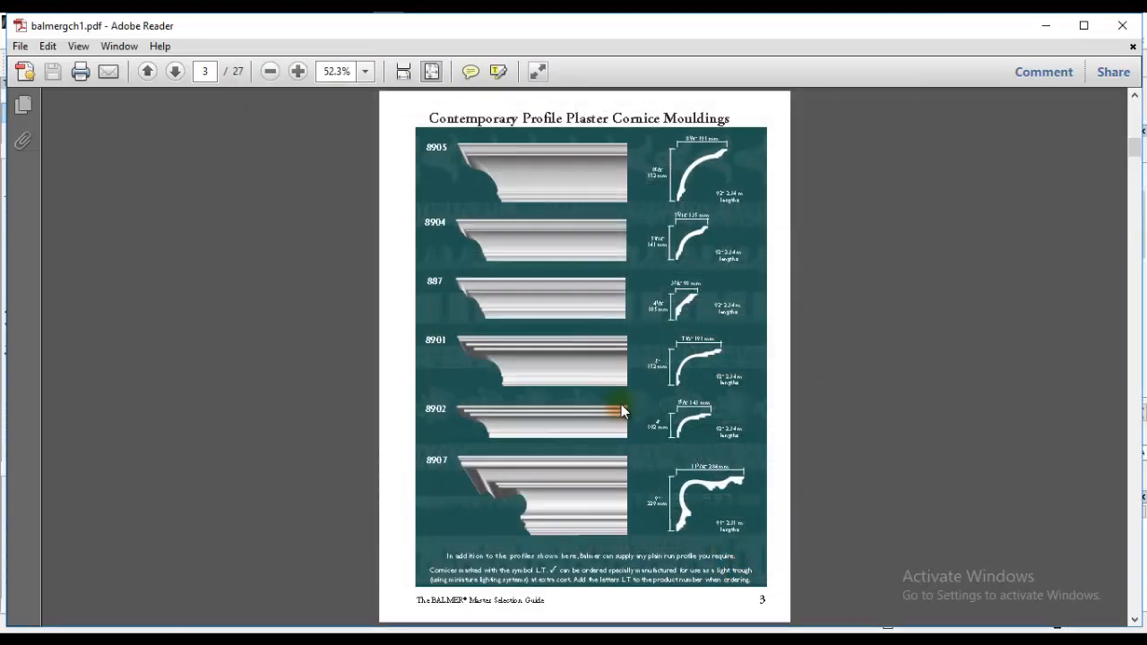
Step: Save the print output as a PDF named '2nd page' in the RECEIVED folder
left_click(79, 71)
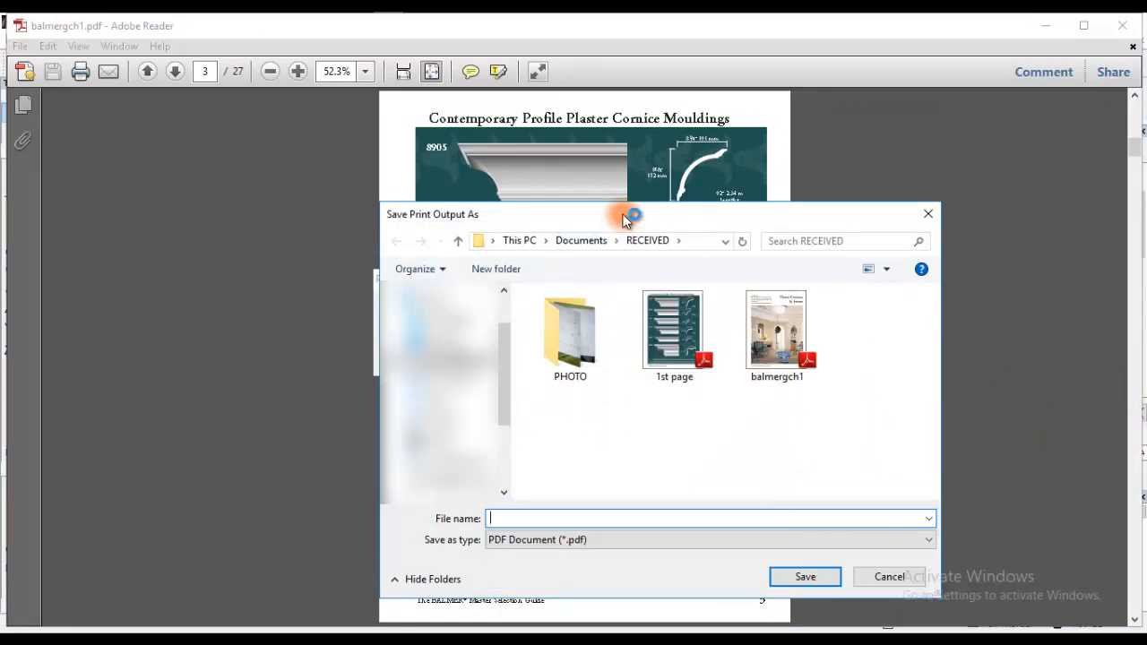
mouse_move(666, 489)
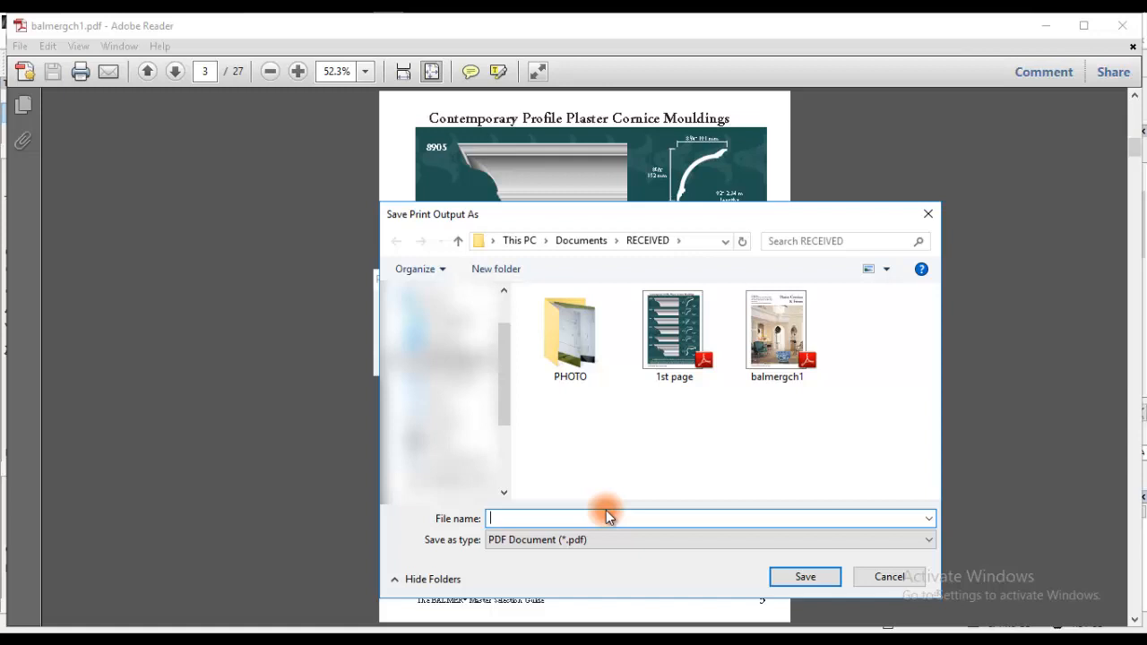
type("2nd pag")
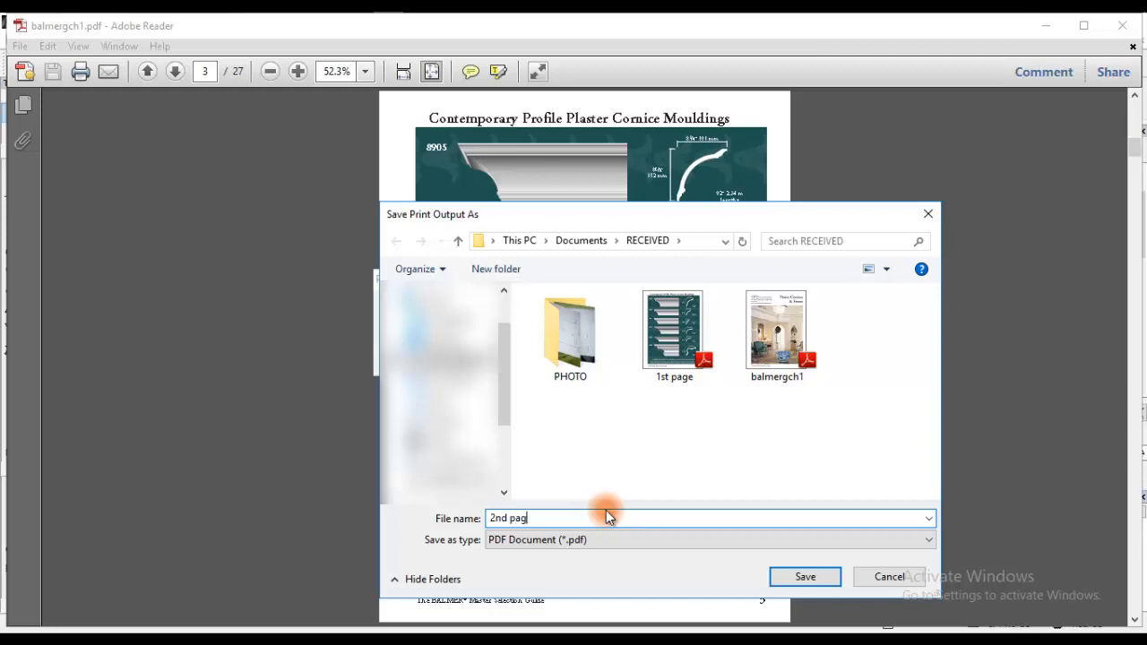
type("e")
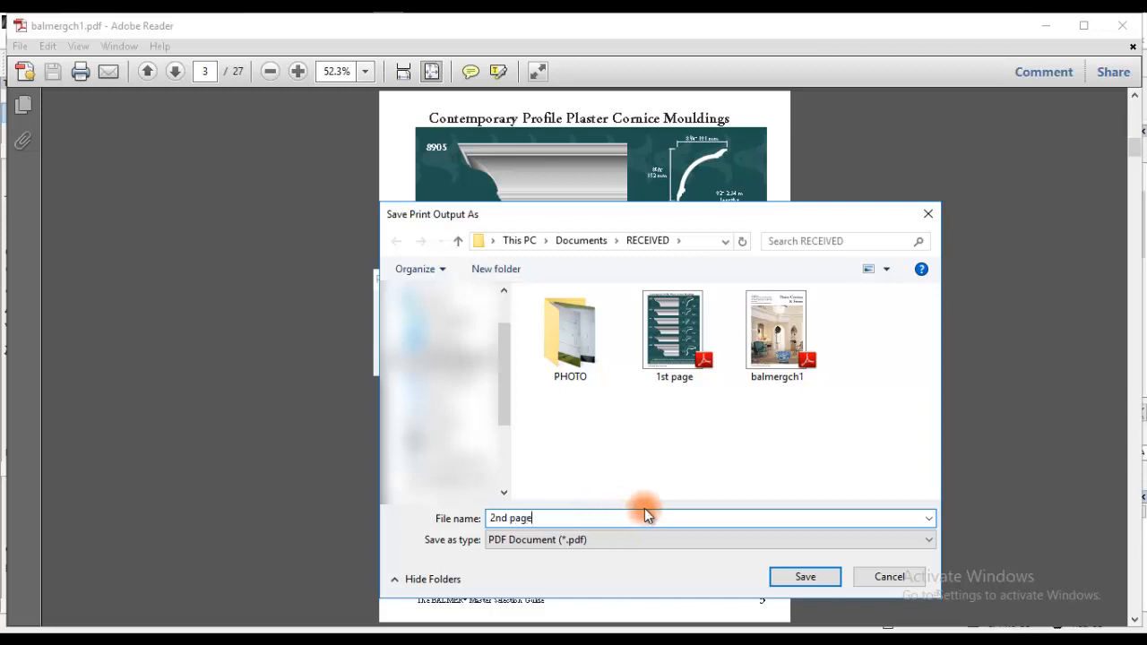
left_click(802, 577)
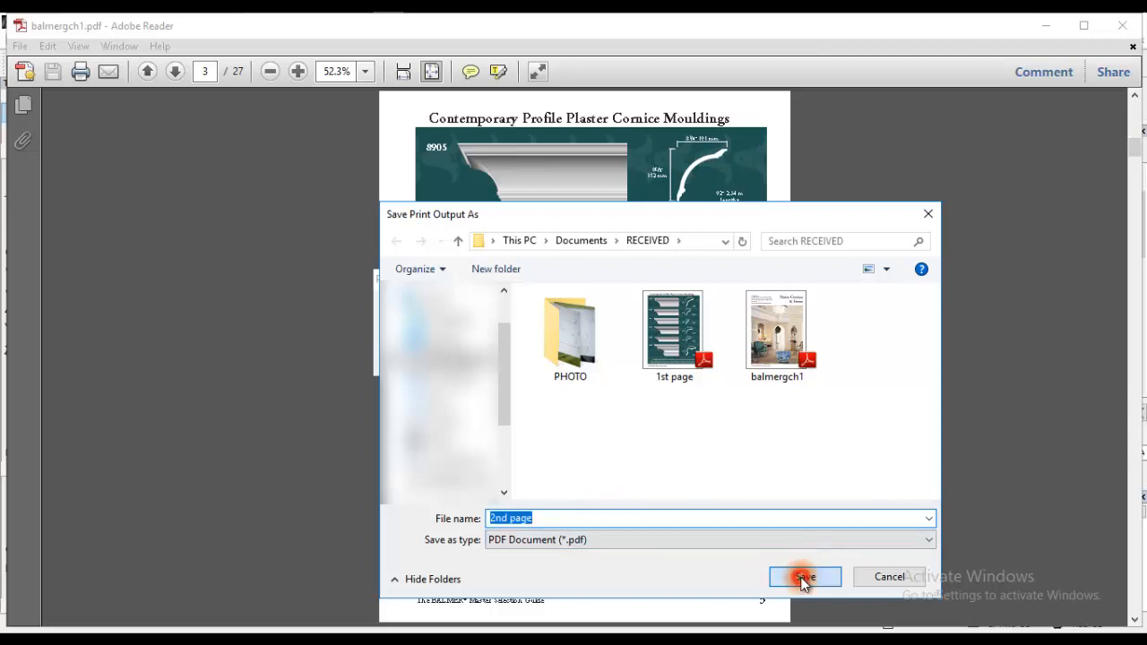
left_click(803, 577)
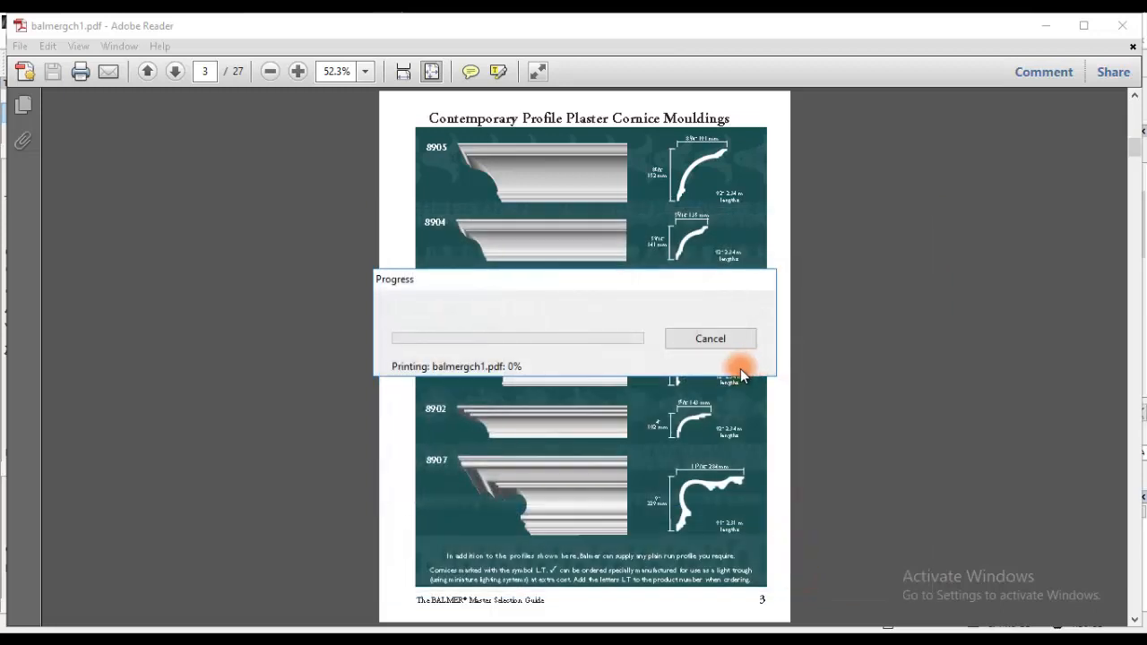
left_click(710, 337)
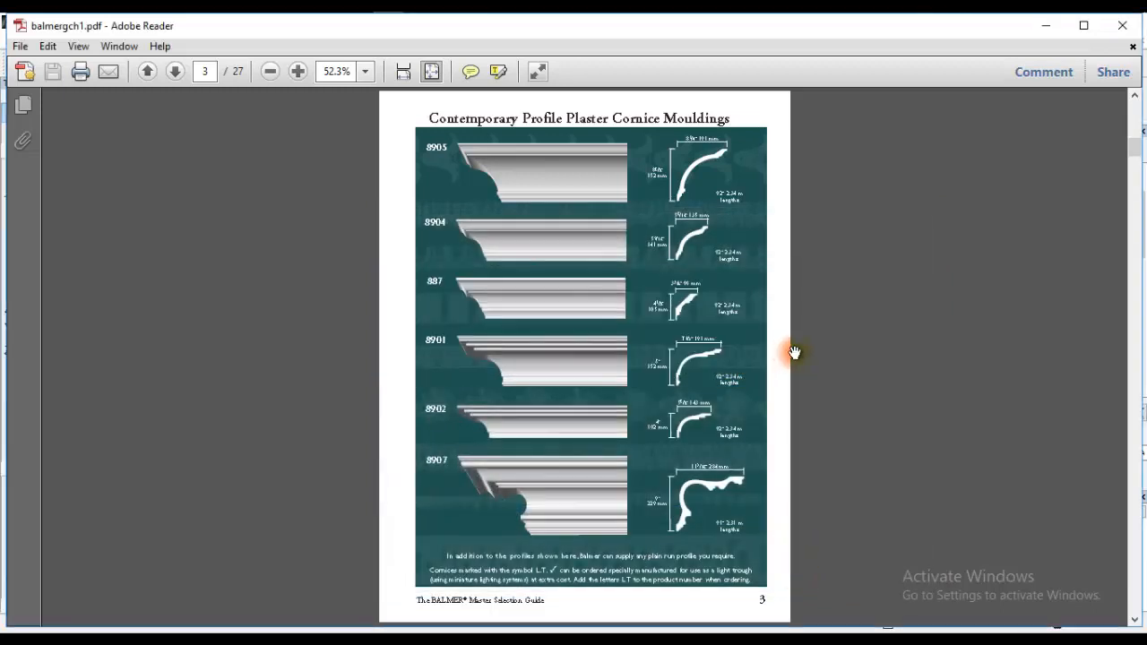
mouse_move(498, 161)
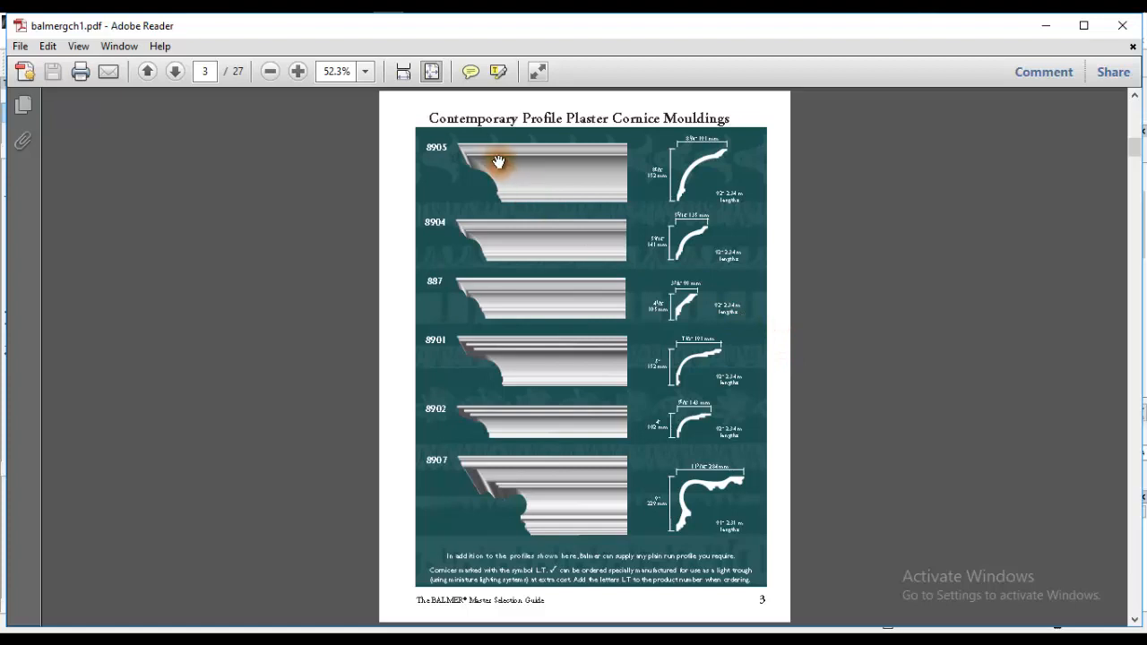
mouse_move(465, 122)
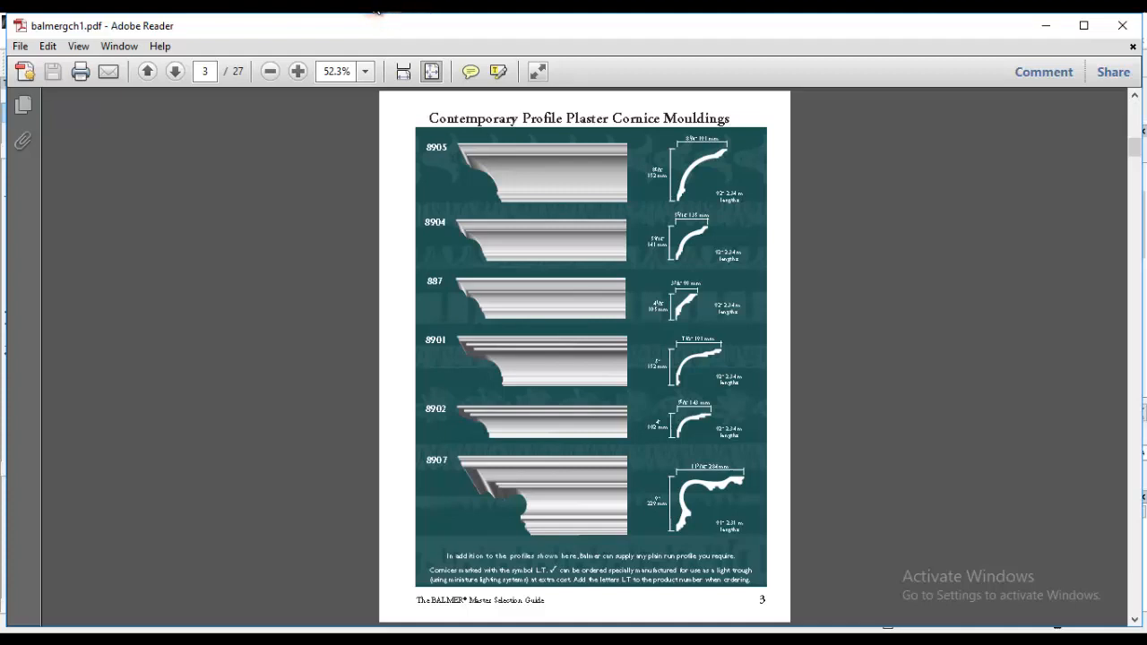
mouse_move(301, 226)
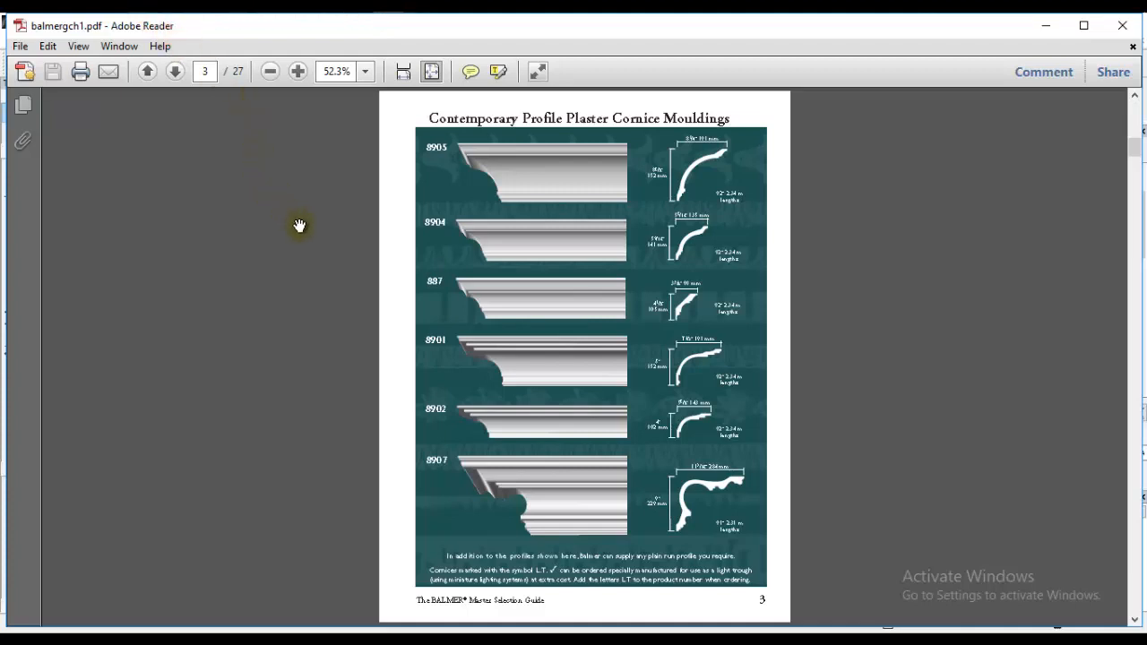
mouse_move(204, 140)
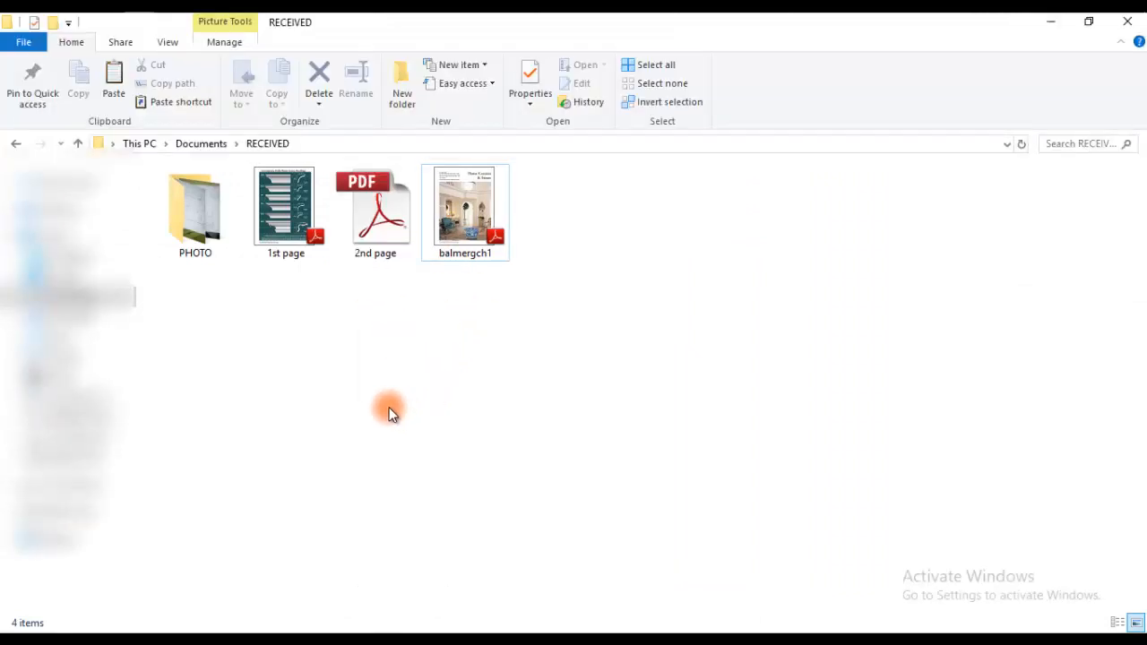
mouse_move(369, 411)
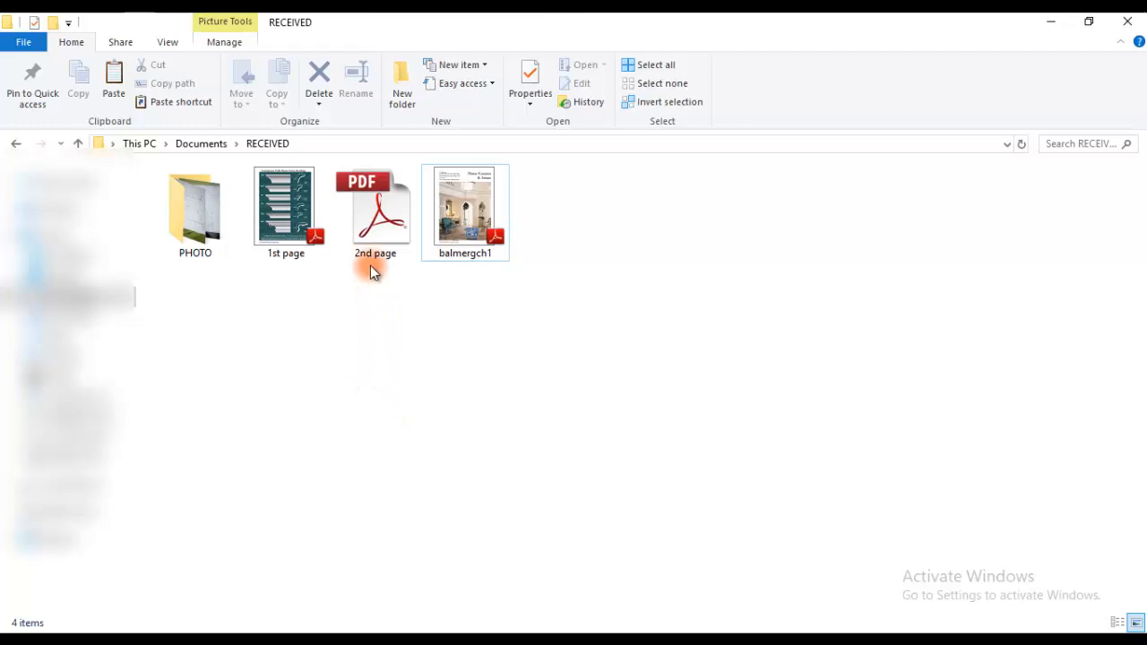
Step: Select the 2nd page PDF in the RECEIVED folder
left_click(374, 211)
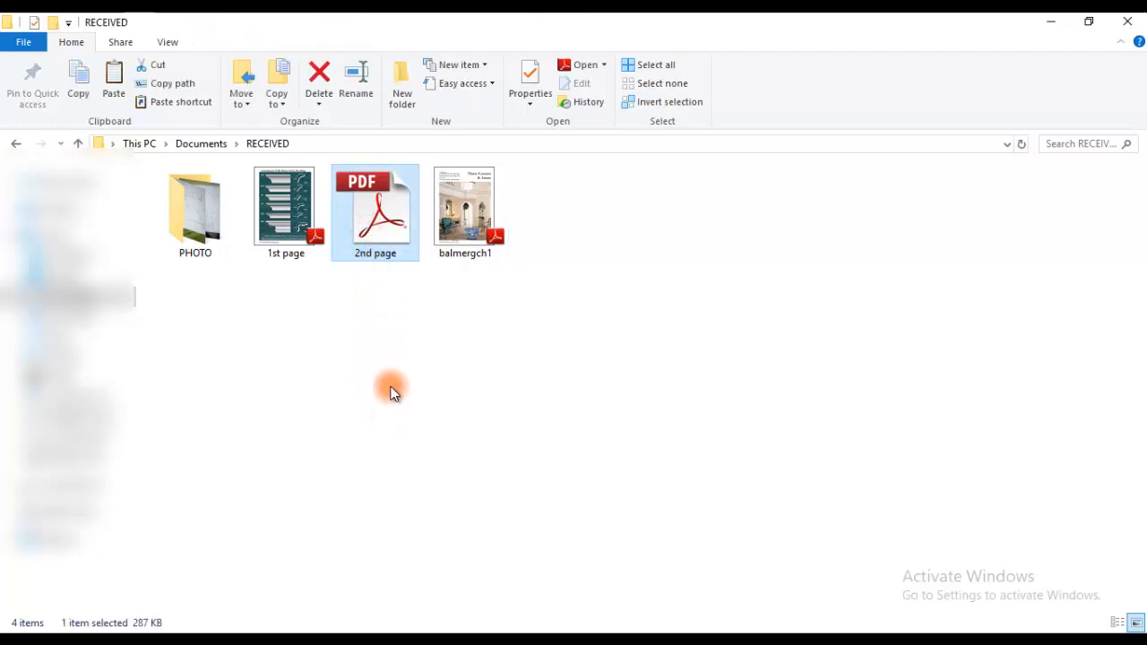
mouse_move(376, 258)
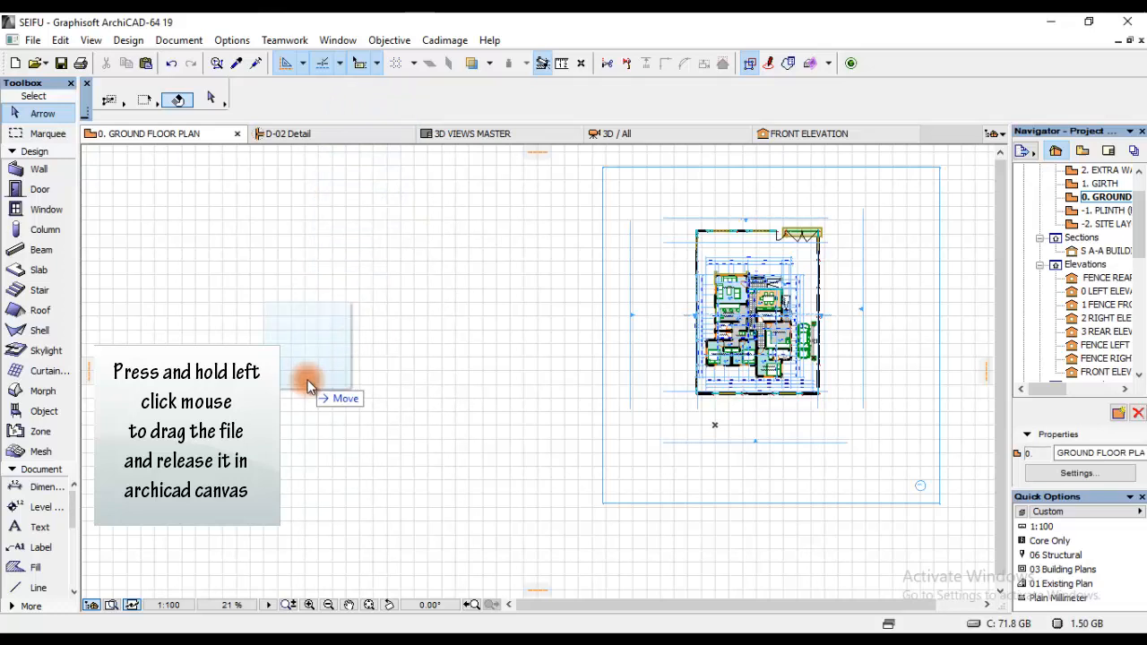
Step: Drop the 2nd page PDF onto the ground floor plan as a drawing and select it
left_click_drag(308, 386, 308, 380)
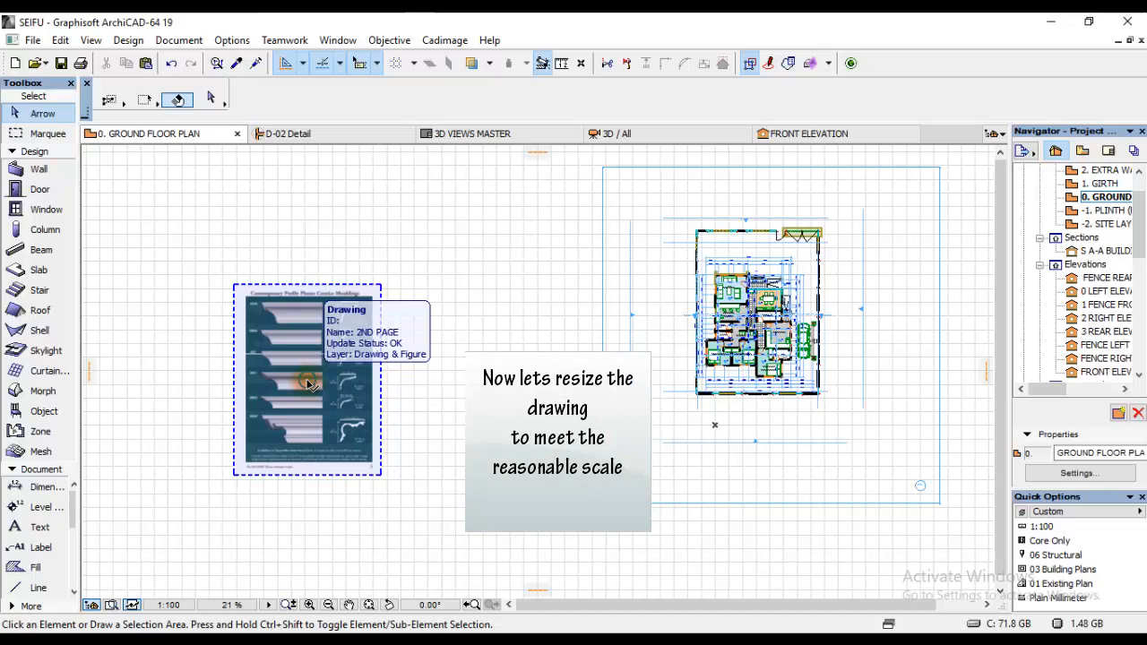
left_click(309, 379)
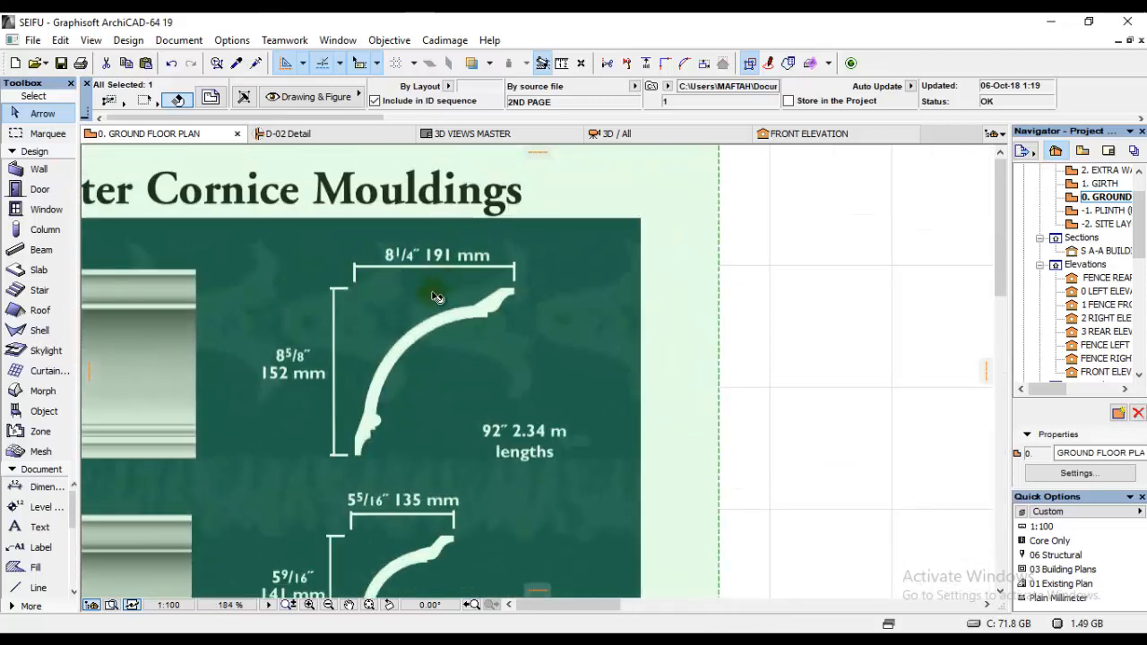
mouse_move(516, 279)
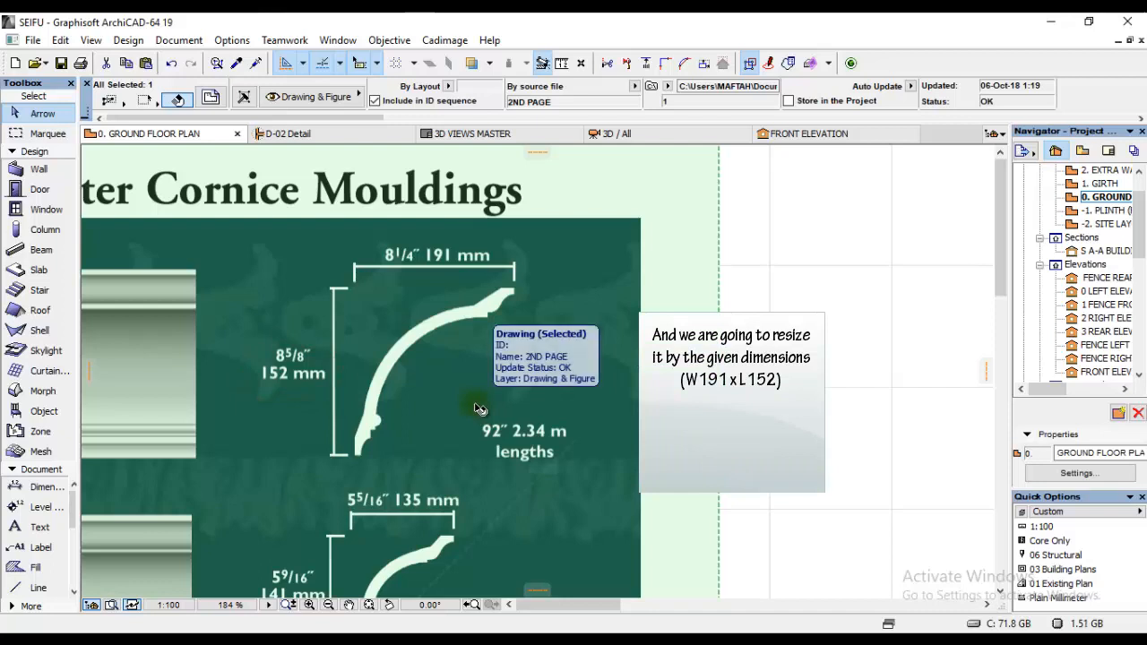
mouse_move(446, 431)
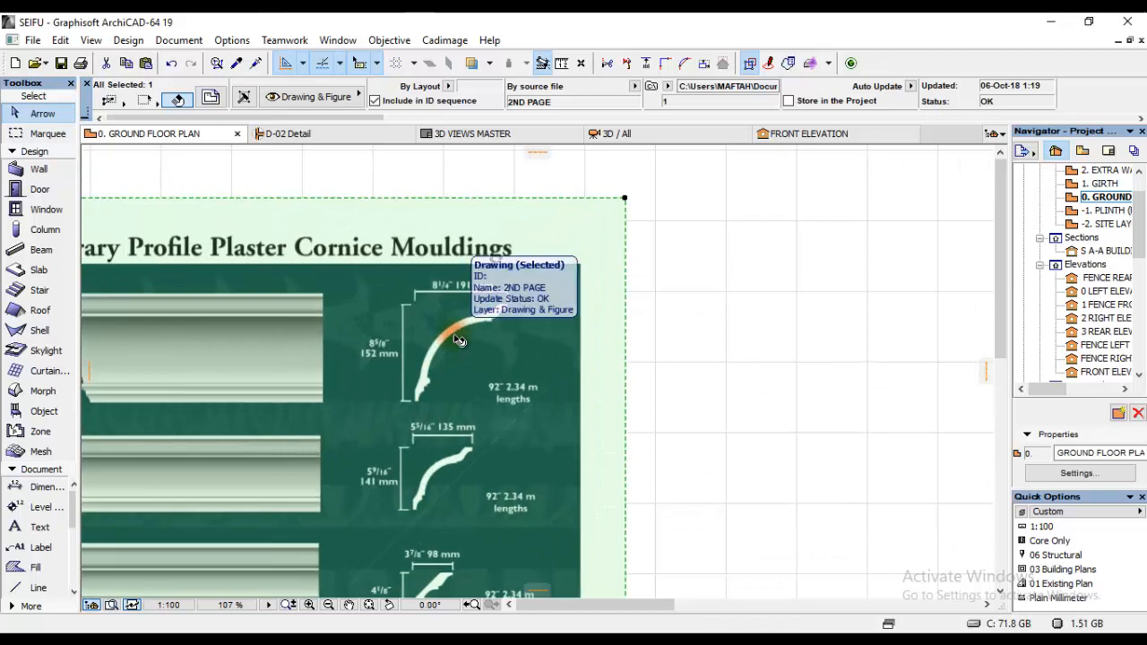
Step: Resize the drawing graphically so the profile width measures 191 mm
key("ctrl+k")
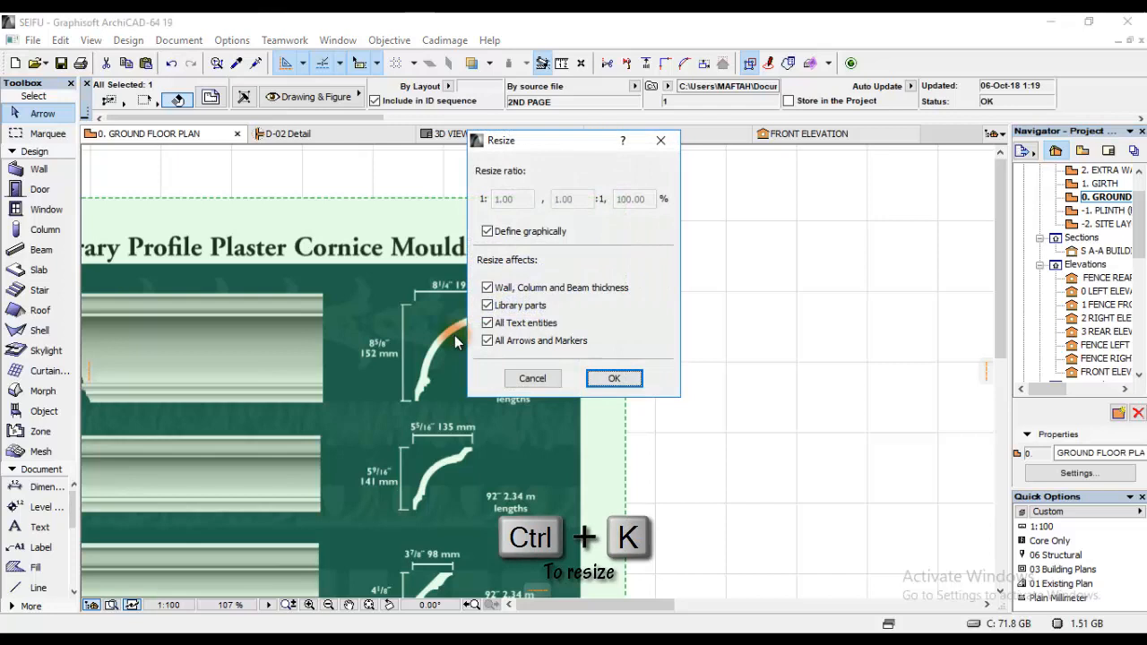
mouse_move(457, 308)
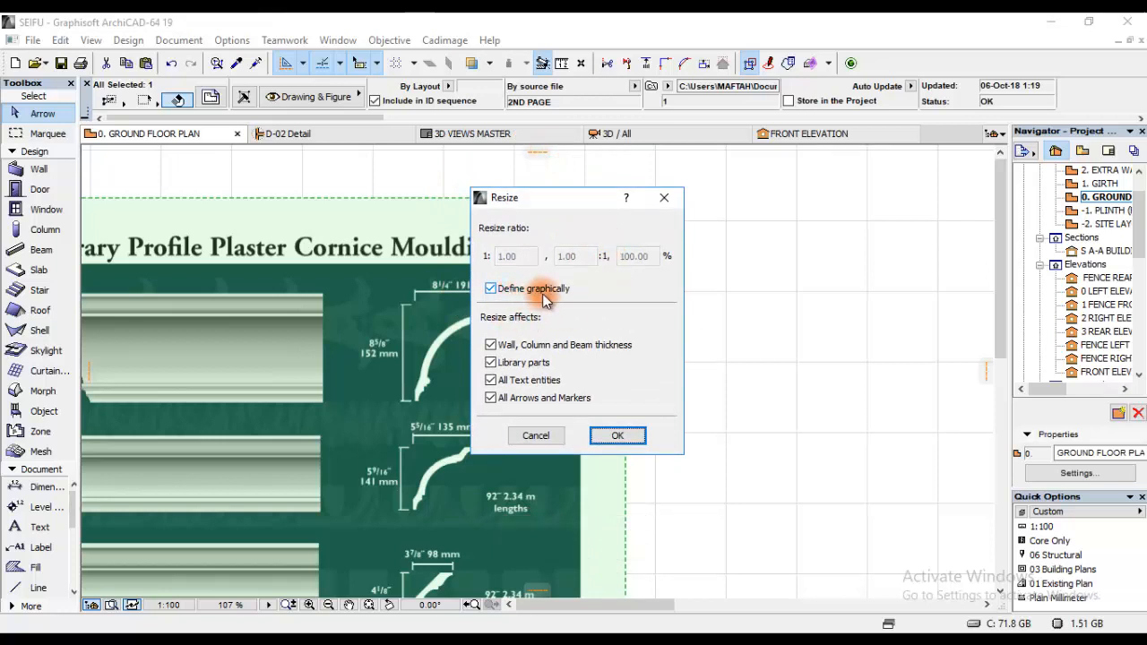
mouse_move(555, 301)
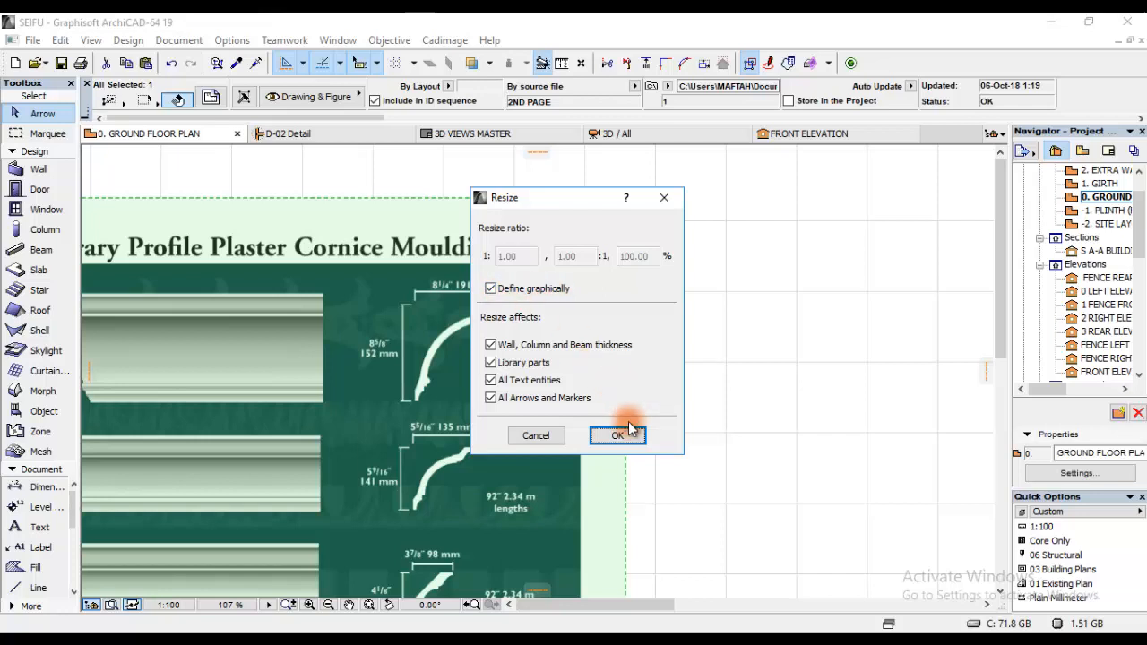
left_click(616, 435)
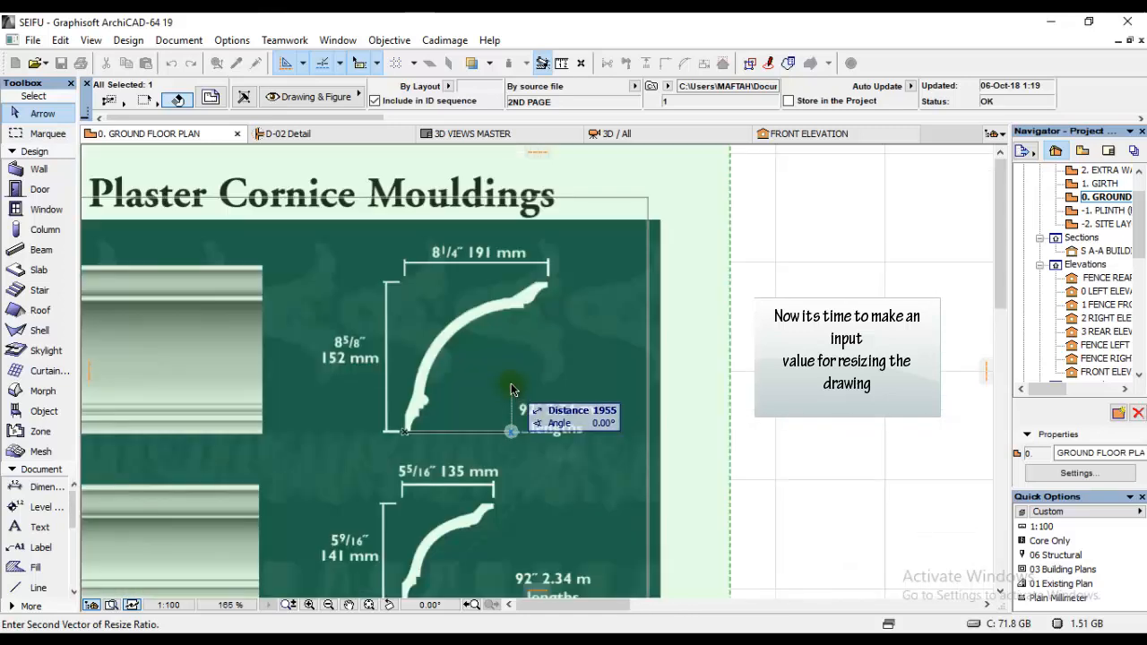
mouse_move(541, 396)
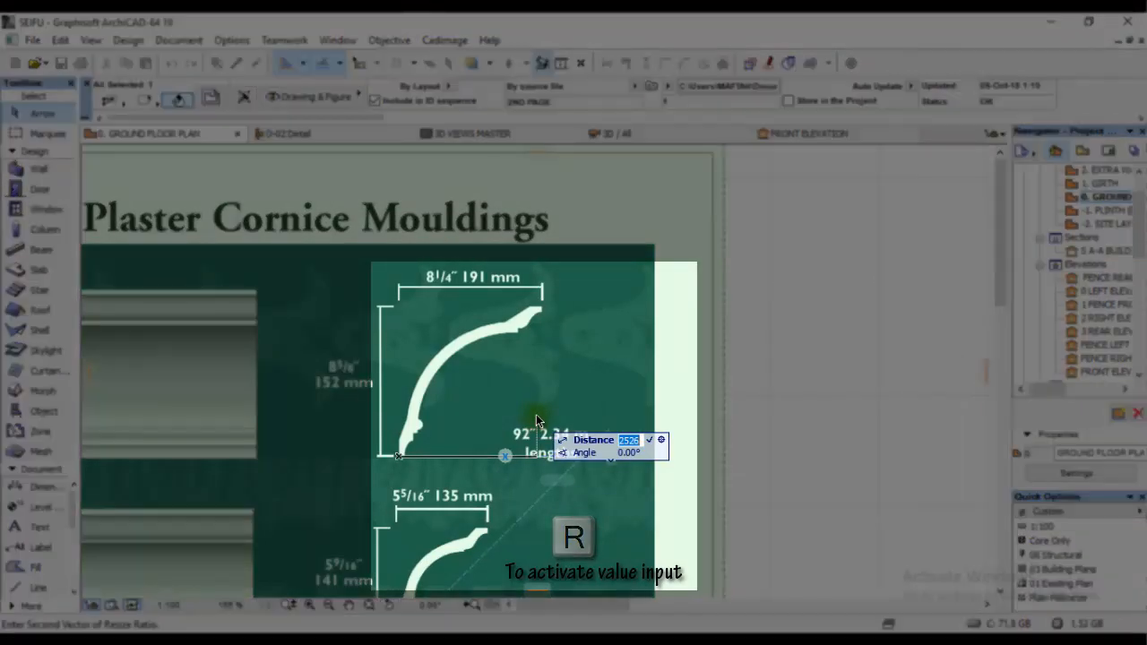
type("191")
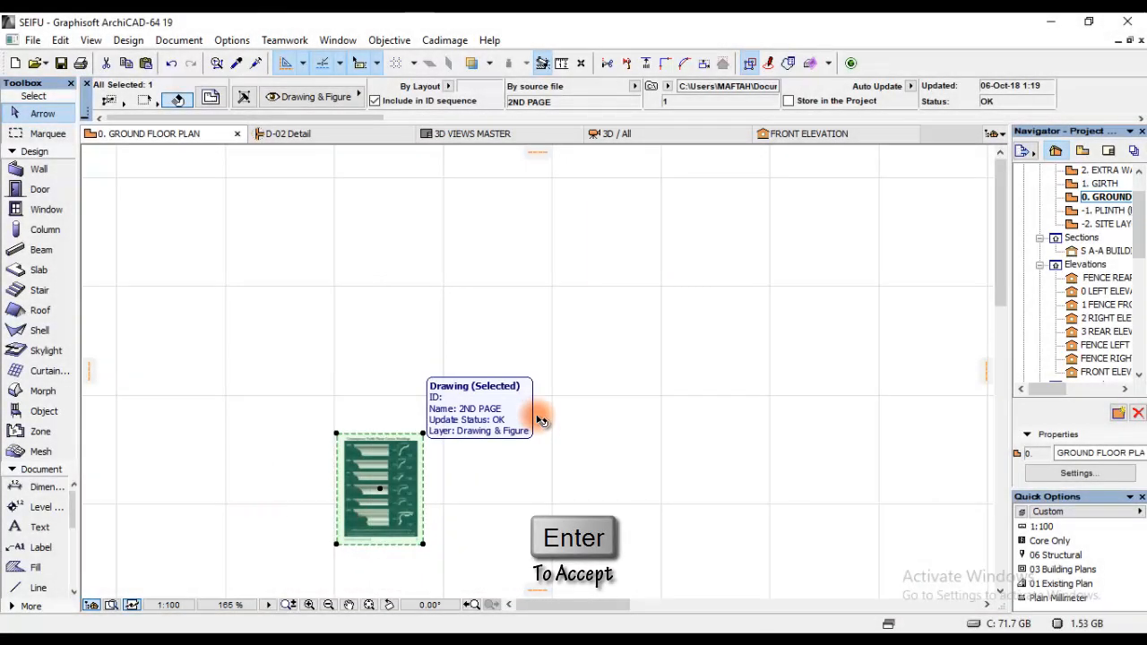
left_click_drag(380, 487, 387, 394)
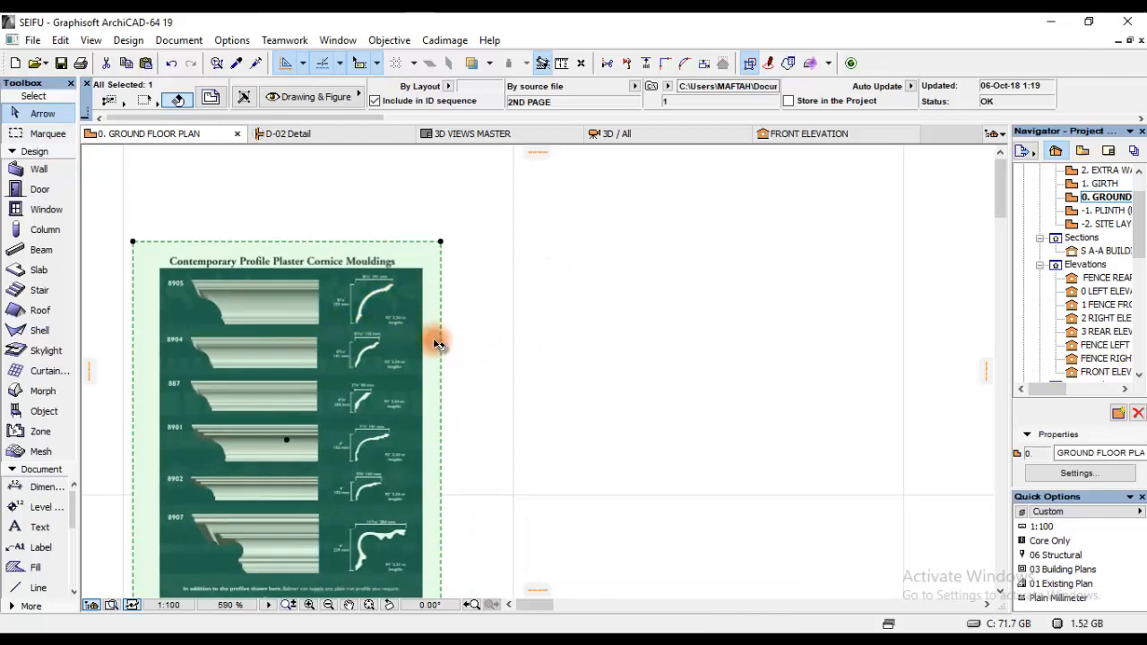
mouse_move(390, 357)
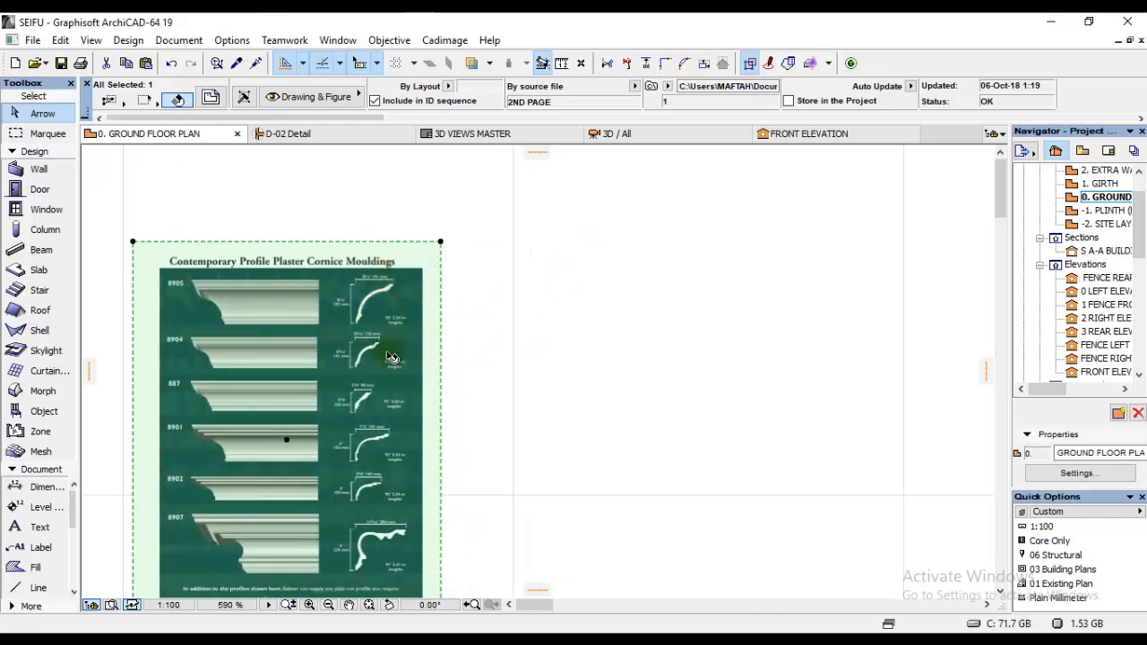
left_click_drag(390, 355, 344, 340)
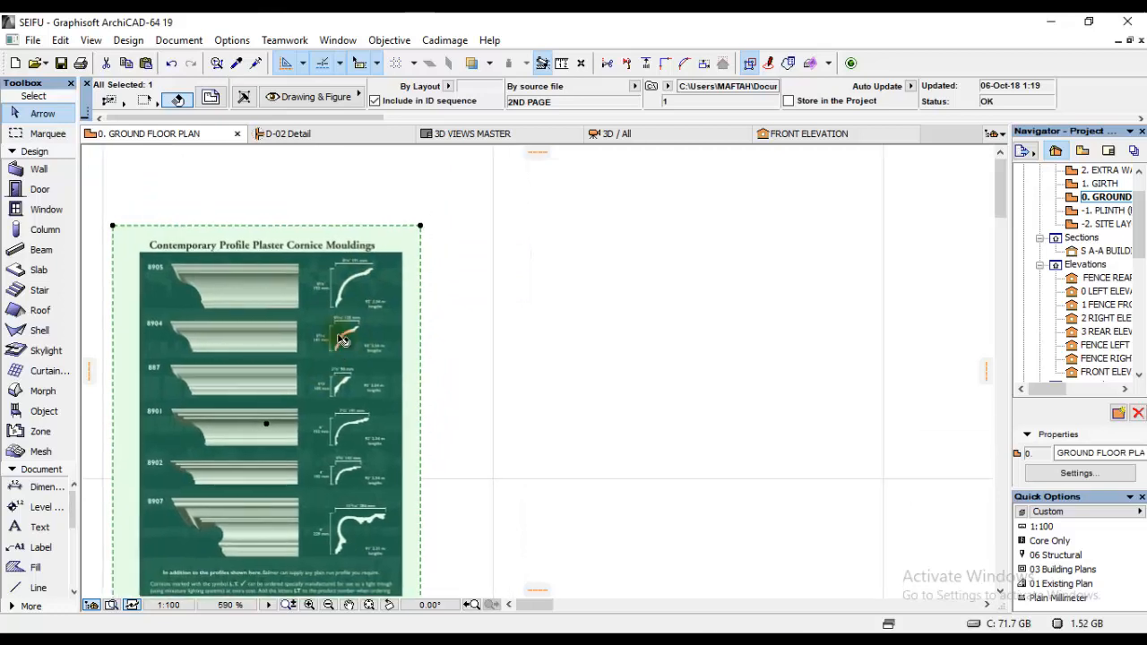
mouse_move(344, 340)
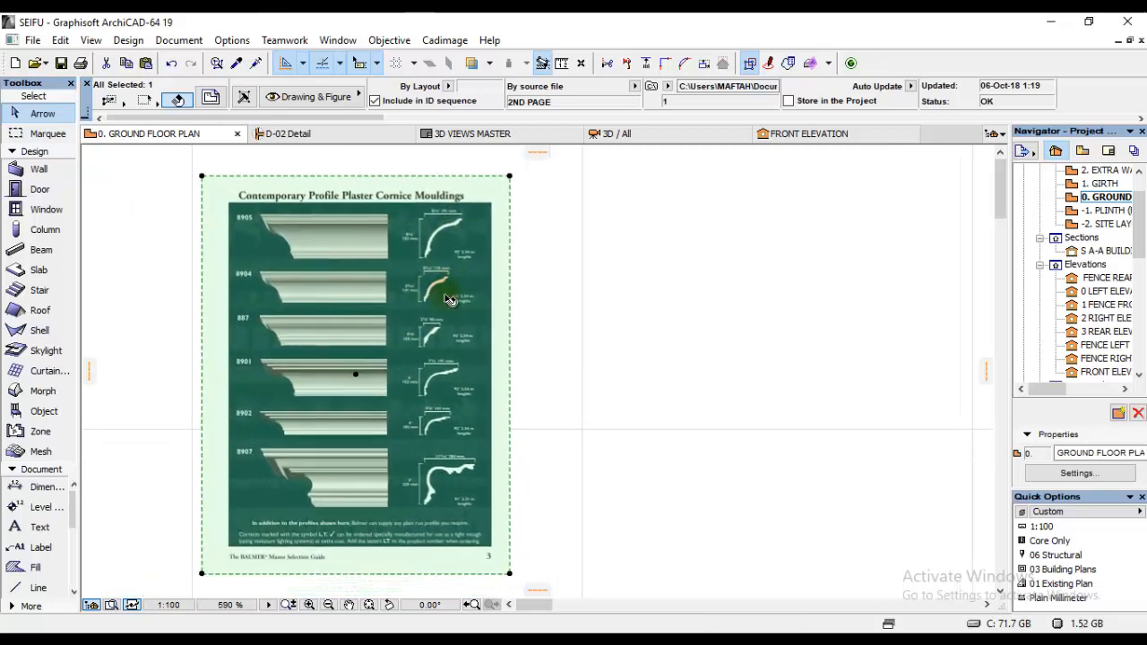
mouse_move(452, 300)
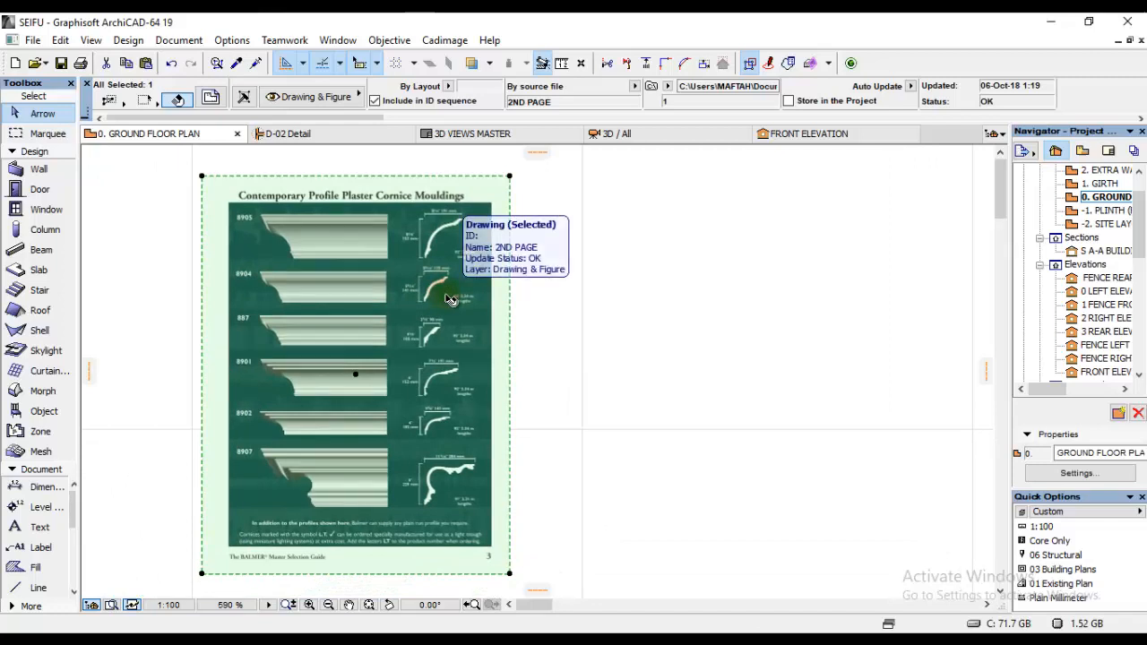
key("ctrl+=")
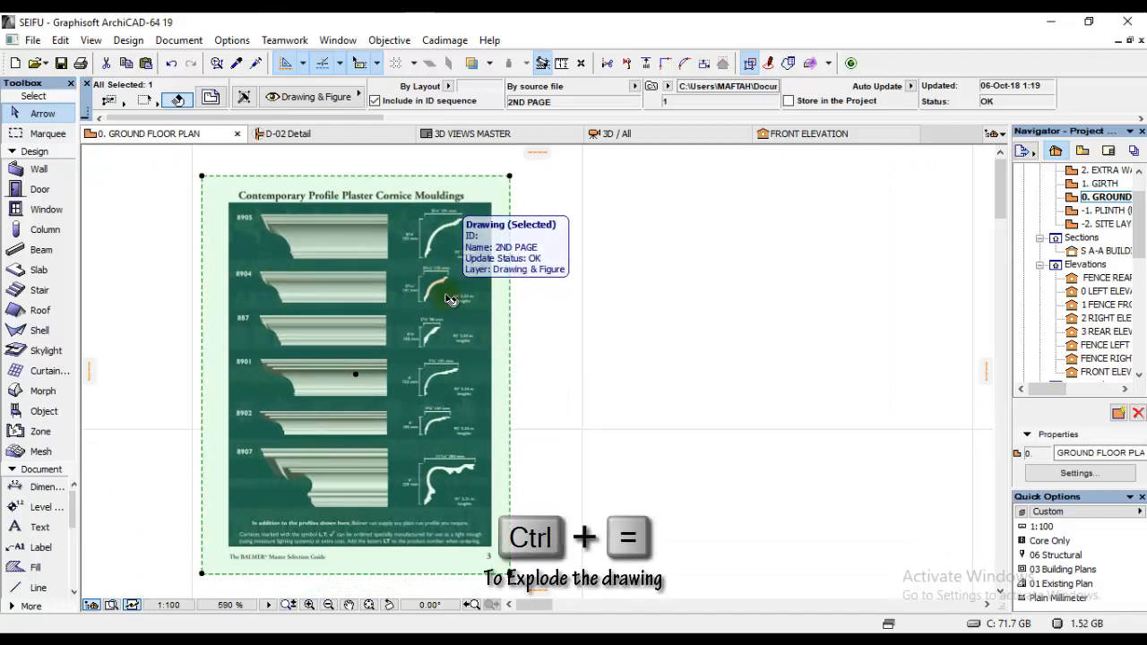
Step: Explode the cornice drawing into current view elements, keeping the original
key("ctrl+=")
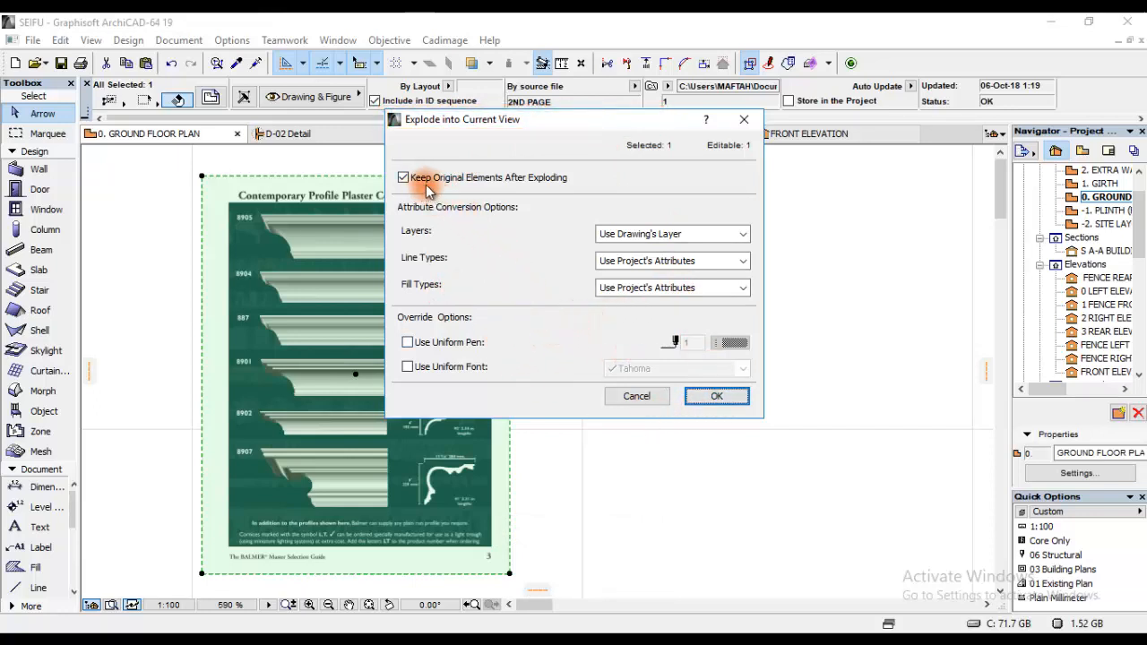
mouse_move(523, 188)
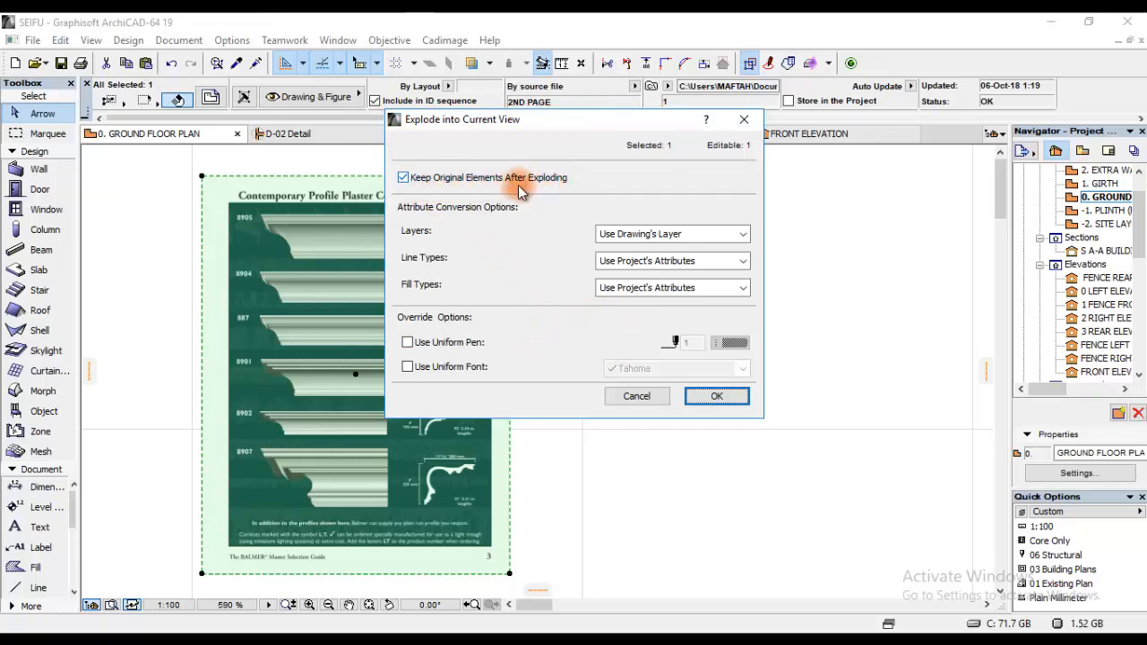
mouse_move(466, 177)
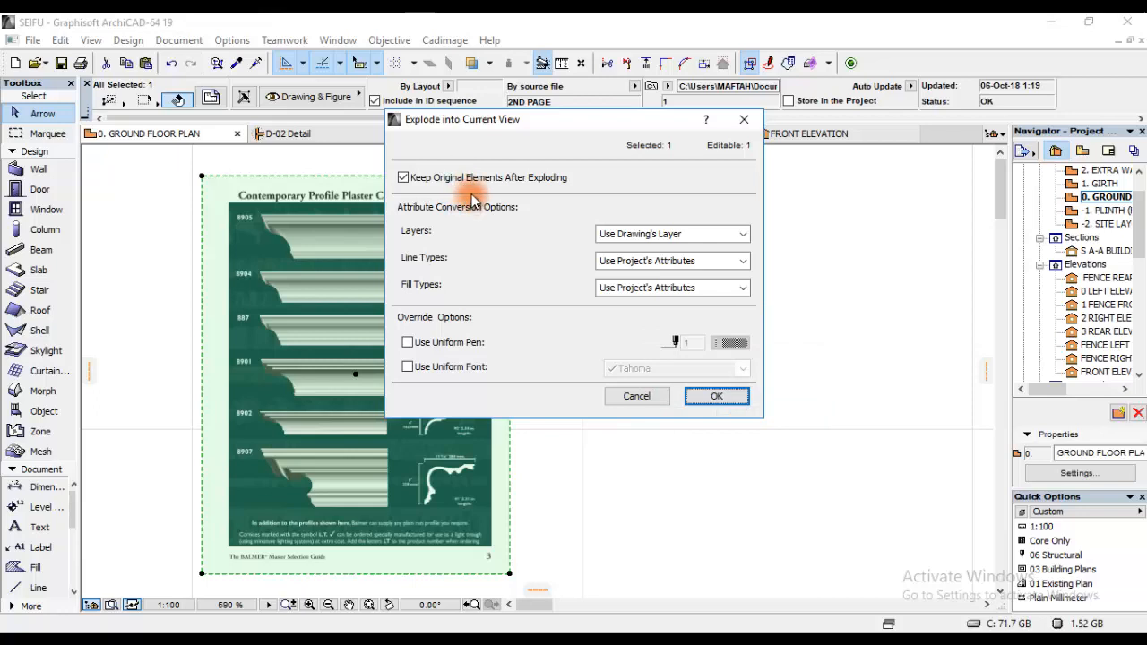
mouse_move(498, 194)
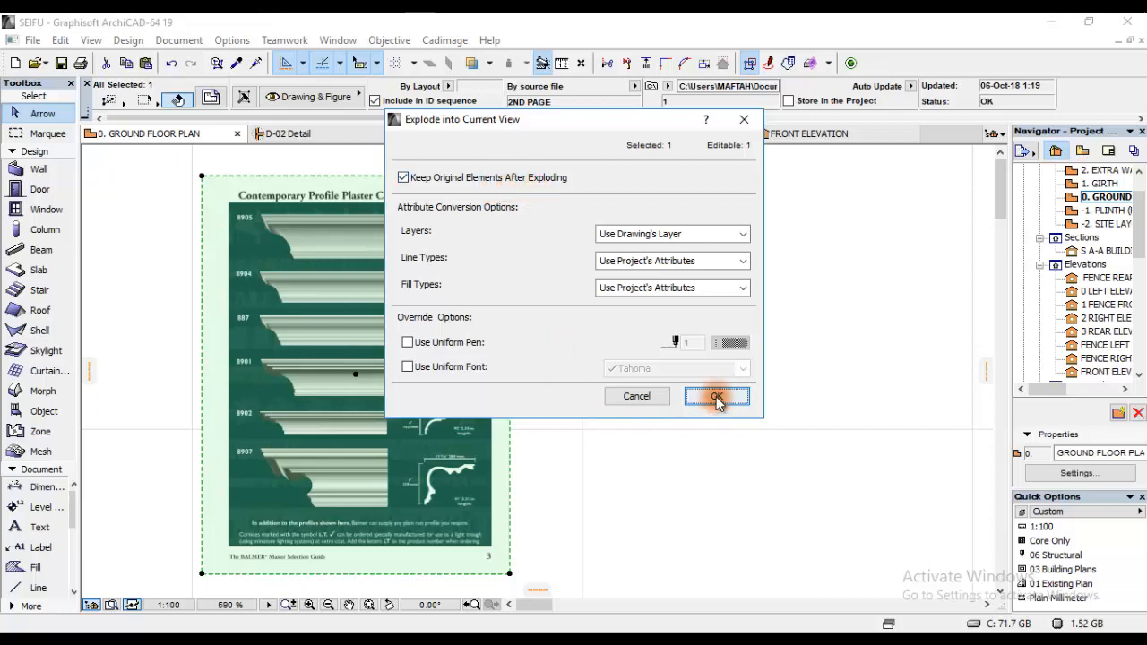
left_click(717, 396)
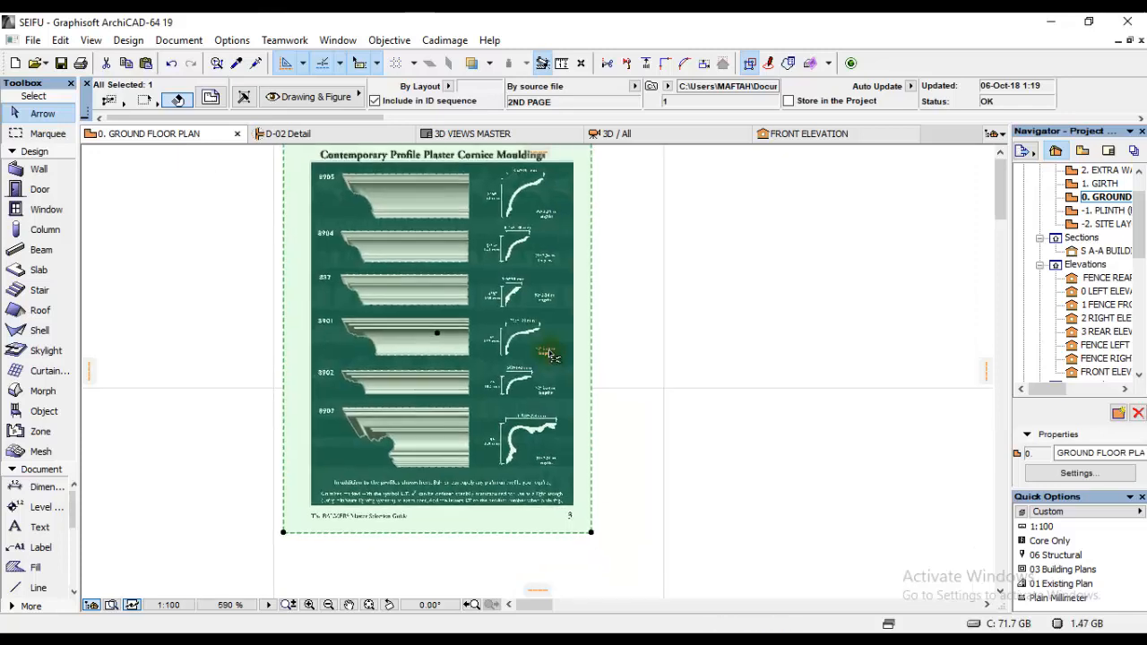
Step: Drag the top cornice profile fill off the sheet onto the blank area at right
left_click(437, 336)
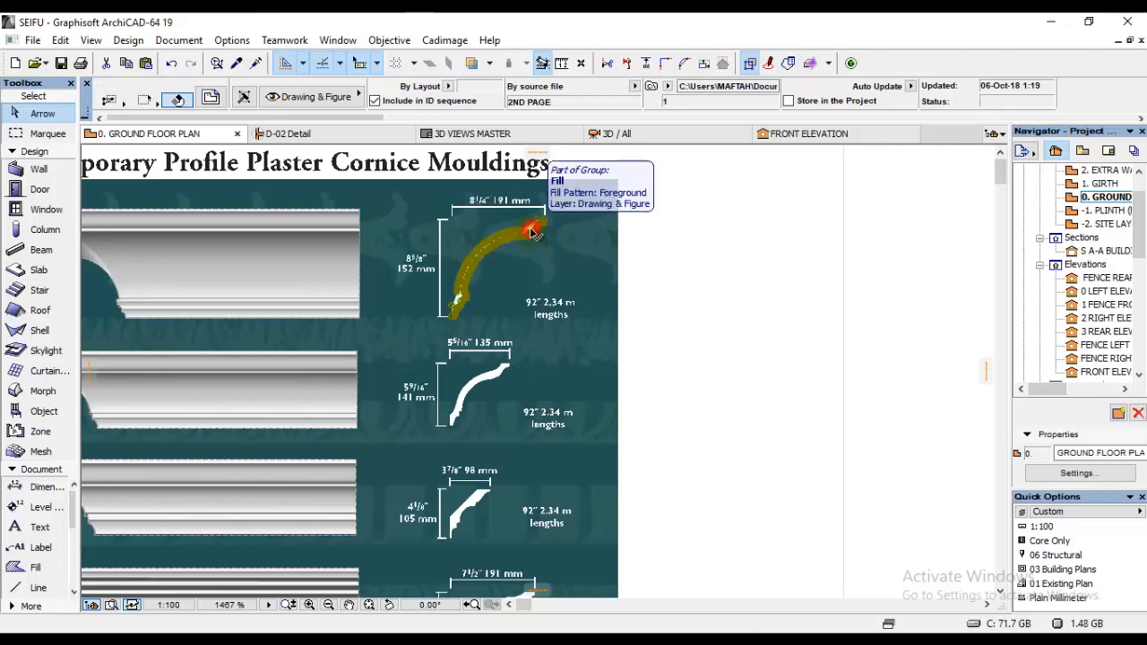
left_click(529, 231)
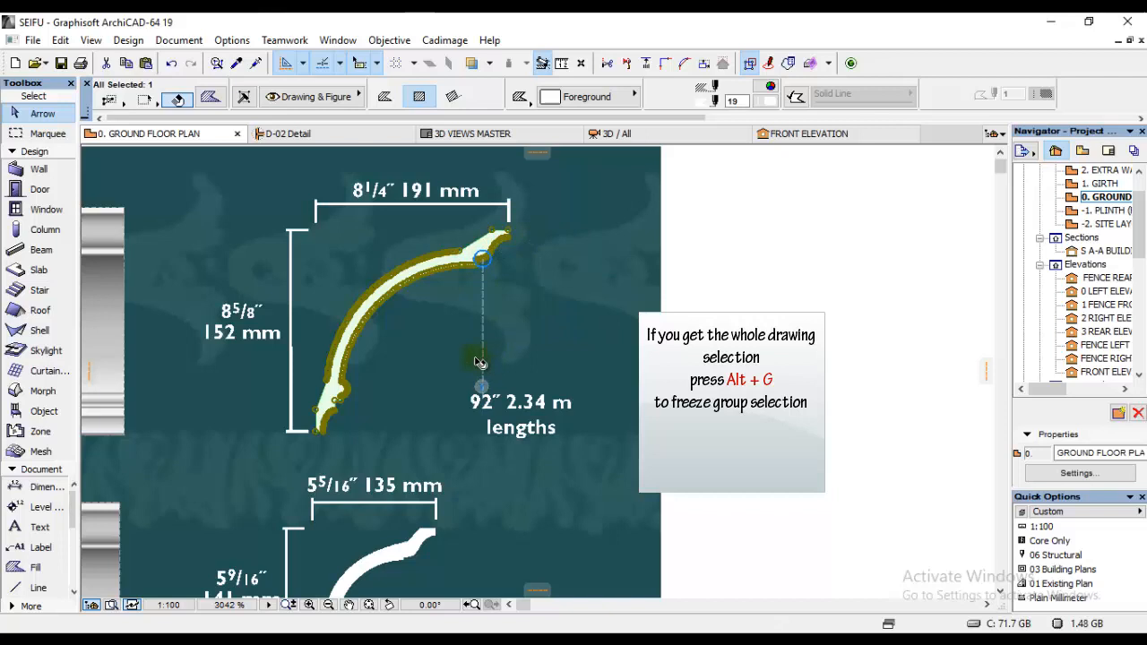
mouse_move(473, 374)
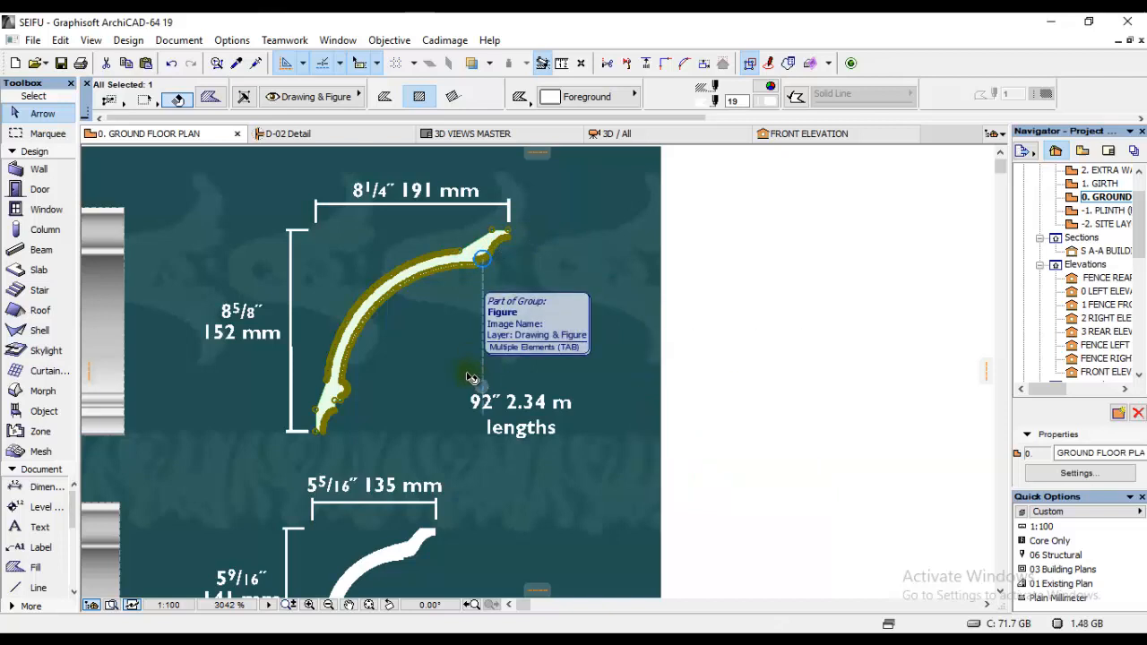
key("ctrl+d")
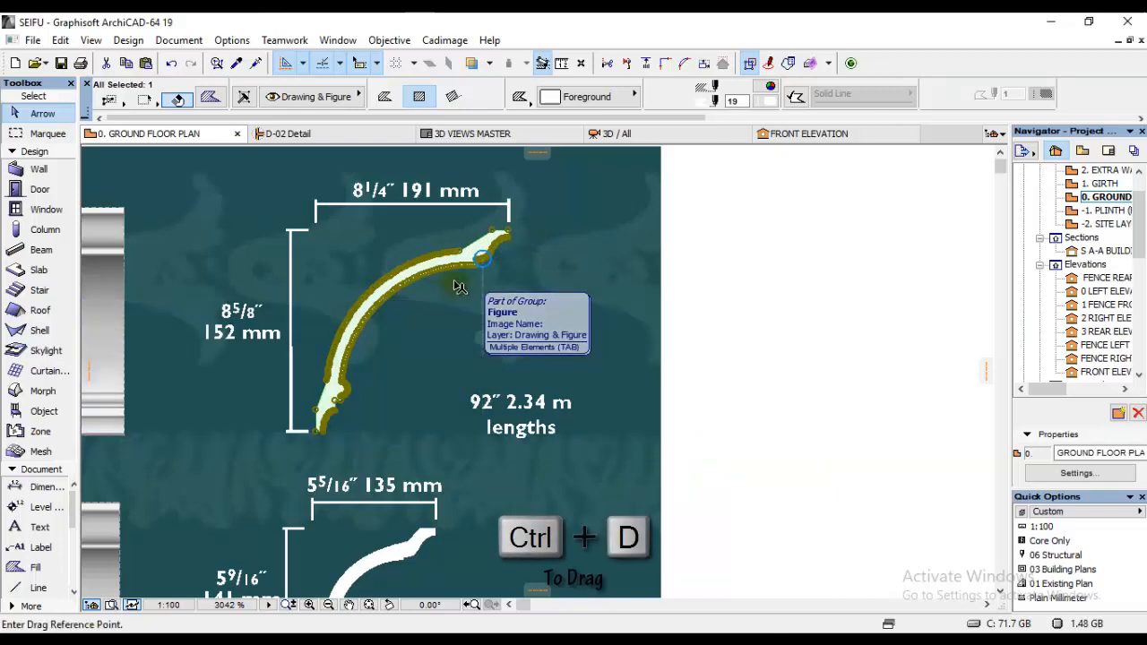
left_click_drag(480, 254, 806, 260)
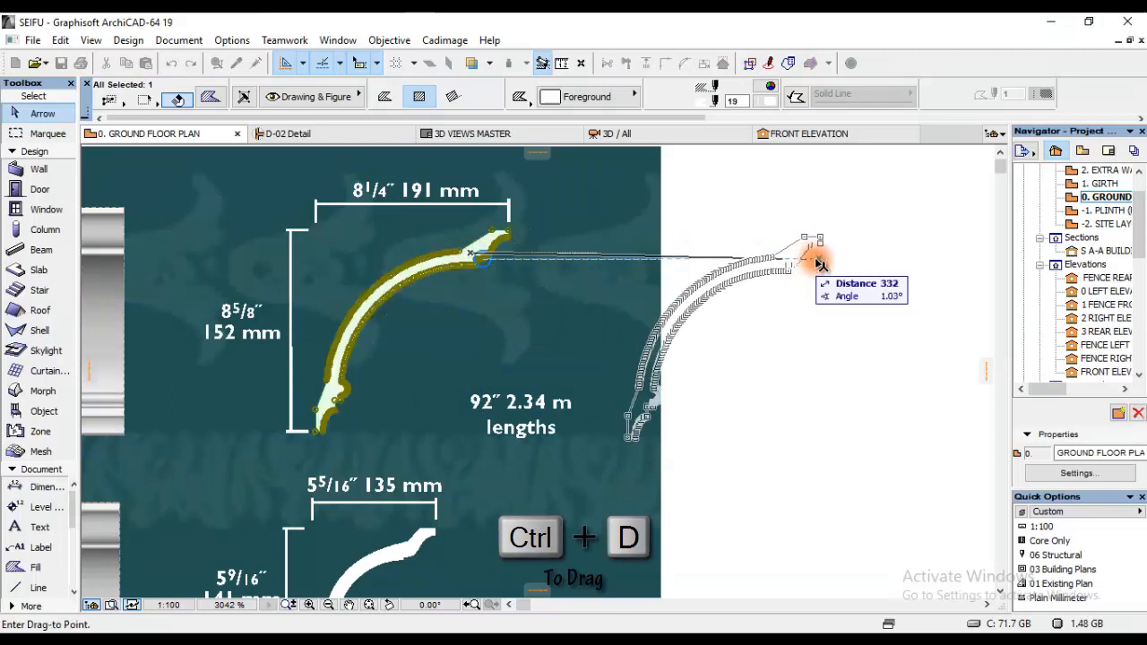
left_click_drag(815, 262, 869, 267)
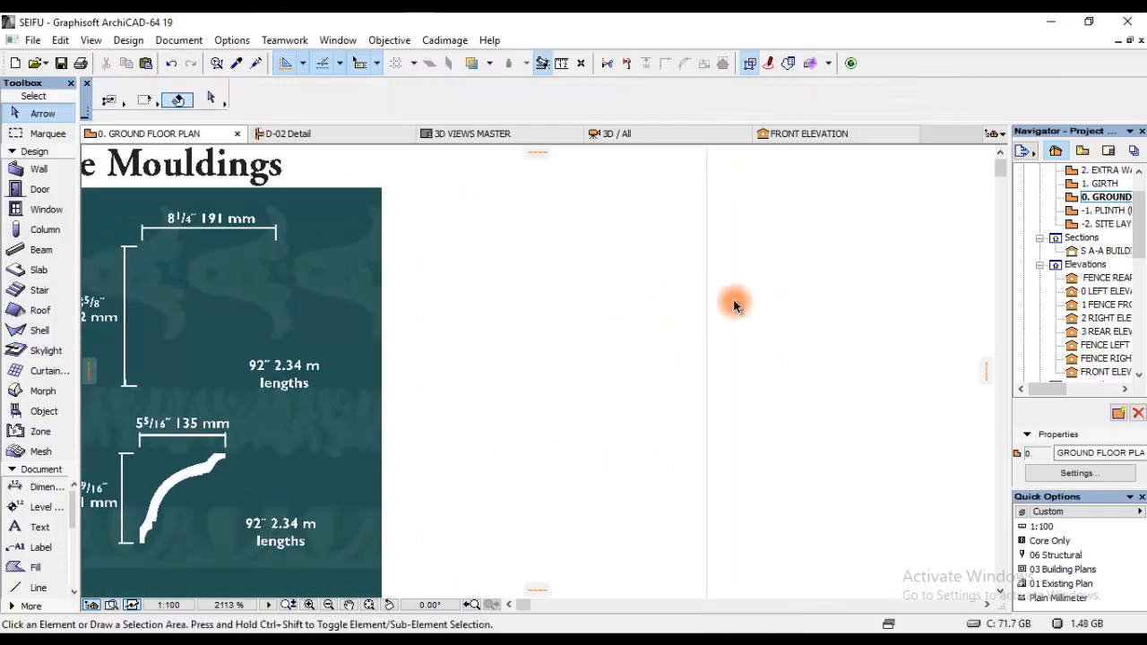
mouse_move(601, 249)
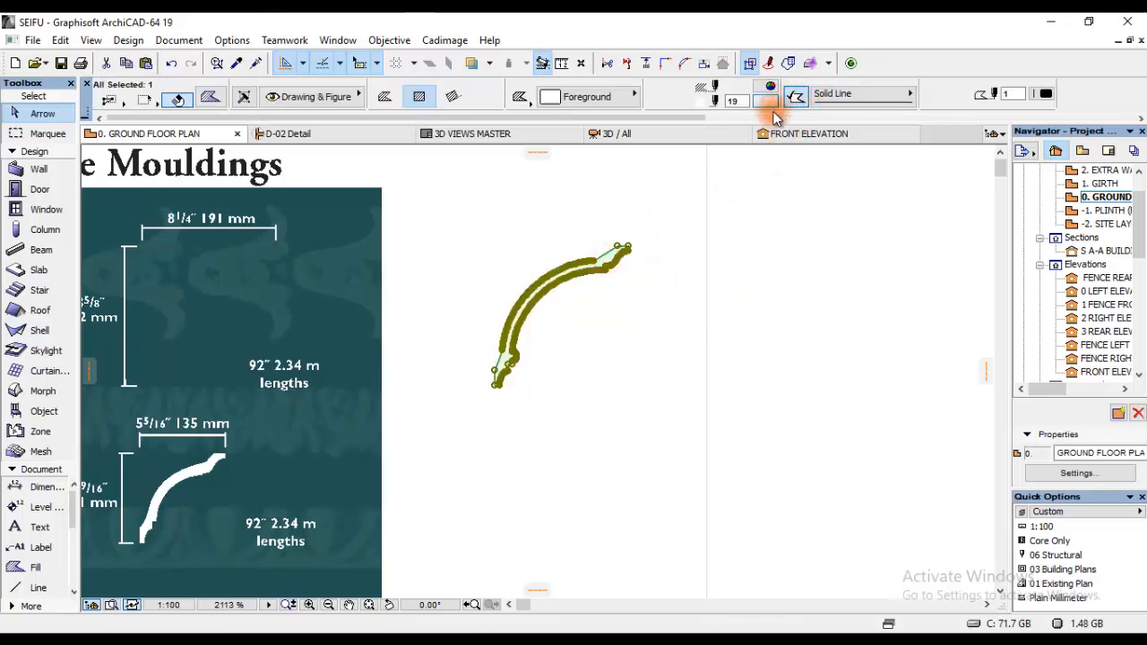
Step: Make the cornice outline a white Gypsum fill with black contour and copy it
left_click(766, 97)
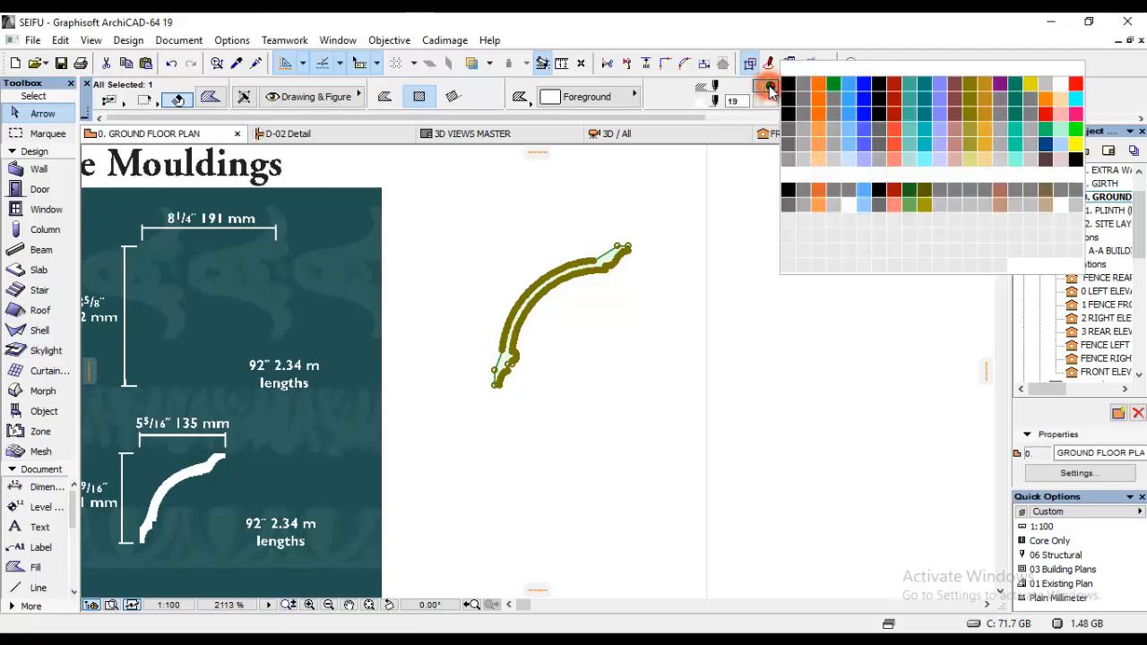
left_click(769, 90)
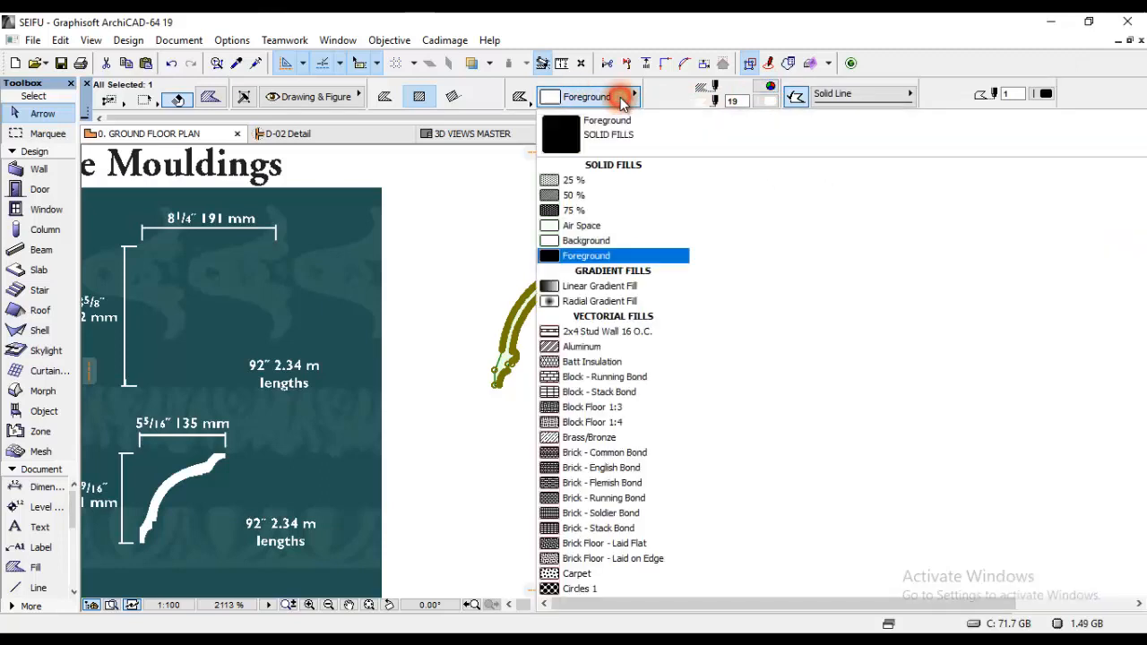
left_click(735, 407)
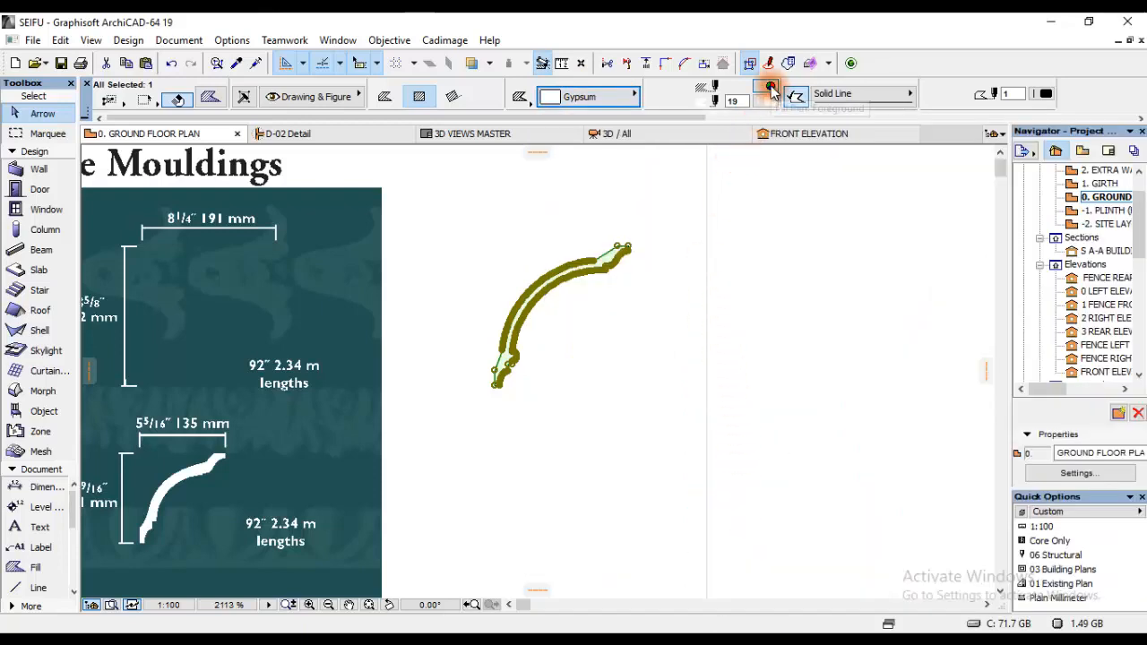
left_click(769, 86)
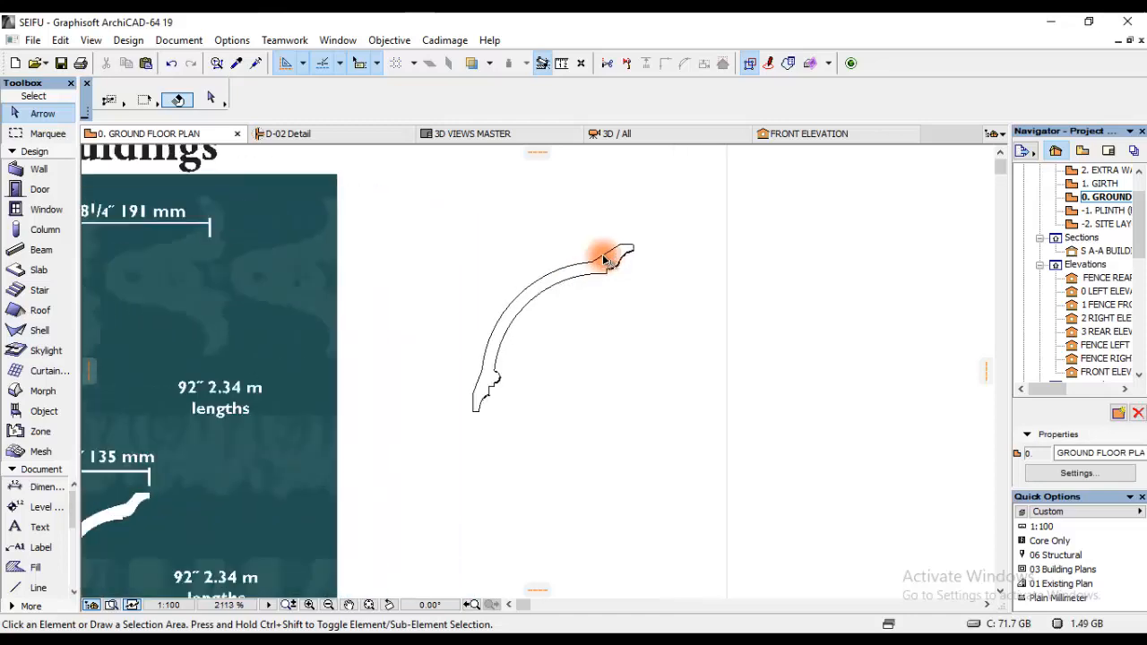
left_click(595, 260)
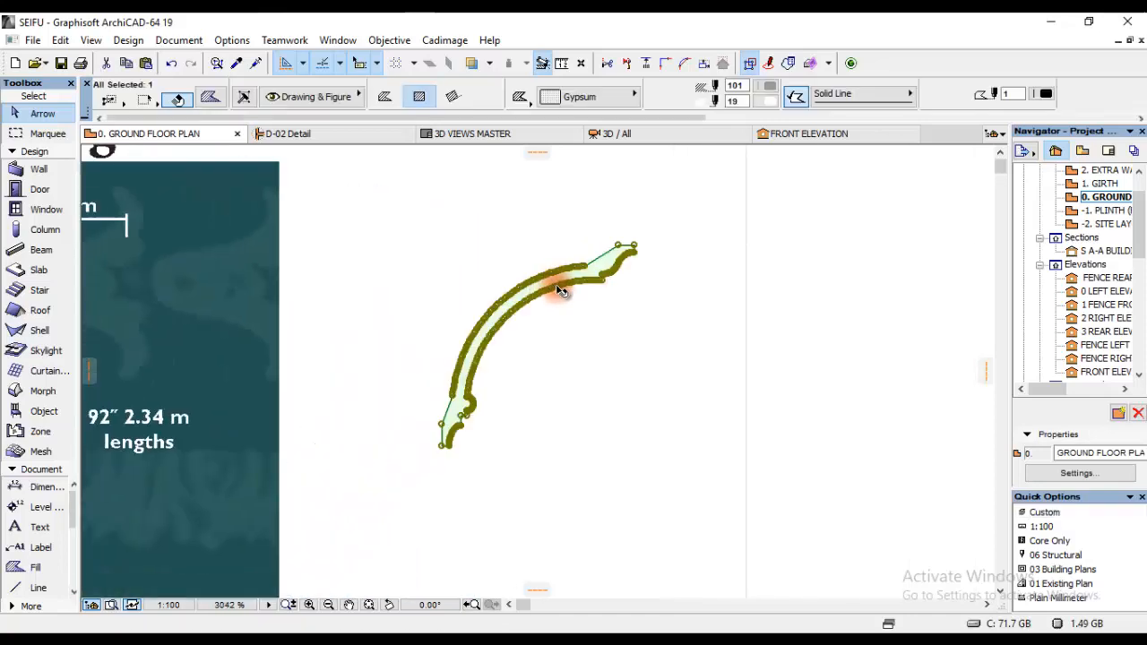
mouse_move(552, 338)
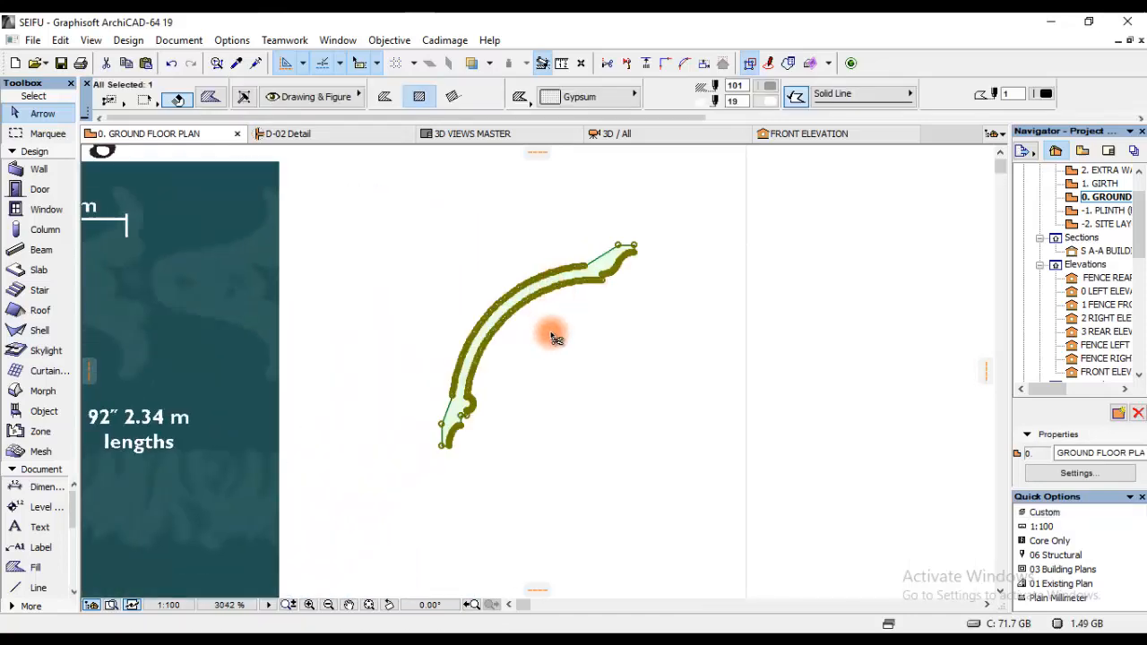
key("ctrl+c")
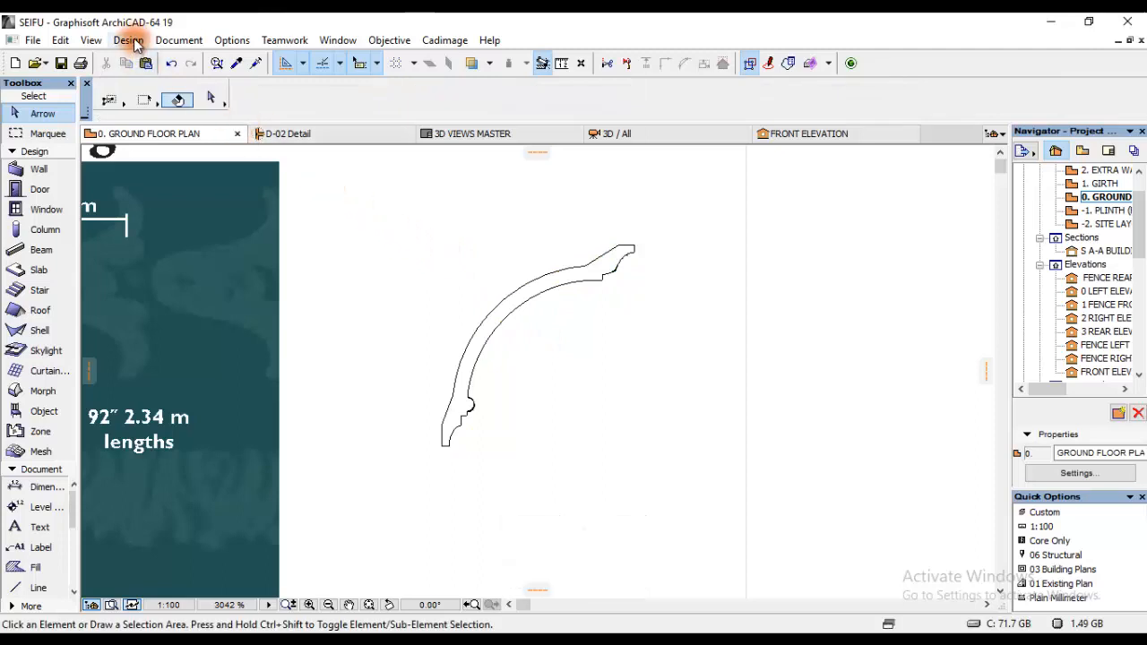
Step: Create a new complex profile named 'moulding cornice' in Profile Manager
left_click(129, 39)
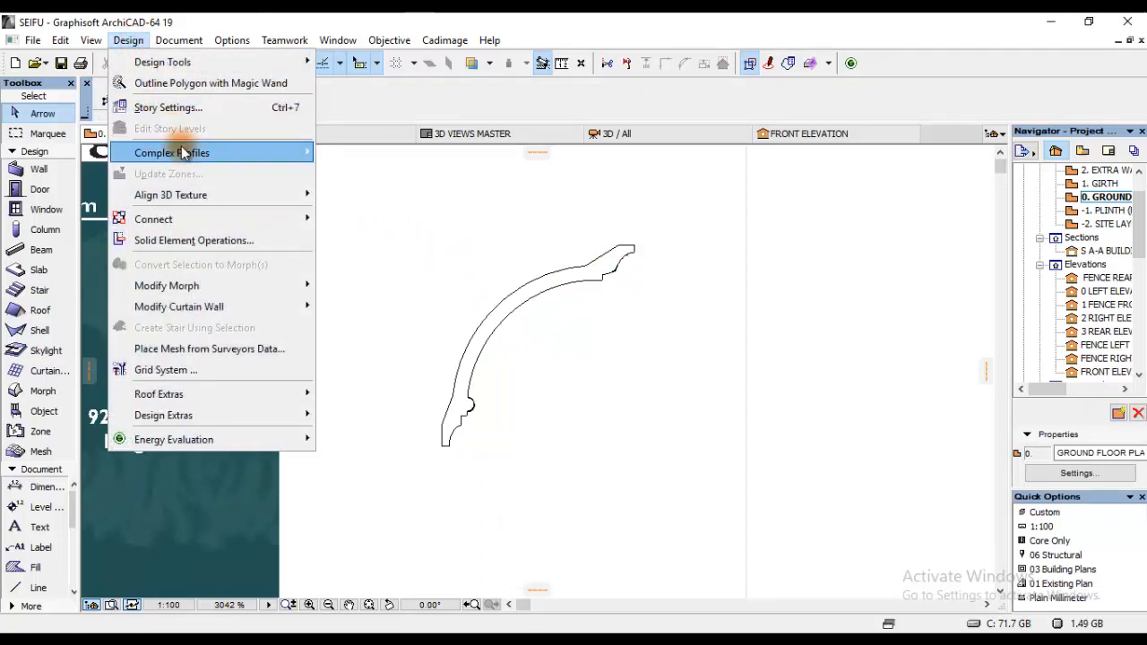
mouse_move(172, 152)
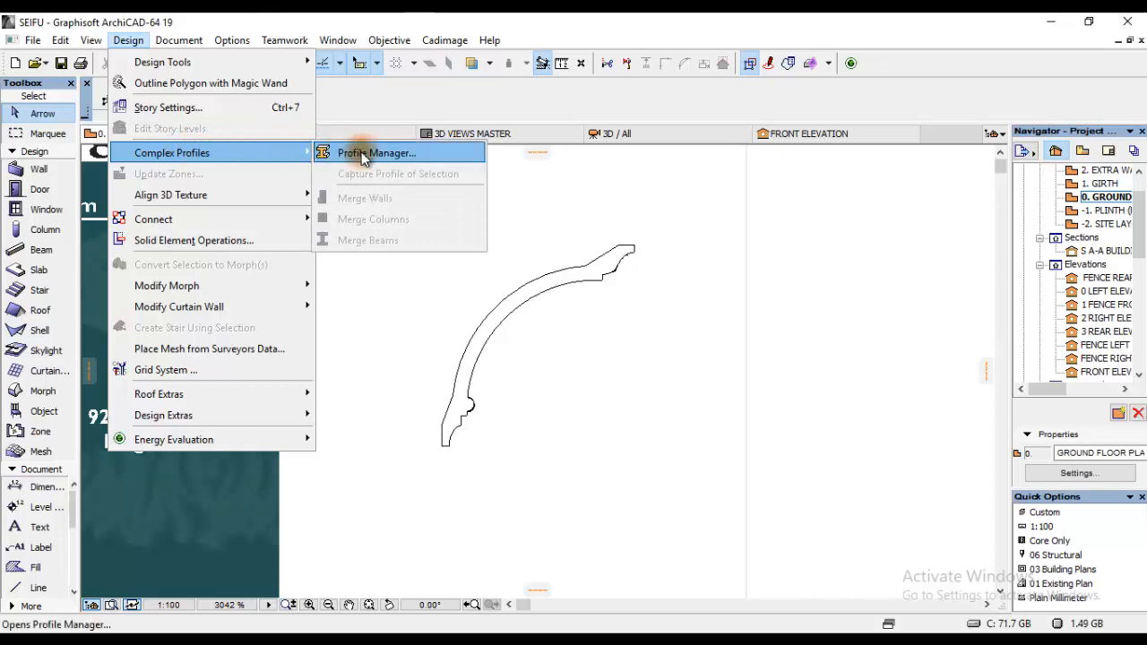
left_click(377, 152)
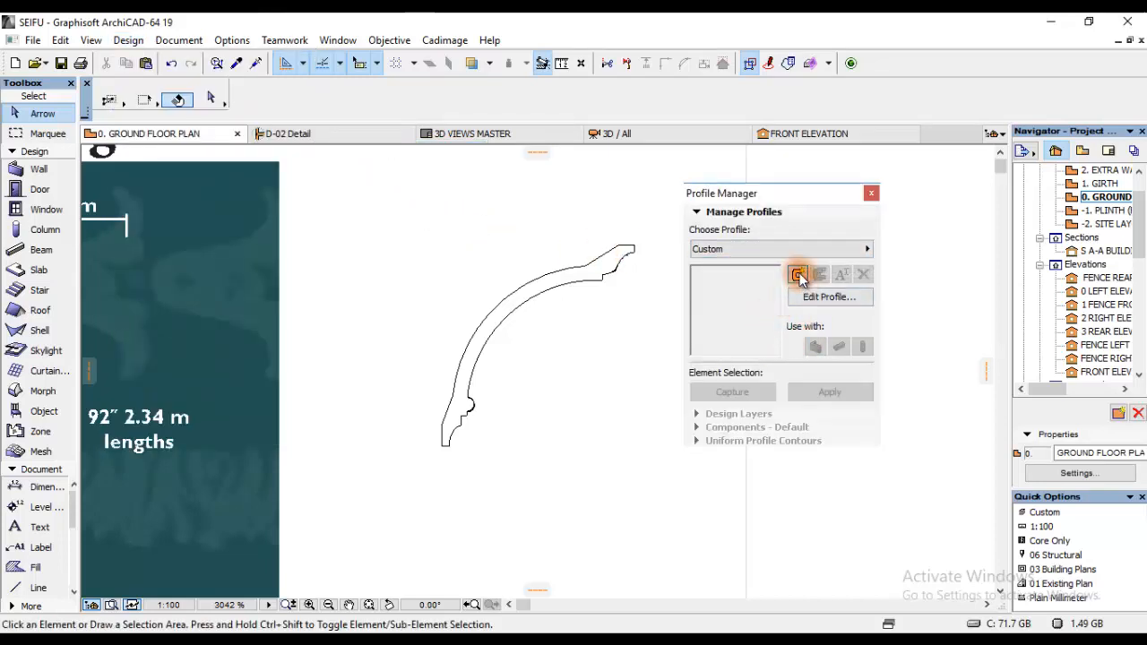
left_click(798, 274)
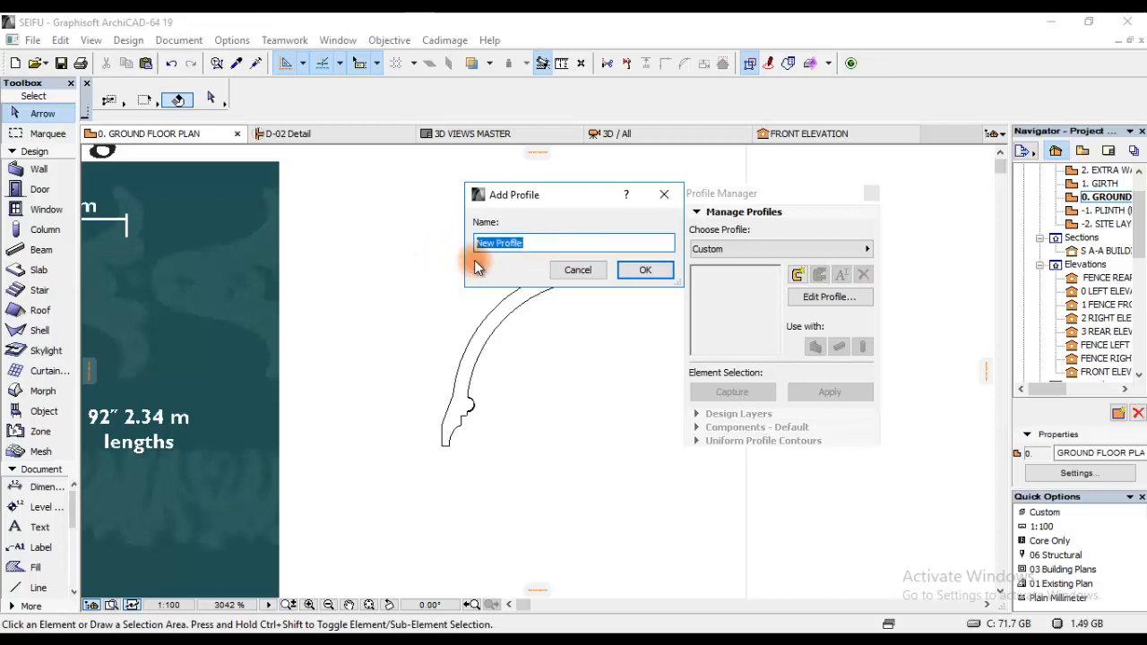
type("mo")
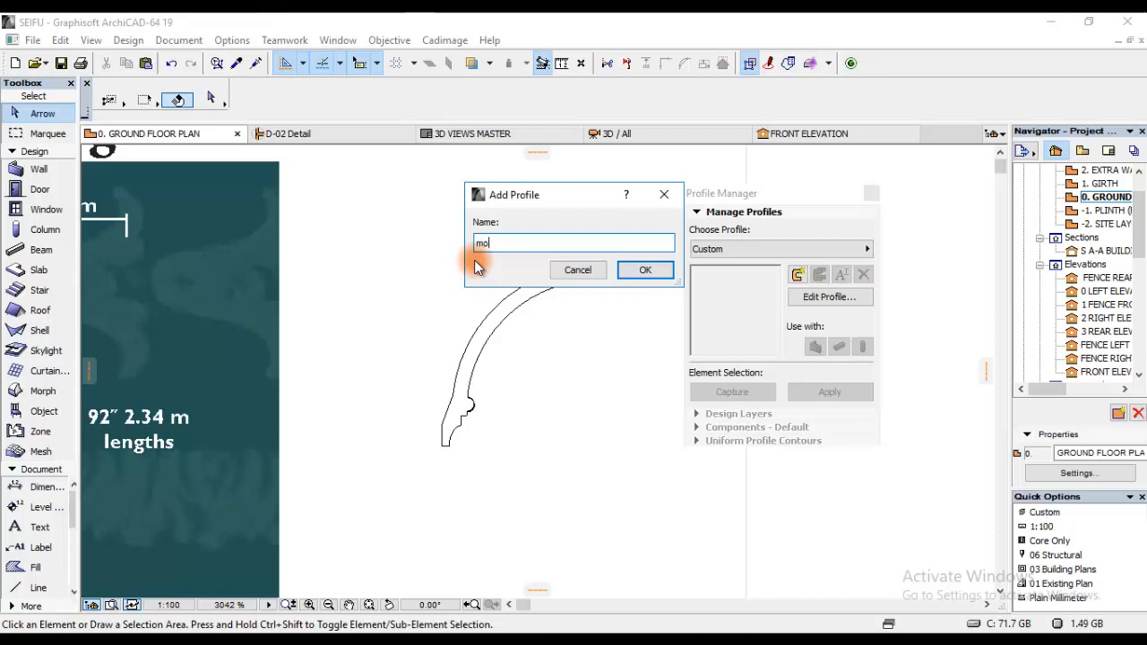
type("ulding")
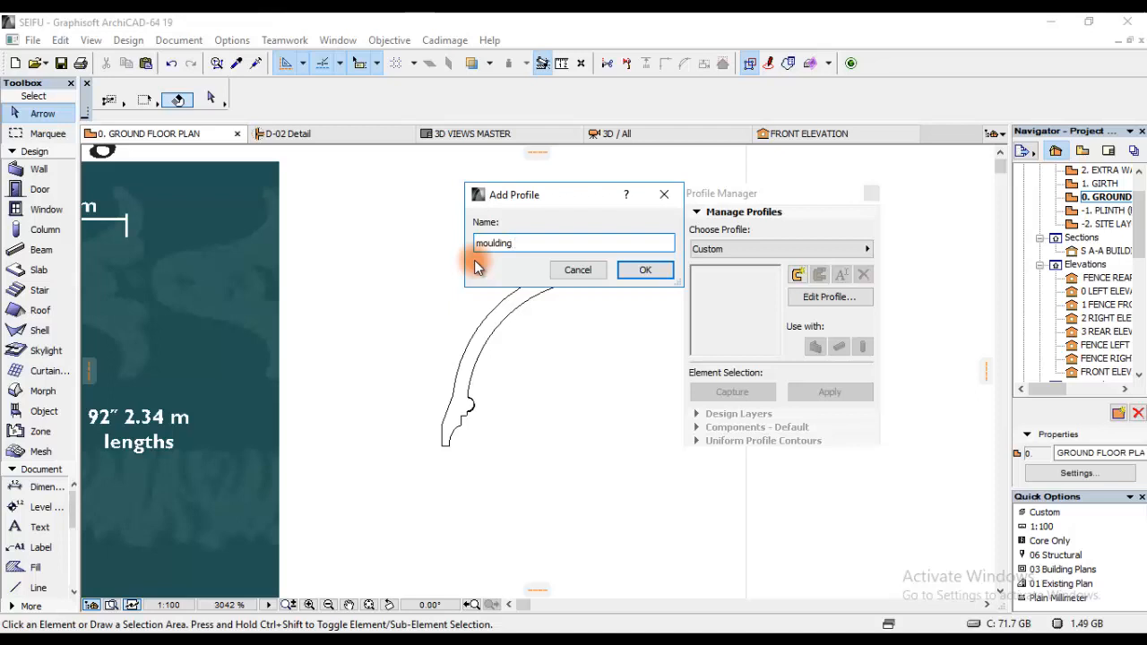
type("cornice")
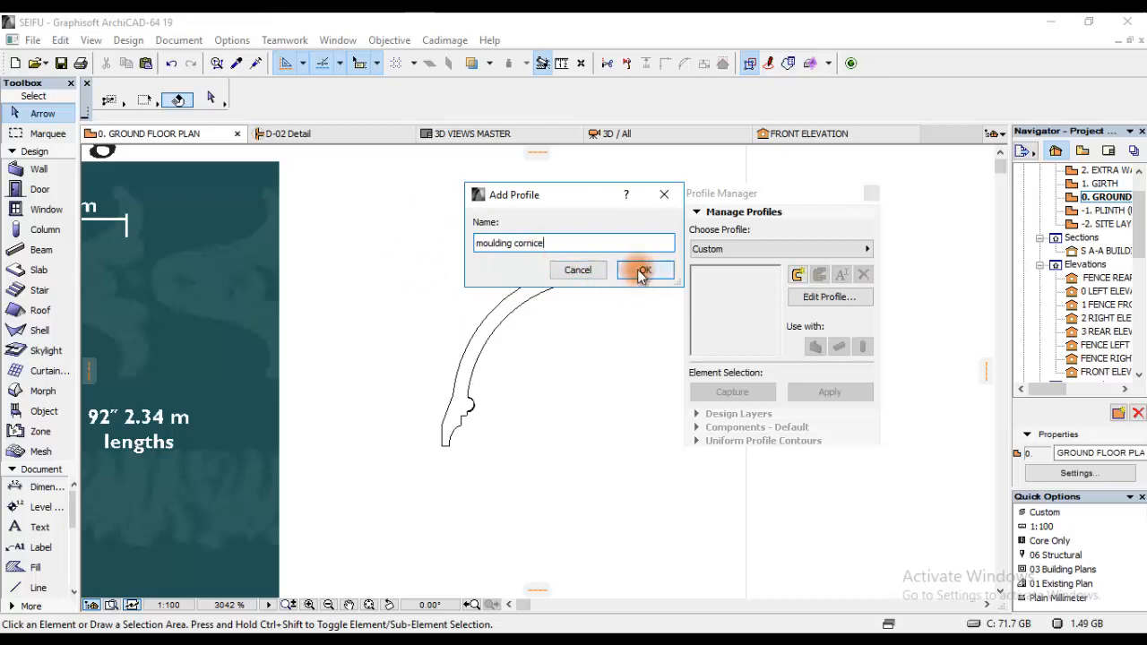
left_click(645, 269)
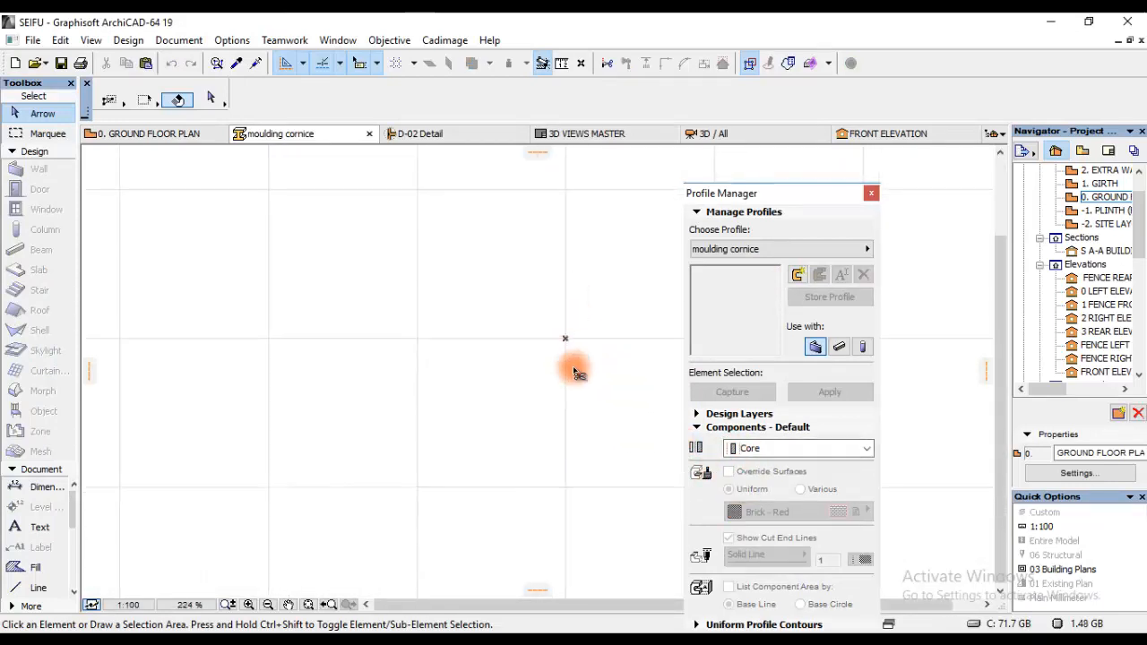
Step: Paste the cornice outline into the profile and override its surface to Stucco - White Fine
key("ctrl+v")
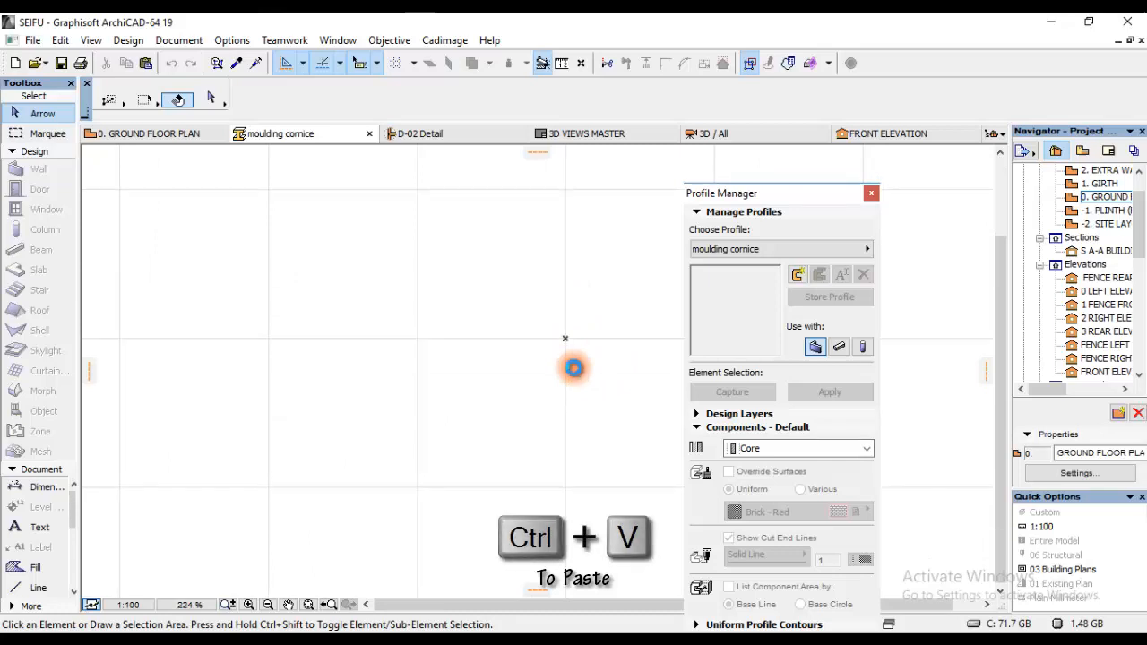
key("ctrl+v")
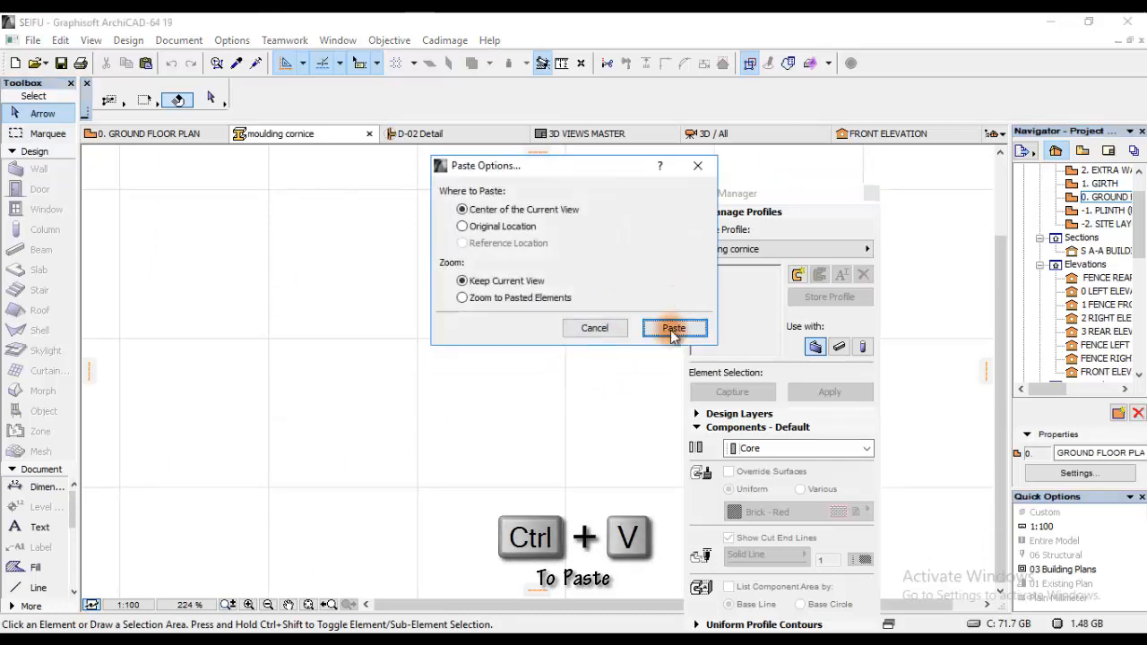
left_click(673, 326)
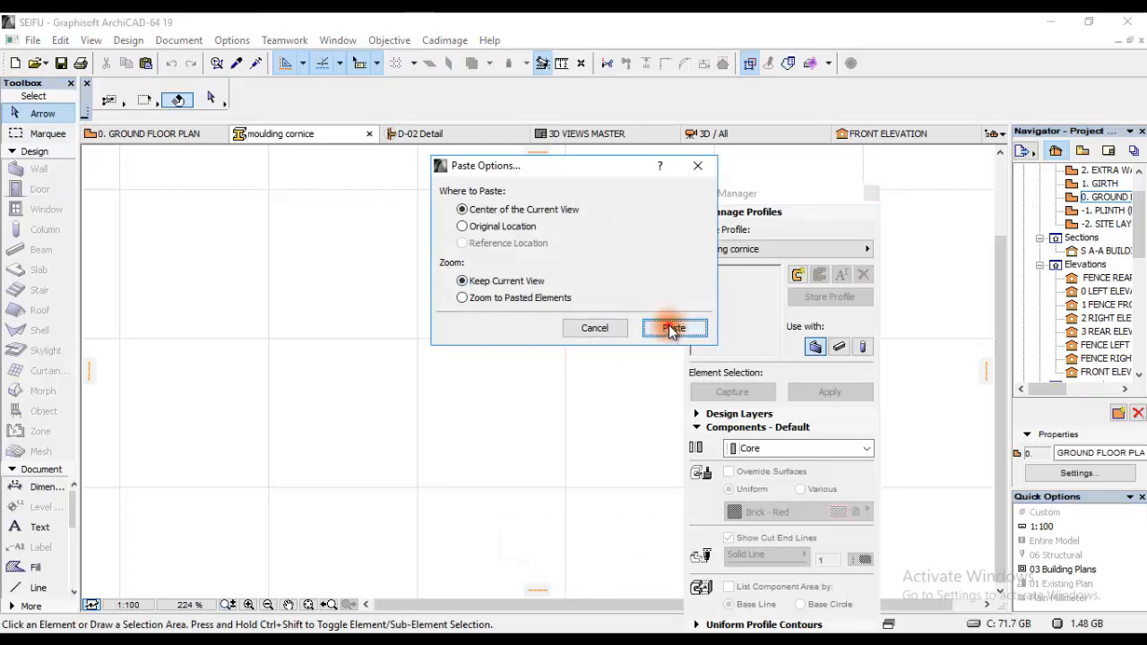
left_click(674, 326)
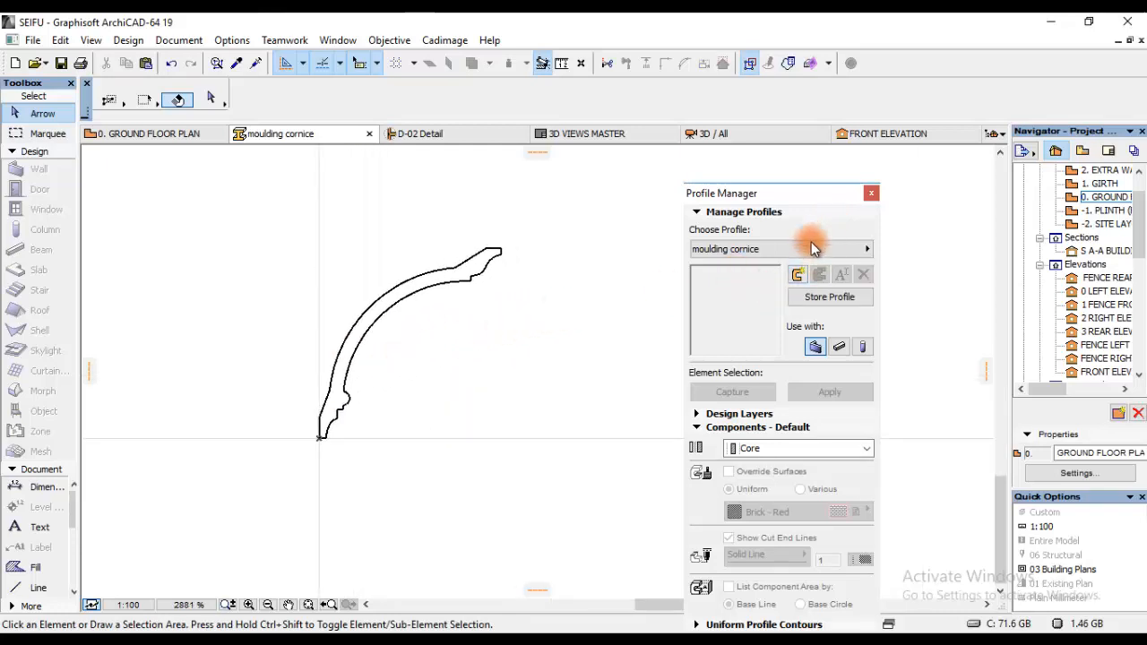
mouse_move(464, 284)
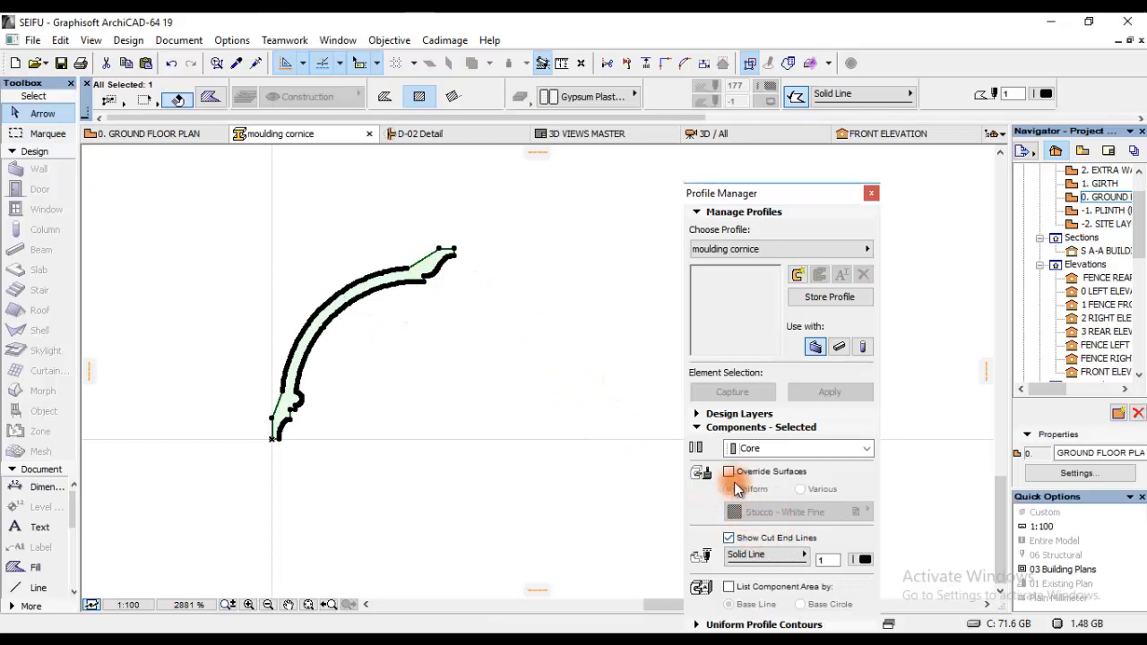
left_click(727, 471)
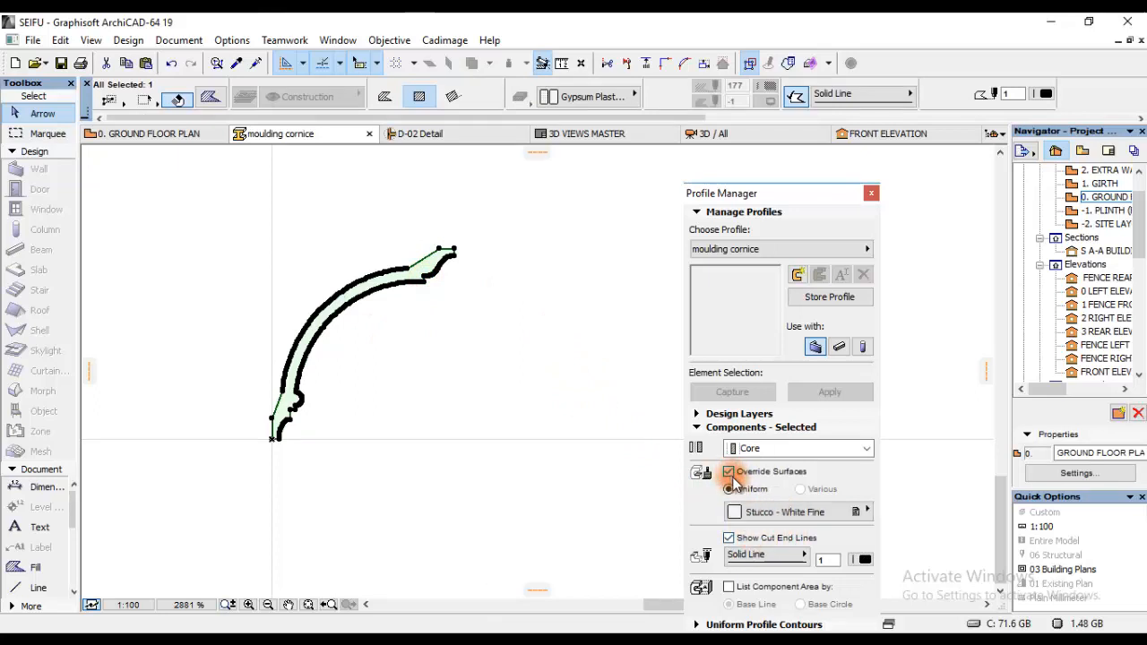
left_click(728, 471)
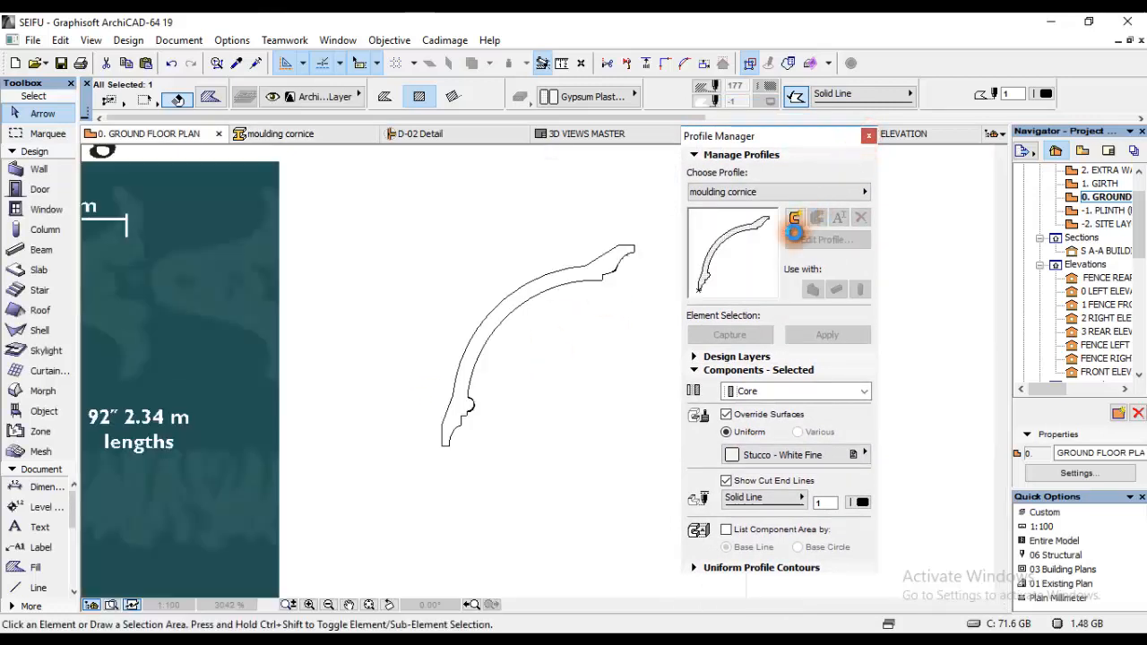
left_click(867, 137)
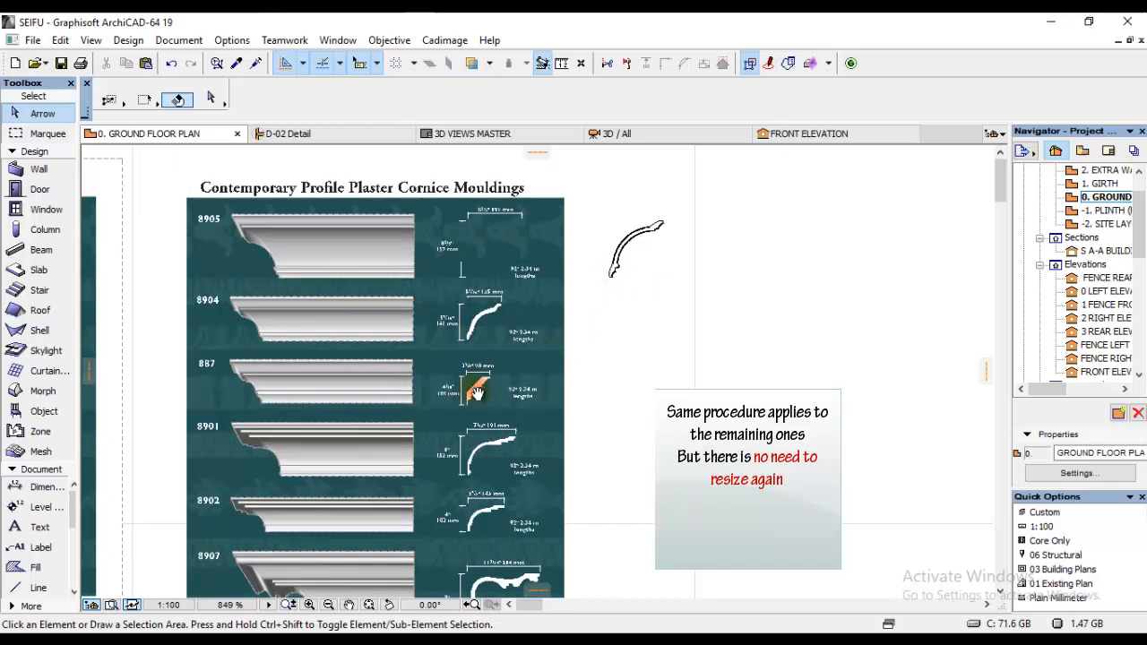
scroll("down", 3)
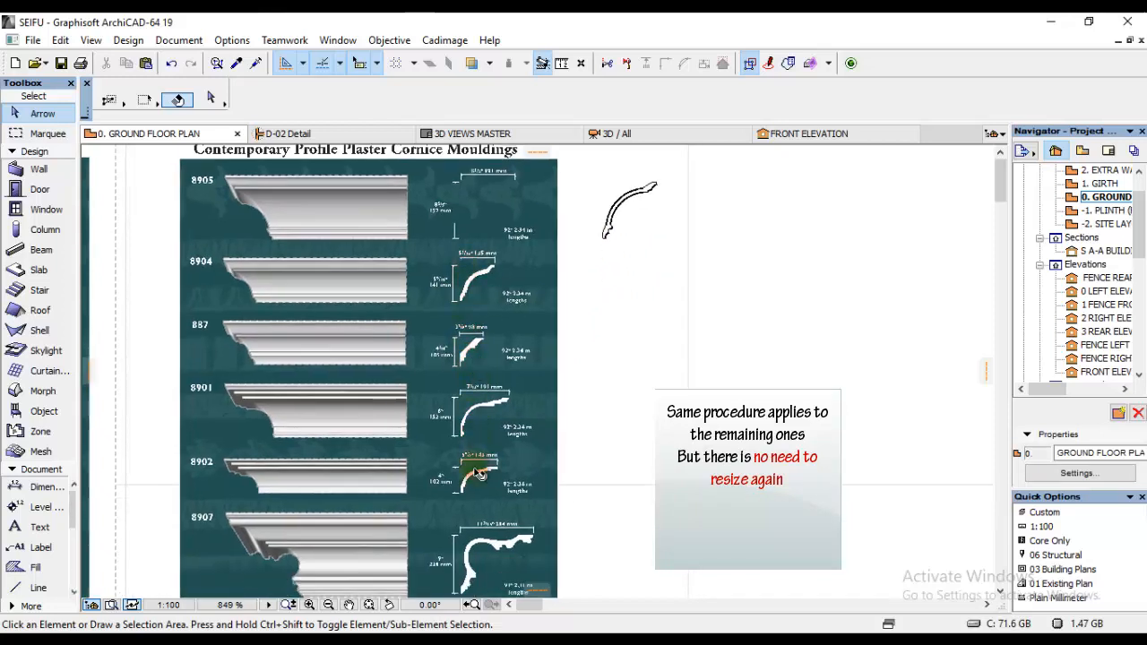
scroll("down", 3)
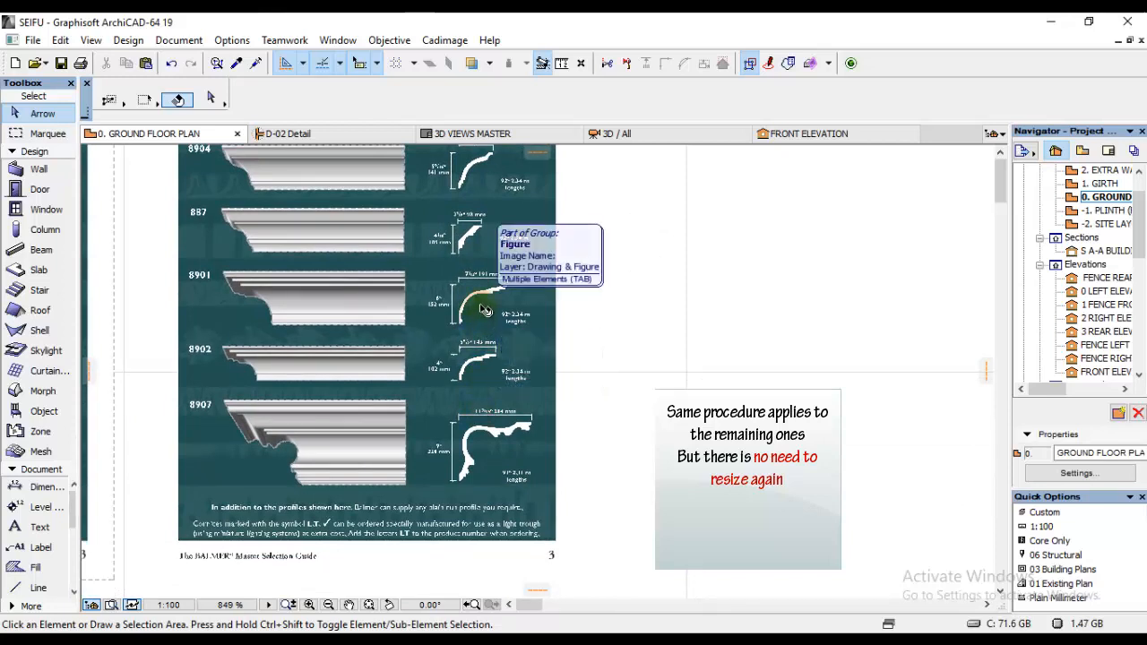
mouse_move(505, 362)
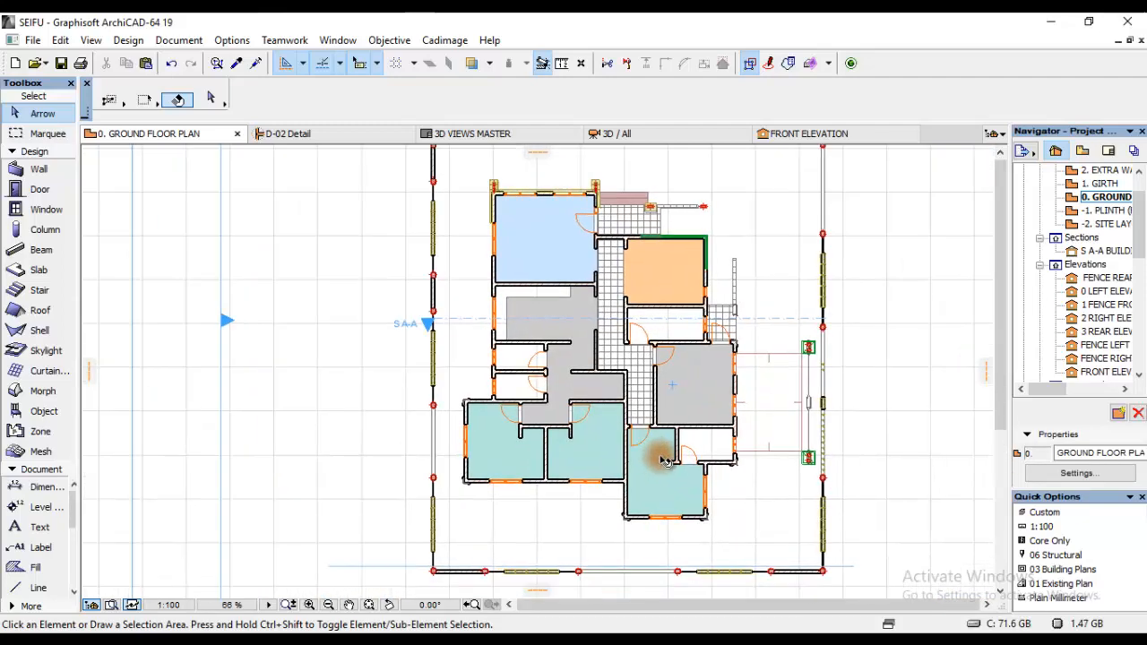
Step: Switch from the ground floor to the 2. EXTRA WALL story plan via the Navigator
left_click(1107, 170)
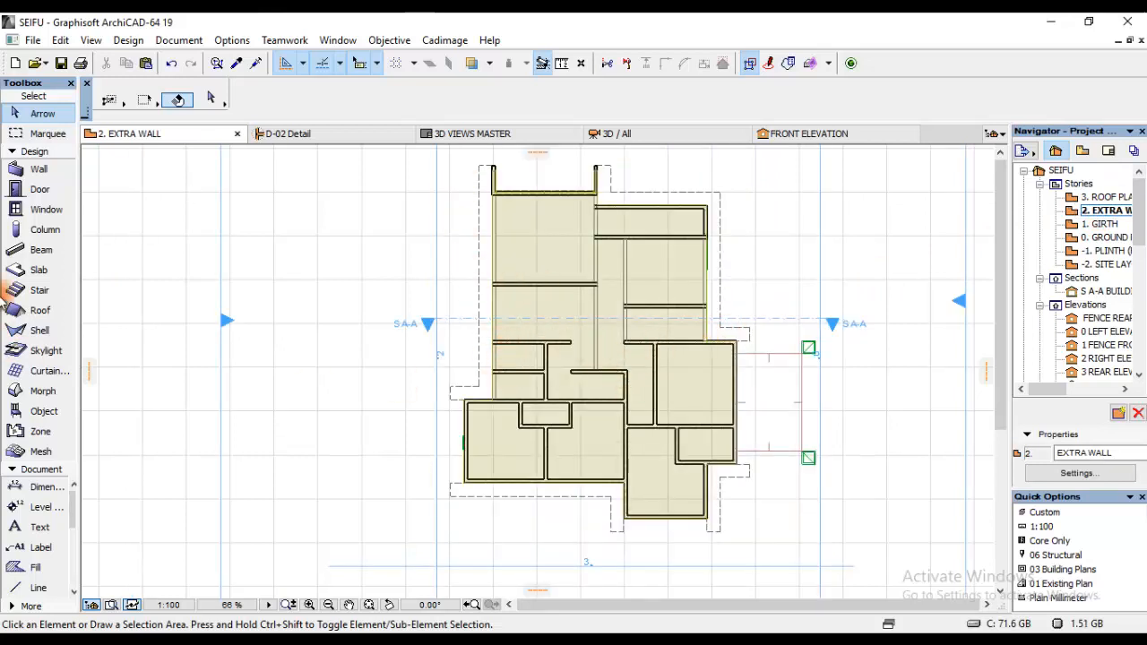
left_click(40, 168)
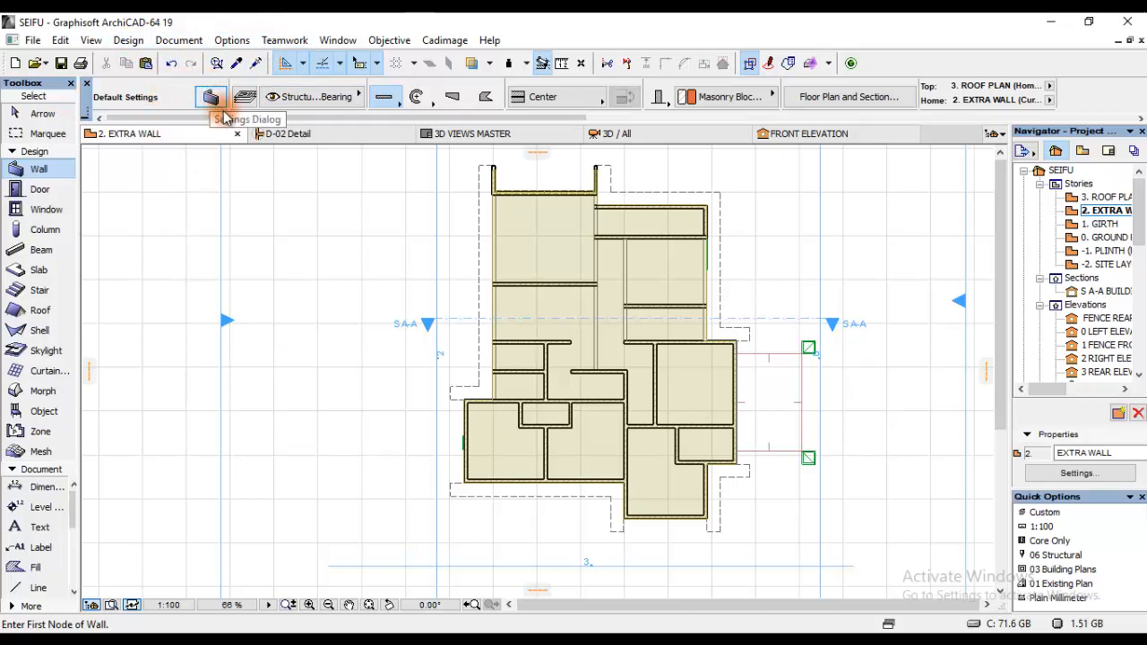
Step: Set the wall defaults to Complex Profile structure using the stored 'moulding cornice' profile
key("ctrl+t")
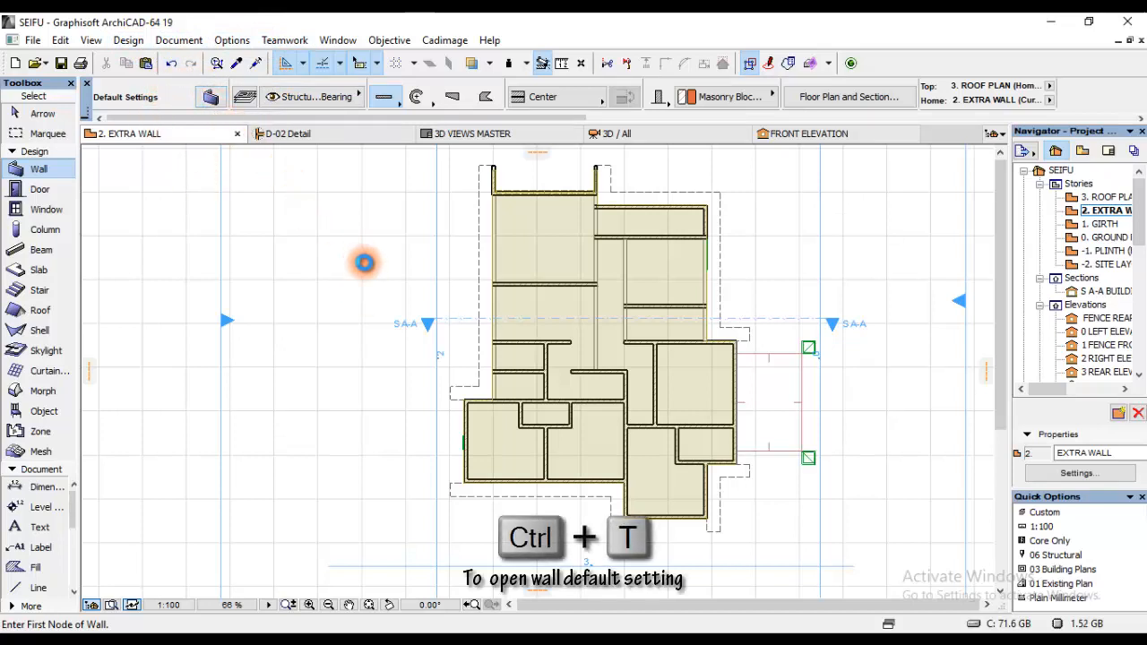
key("ctrl+t")
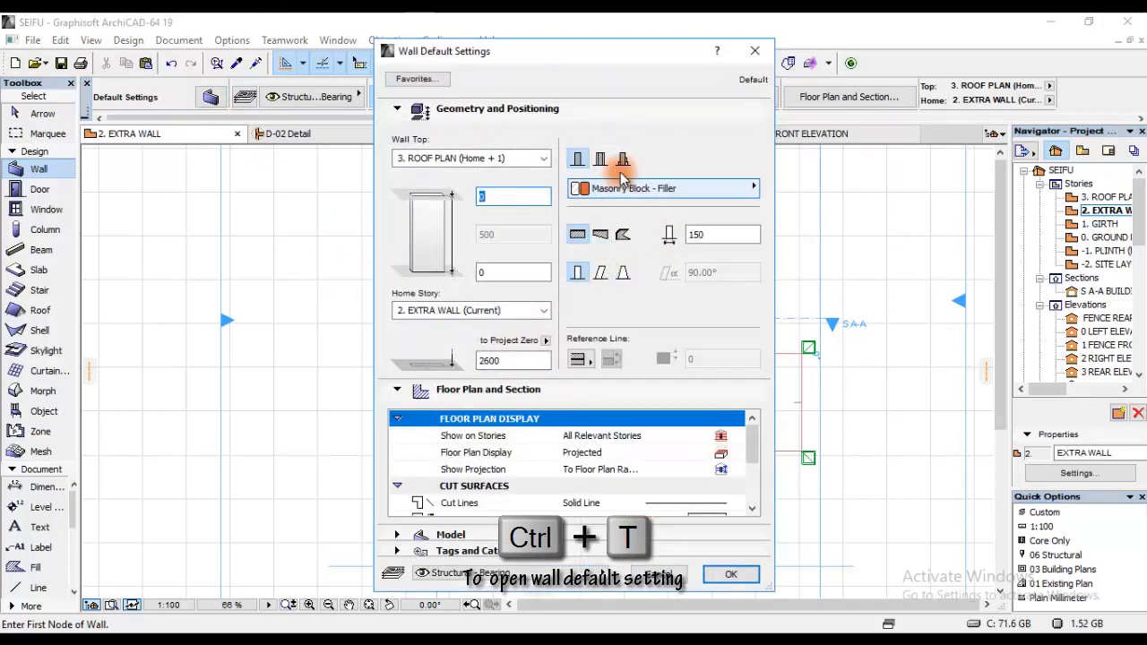
mouse_move(622, 157)
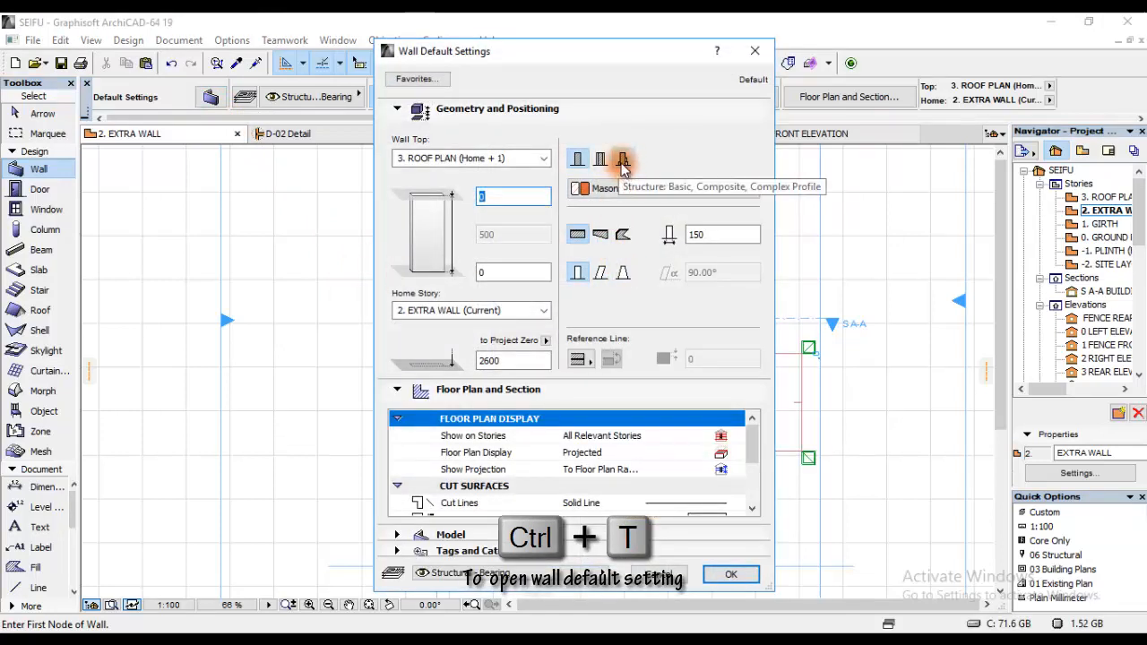
left_click(624, 158)
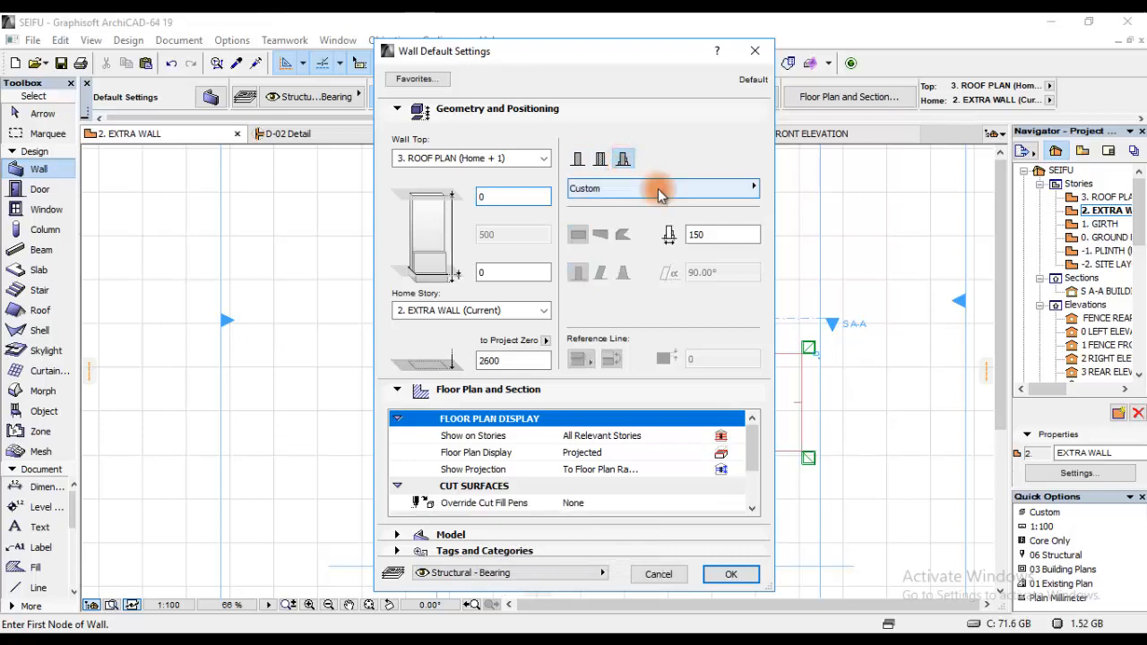
mouse_move(641, 194)
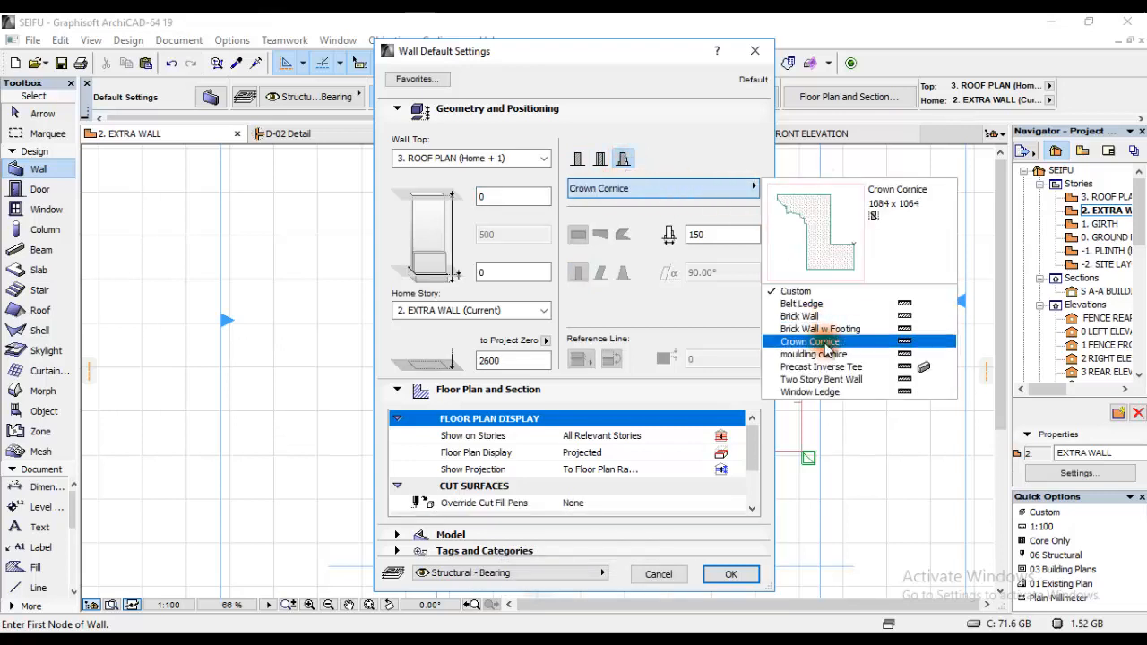
left_click(814, 353)
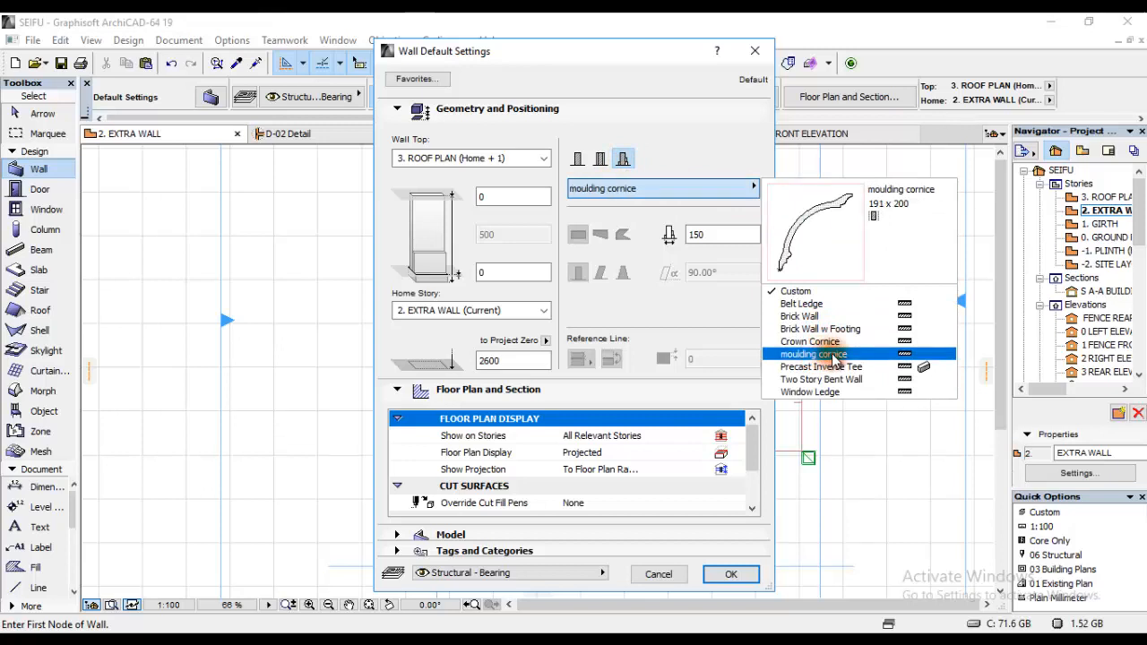
left_click(810, 355)
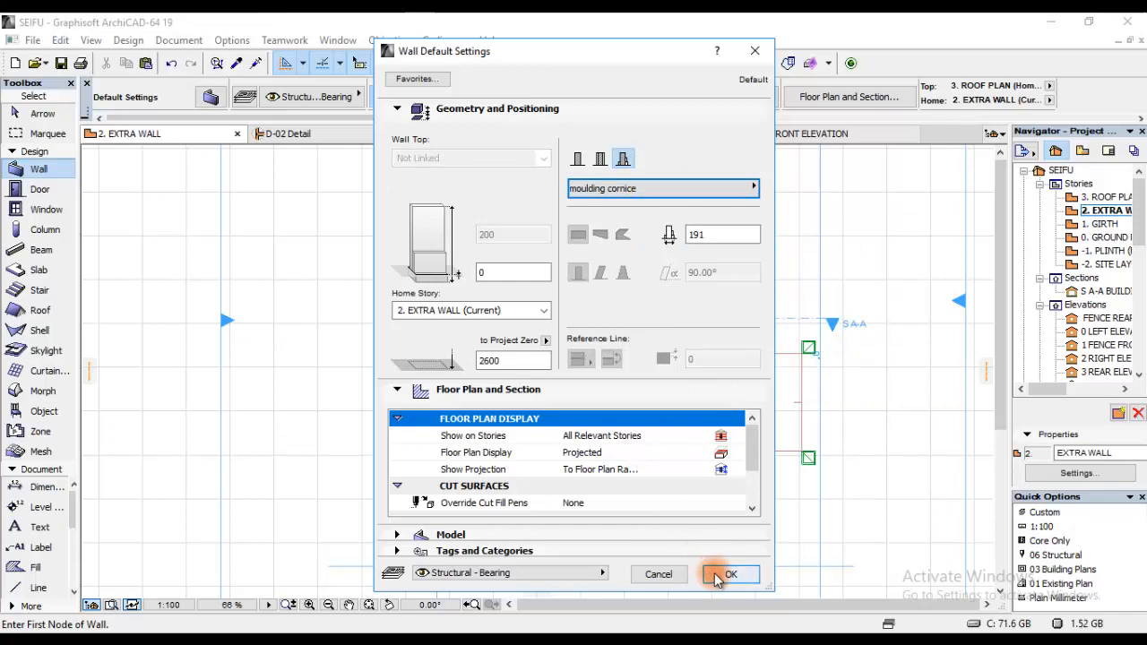
left_click(730, 574)
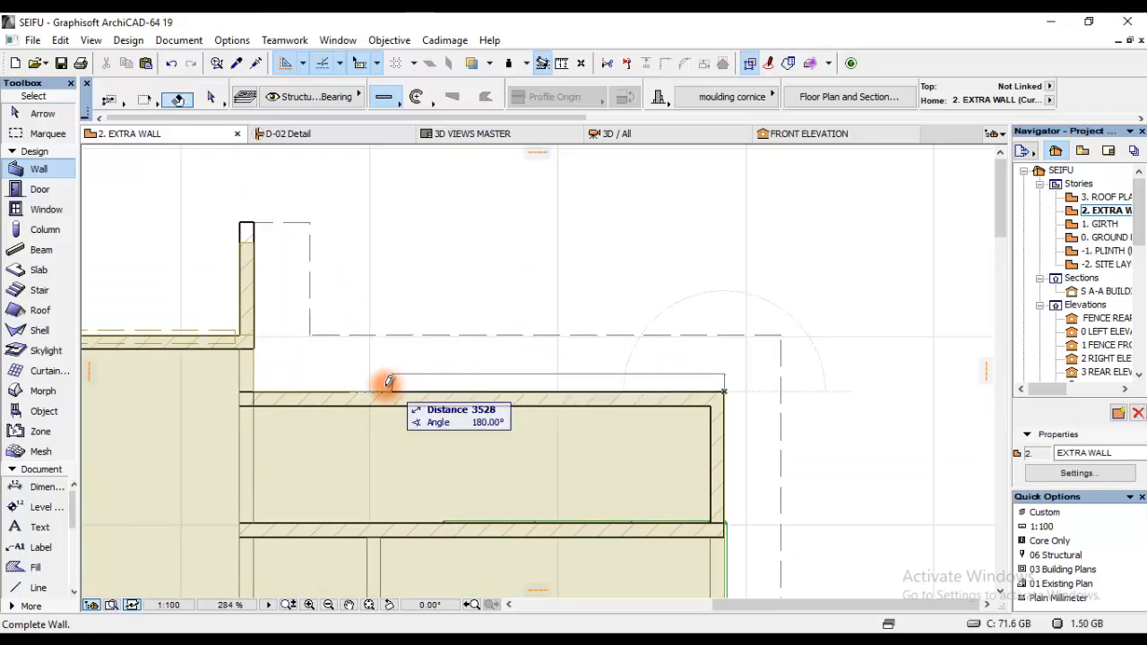
Step: Draw a cornice wall along the eaves edge and start a mirrored copy of it
left_click_drag(387, 383, 258, 387)
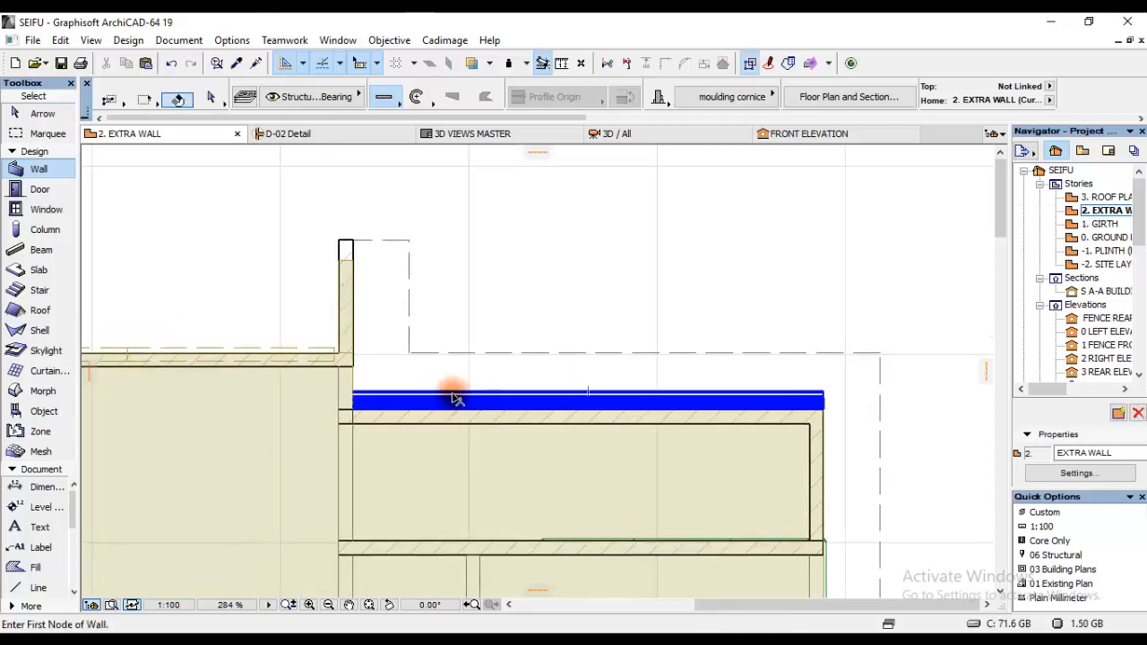
left_click(457, 401)
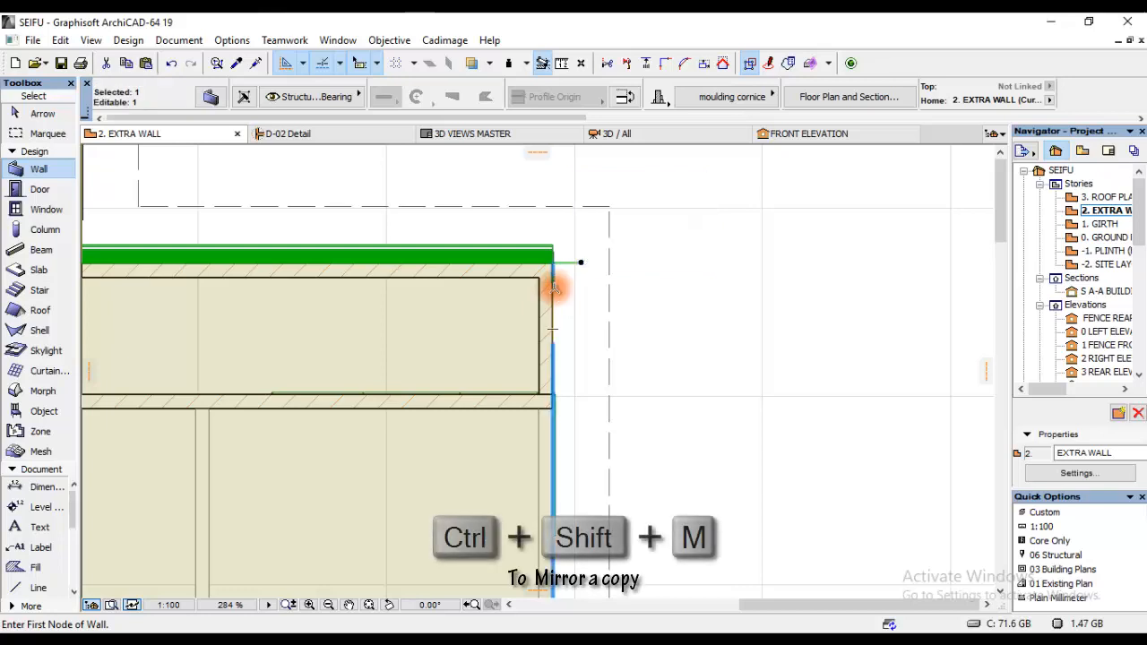
key("ctrl+shift+m")
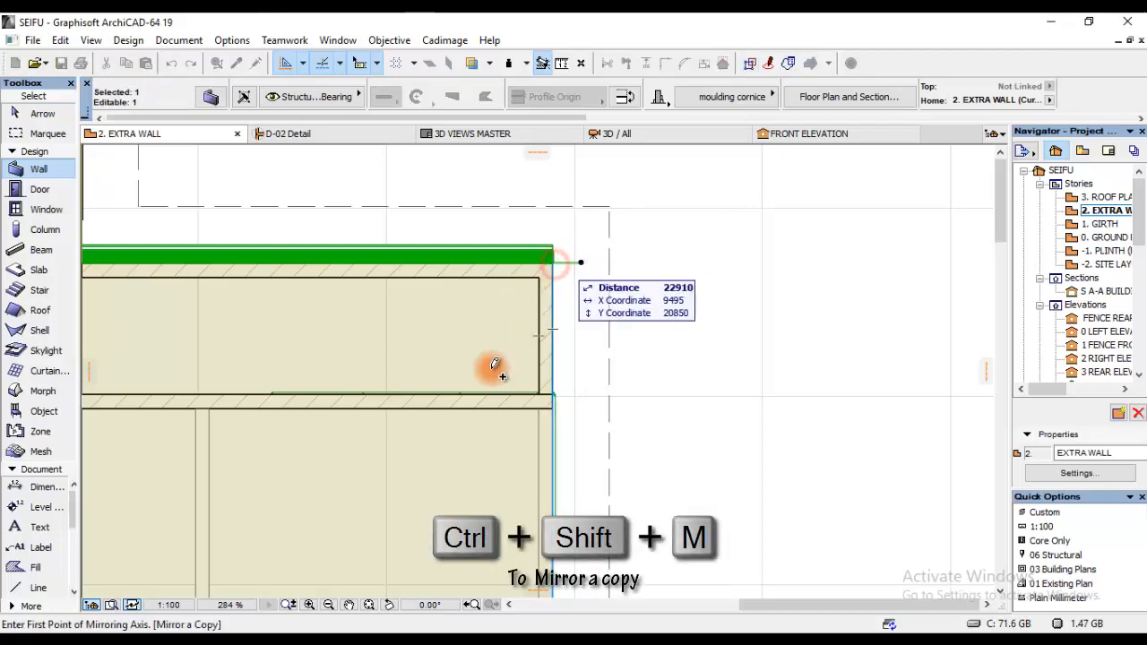
left_click(552, 261)
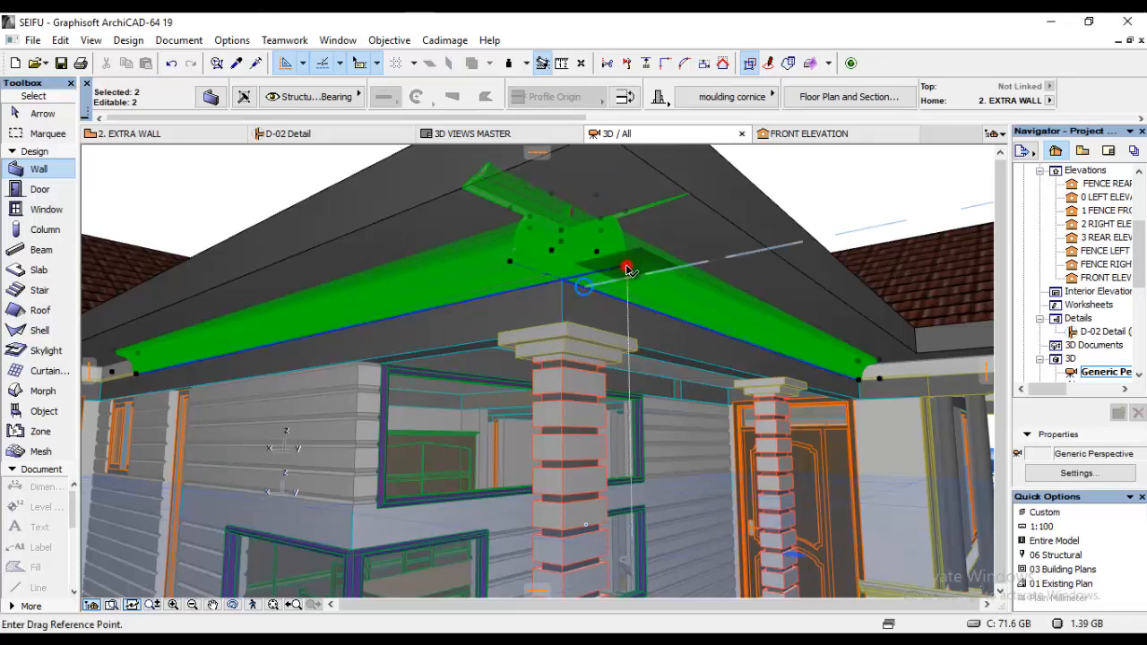
Step: Raise the cornice walls under the eaves and select both for the corner join
left_click(627, 268)
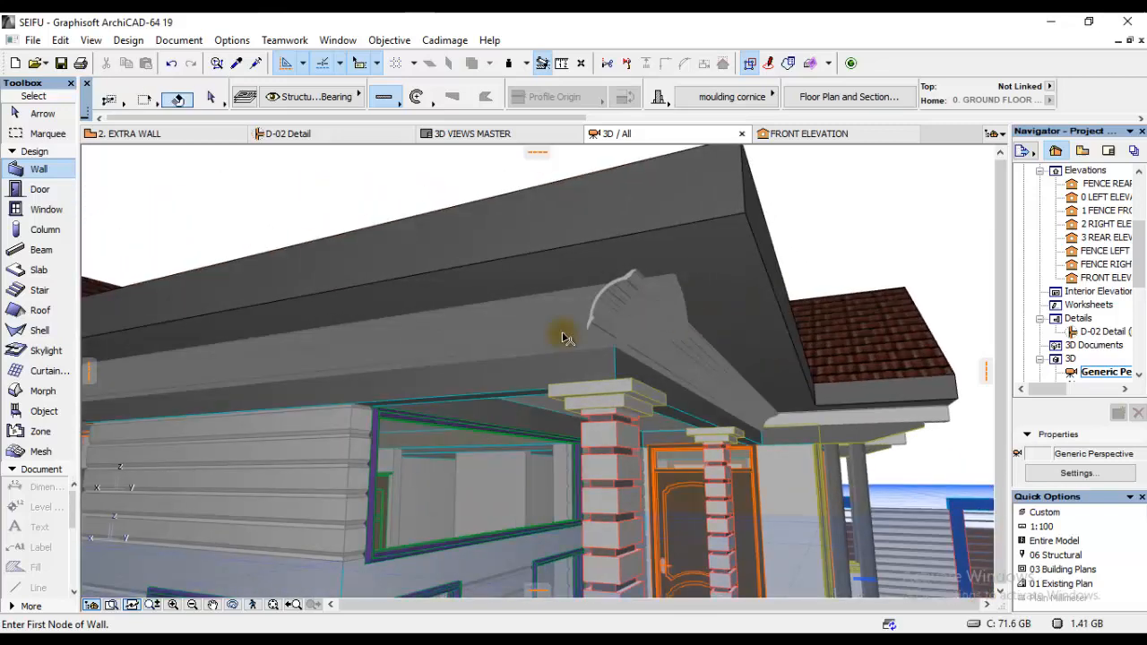
left_click(595, 340)
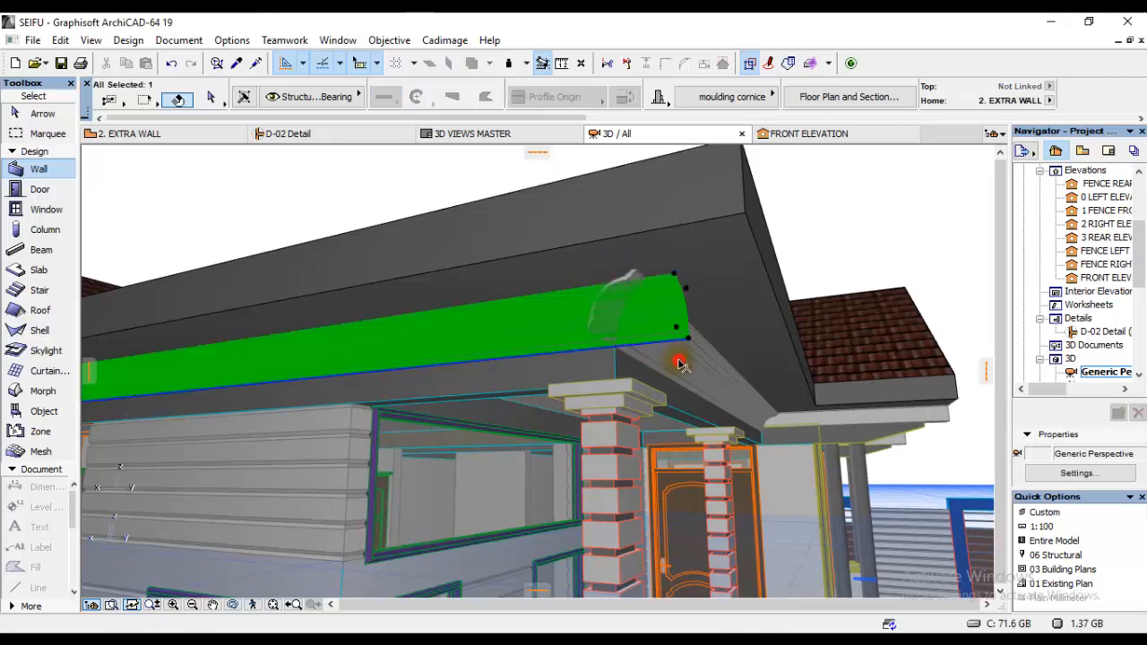
left_click(677, 359)
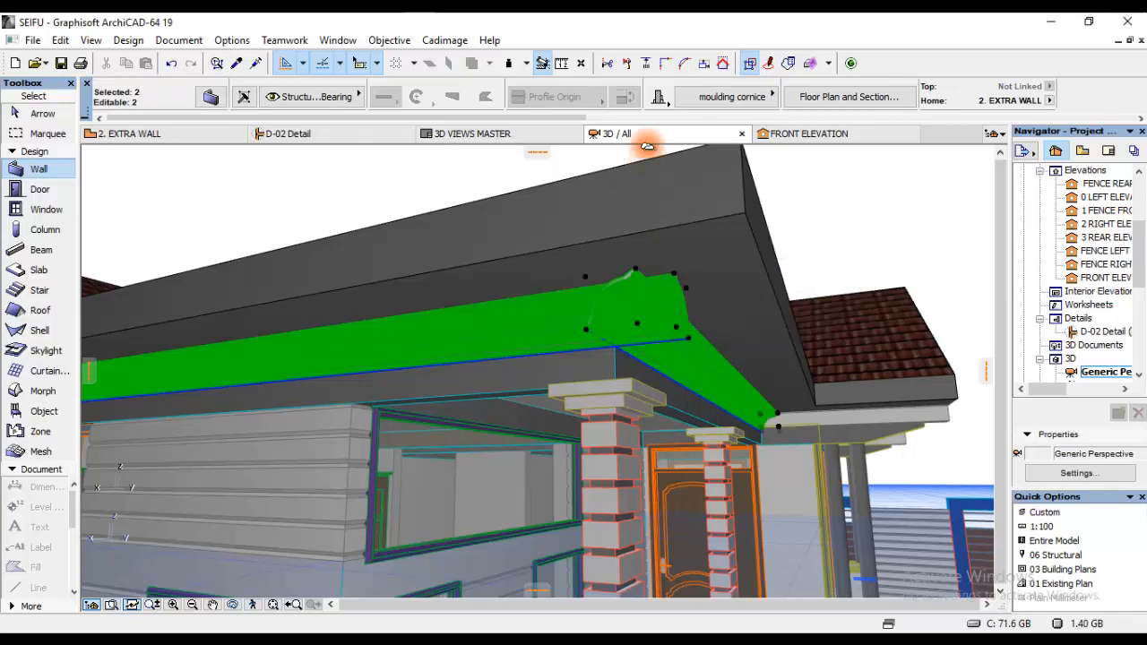
mouse_move(666, 65)
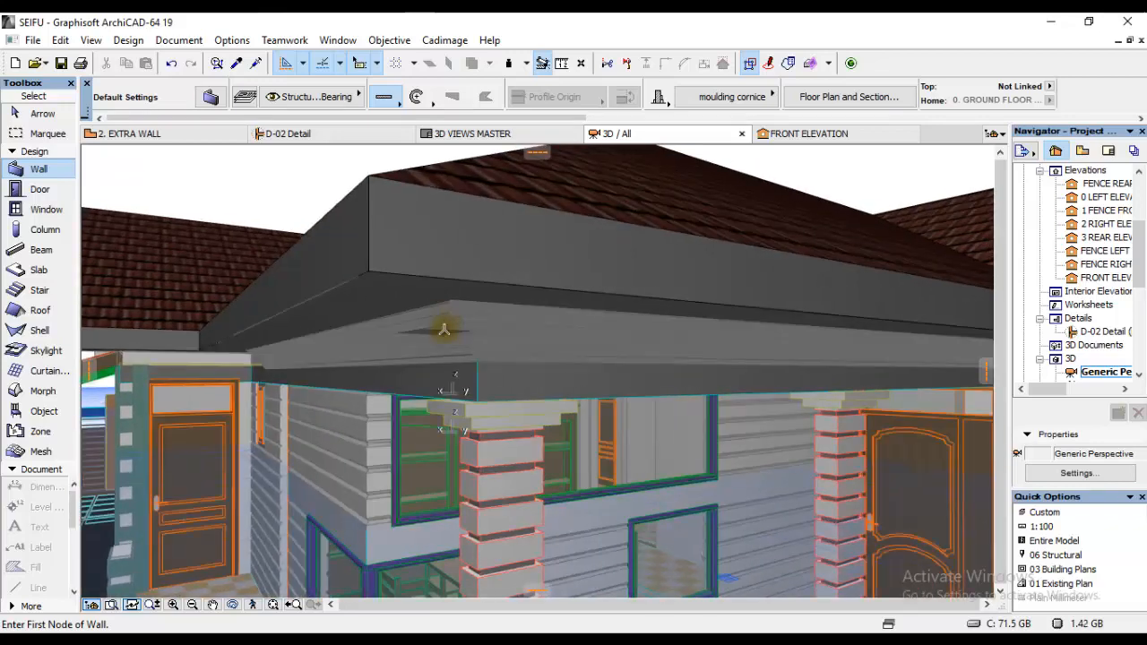
Step: Move the selected cornice walls from Structural - Bearing to the Morph - General layer
left_click(439, 337)
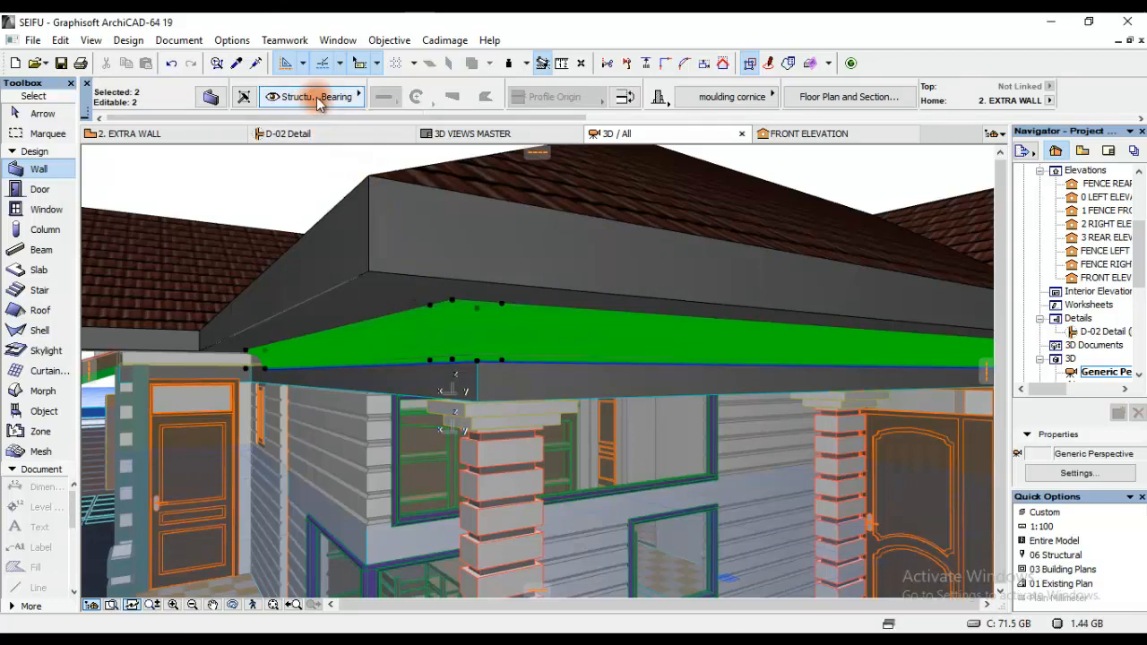
mouse_move(322, 100)
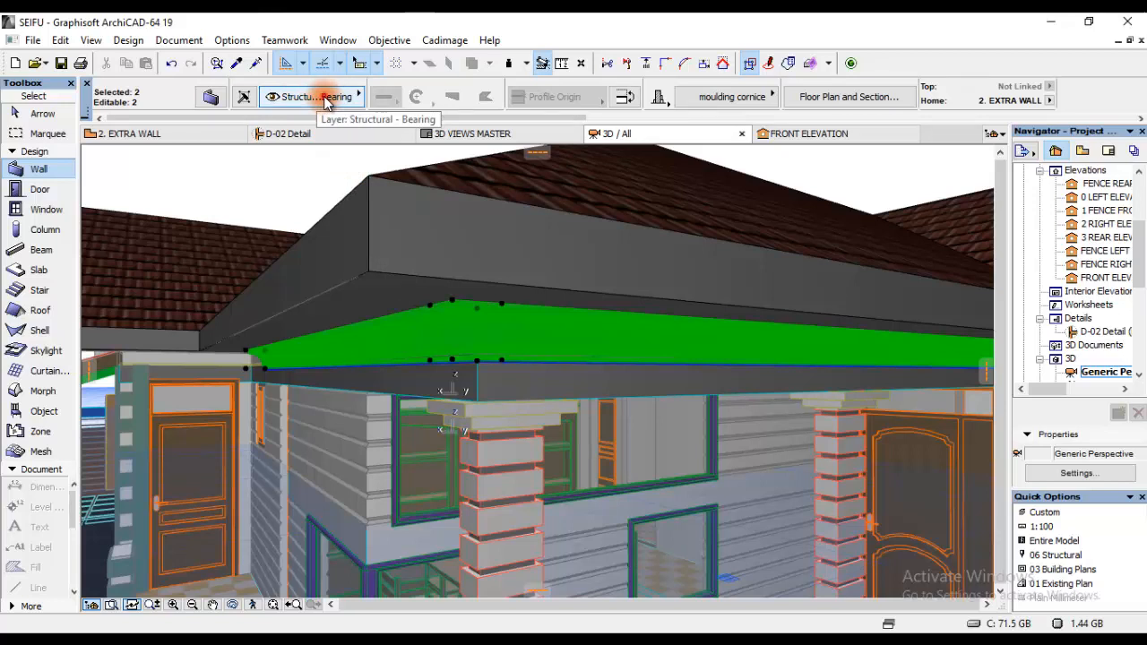
left_click(312, 97)
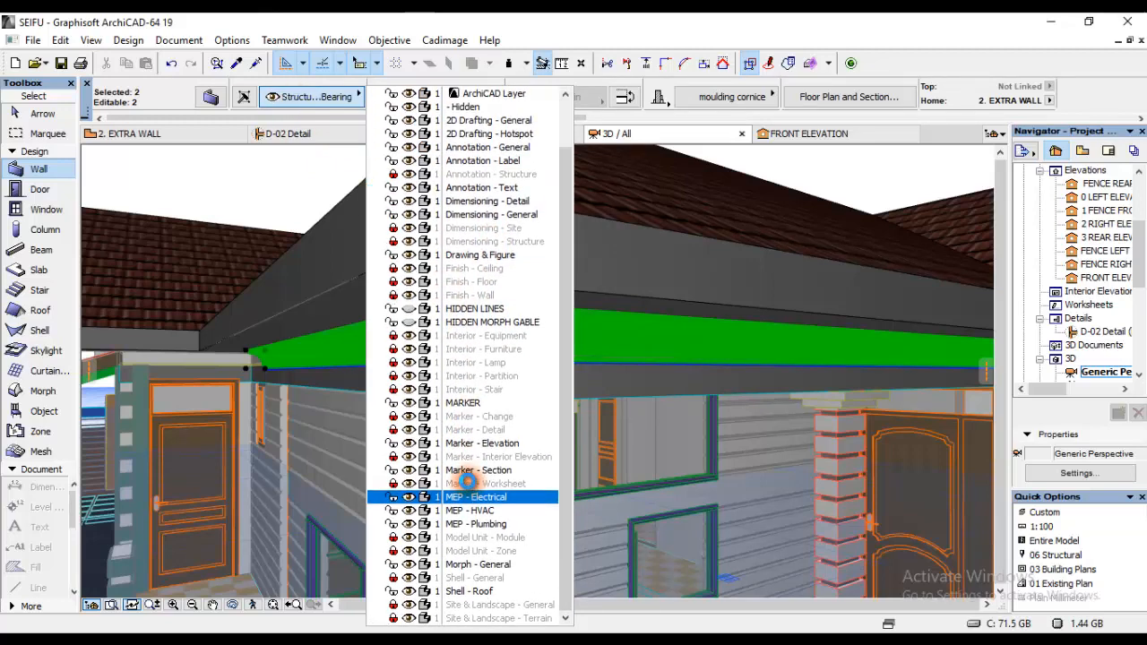
left_click(477, 563)
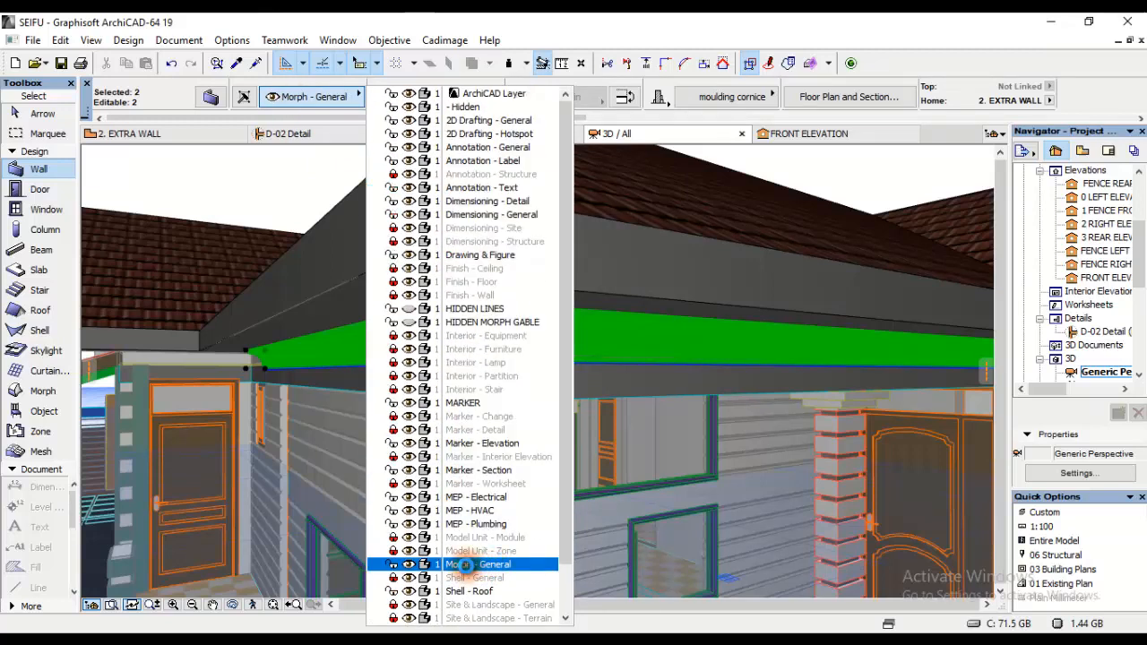
left_click(481, 563)
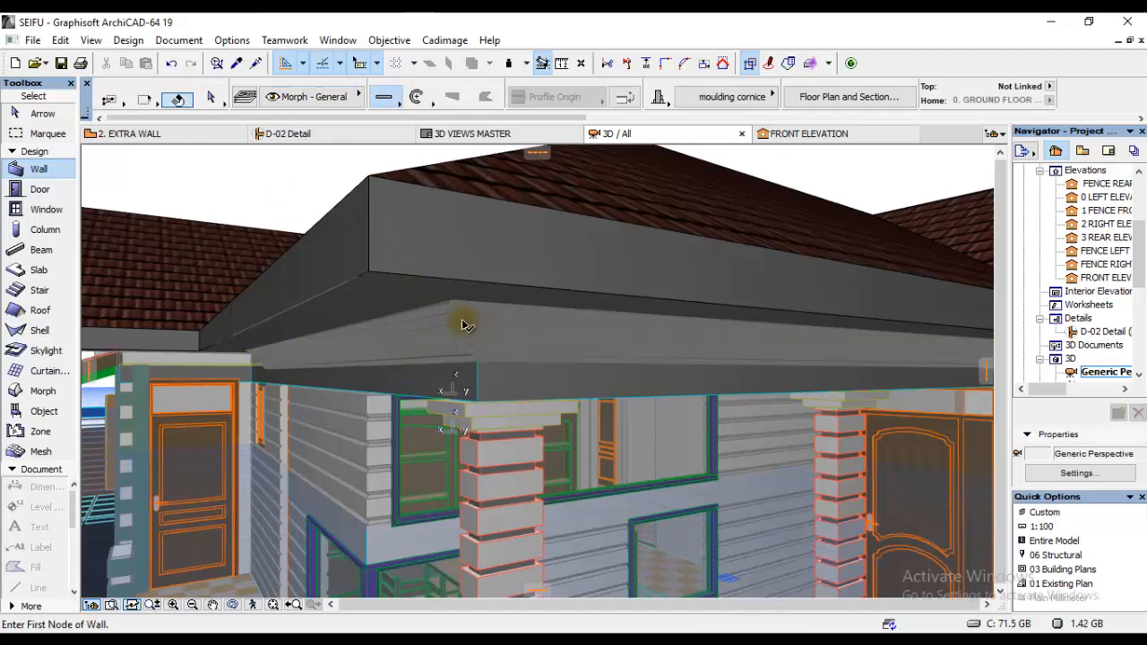
left_click(439, 321)
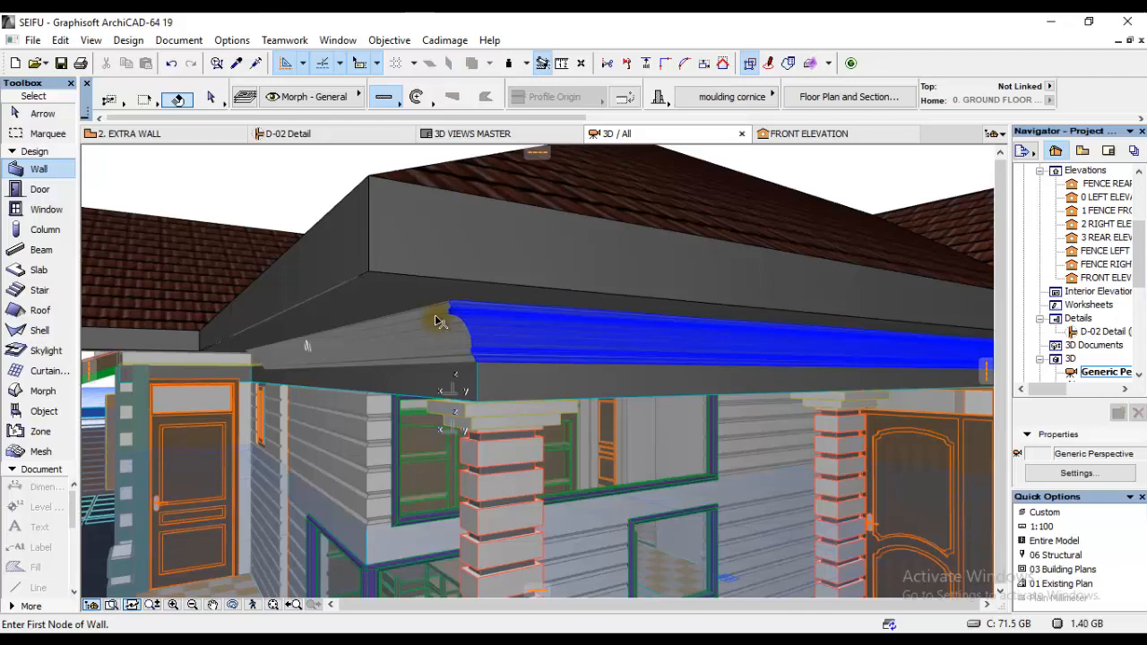